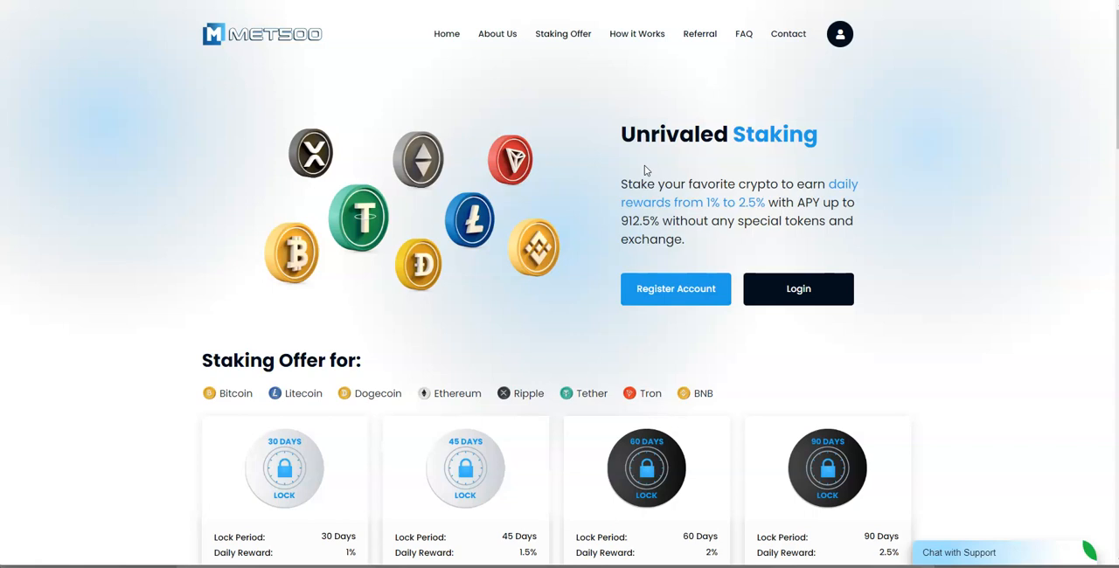
mouse_move(860, 221)
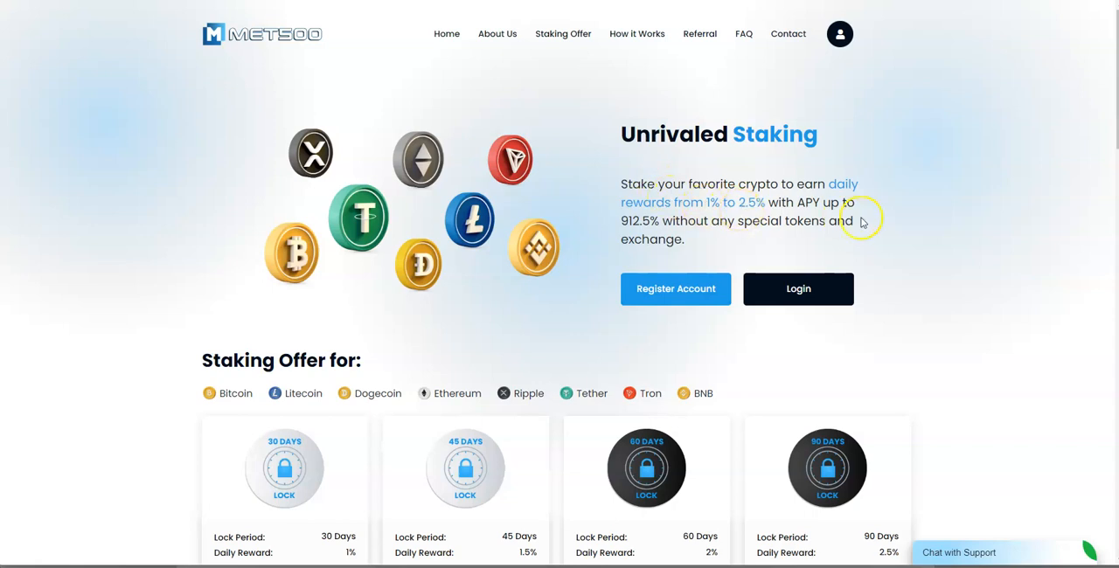
mouse_move(818, 213)
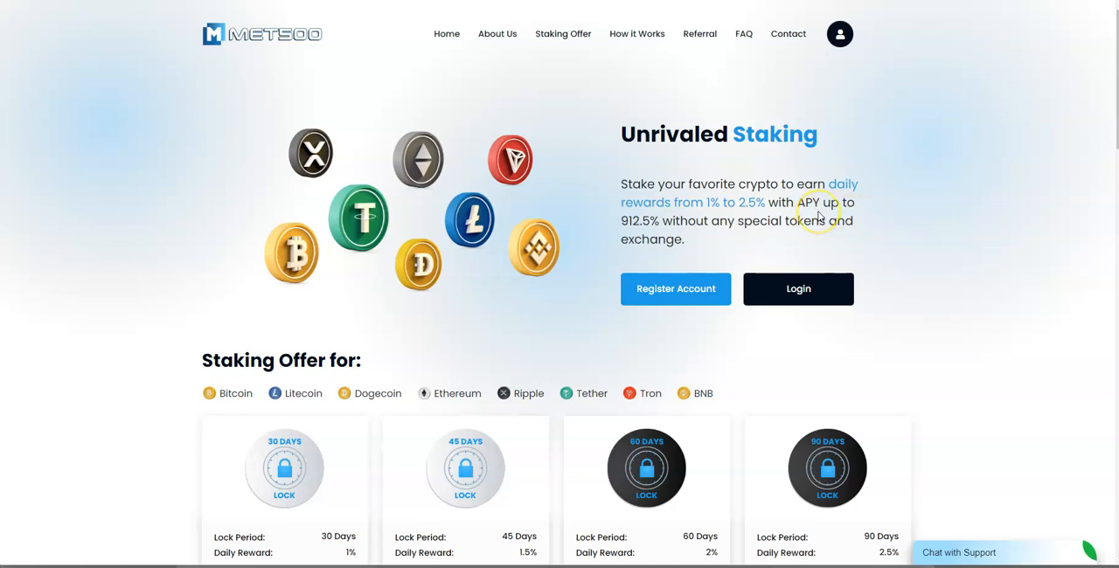
mouse_move(647, 212)
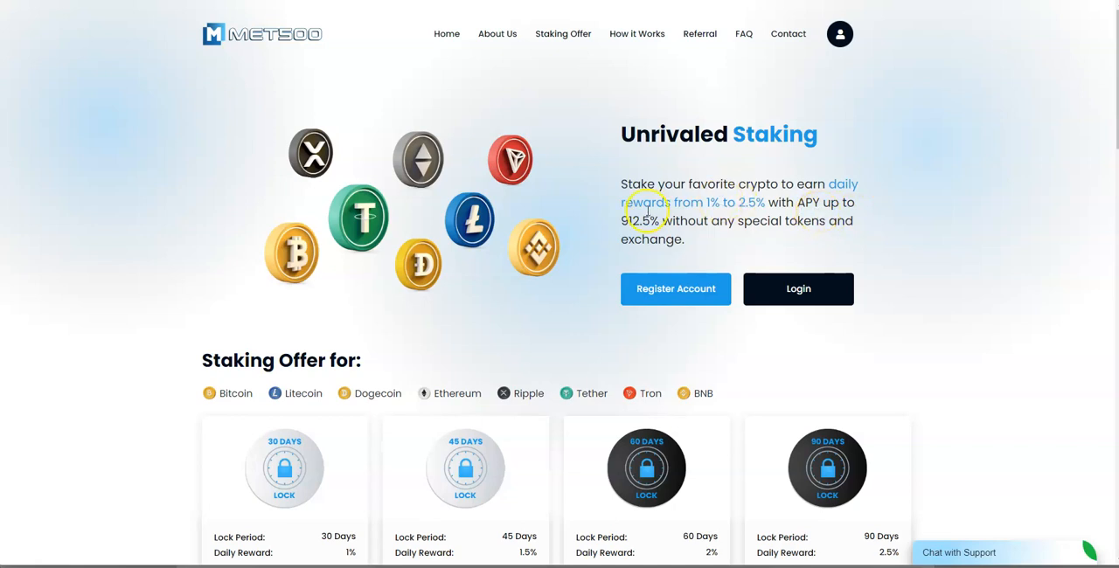
mouse_move(740, 229)
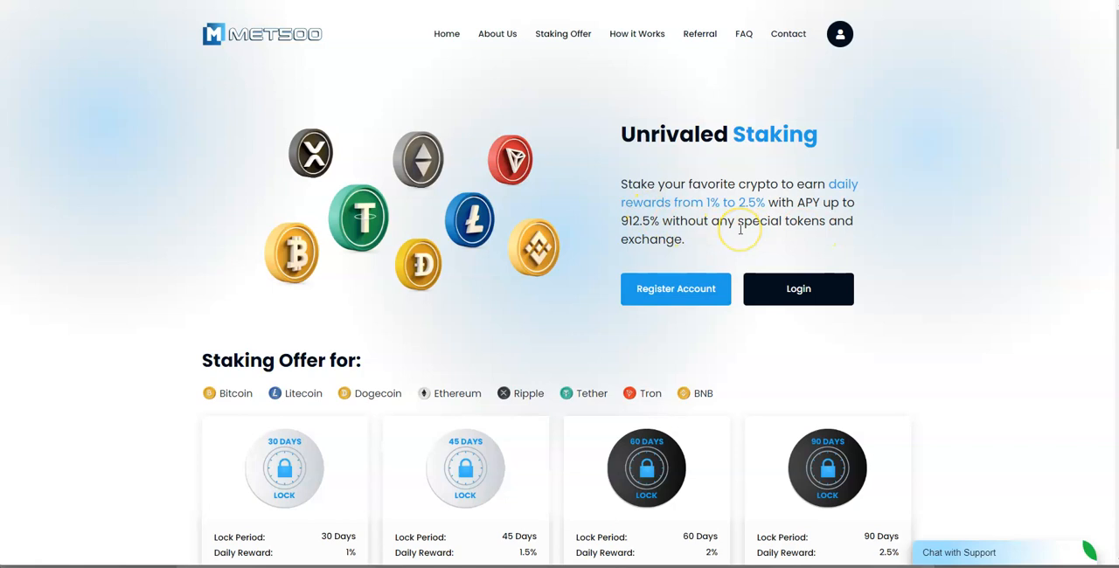
mouse_move(739, 229)
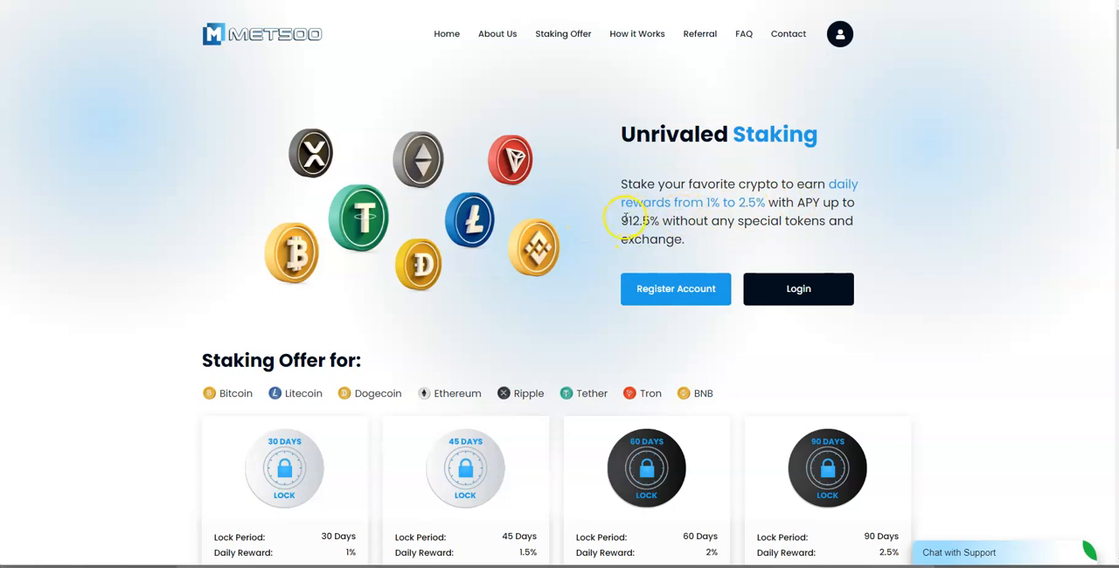
Highlight the 912.5% APY figure and scroll to the staking tier cards.
double_click(636, 220)
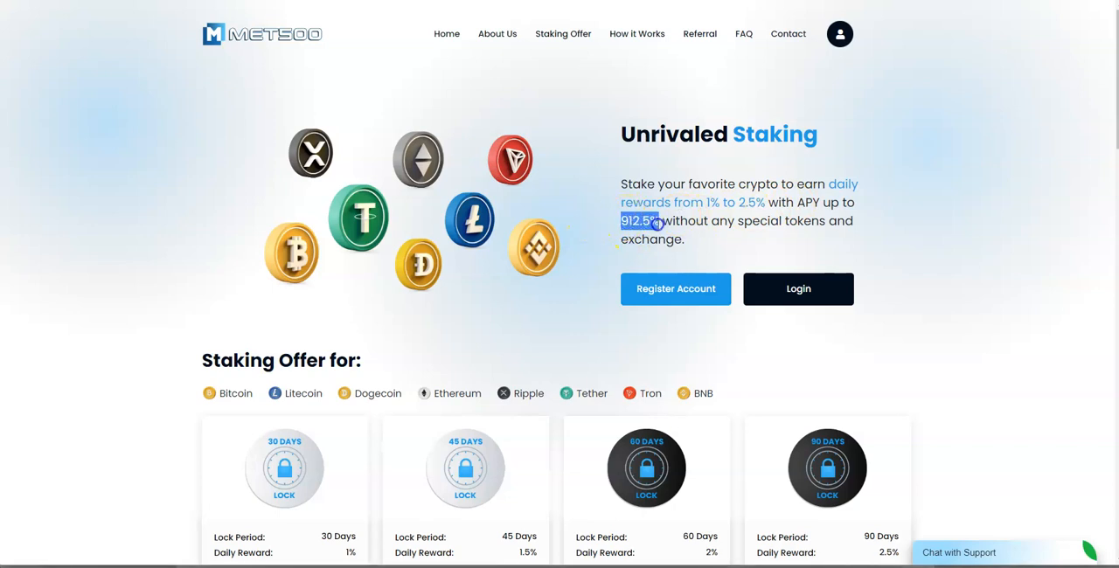
mouse_move(878, 218)
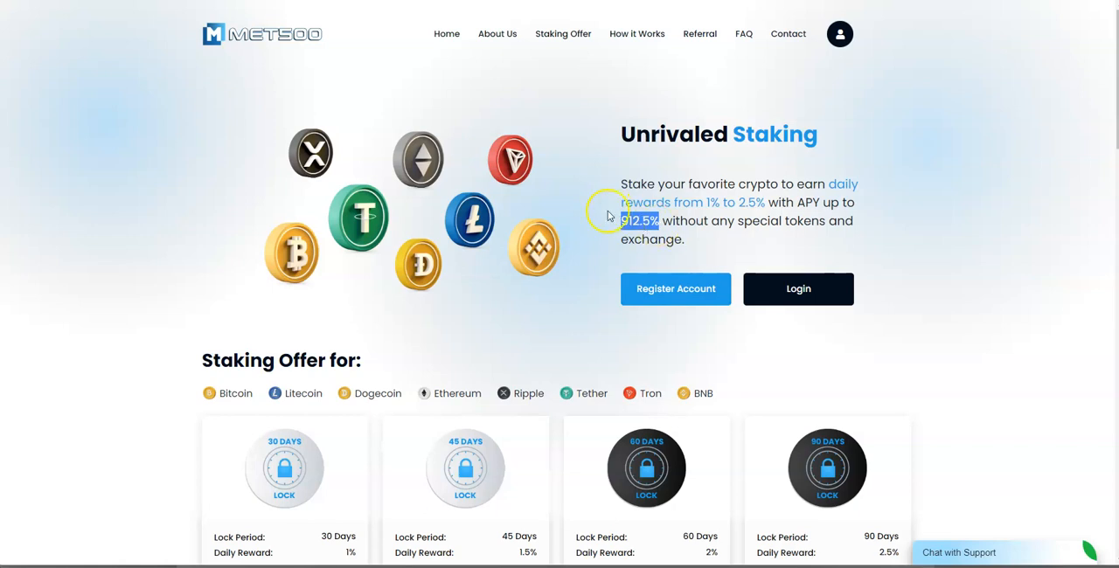
scroll("down", 3)
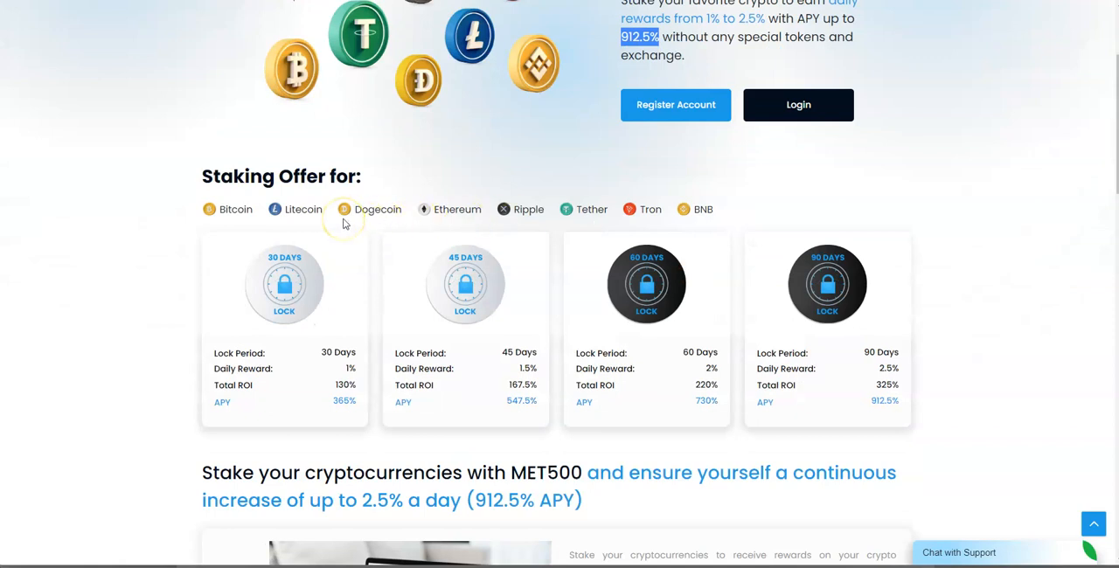
mouse_move(538, 315)
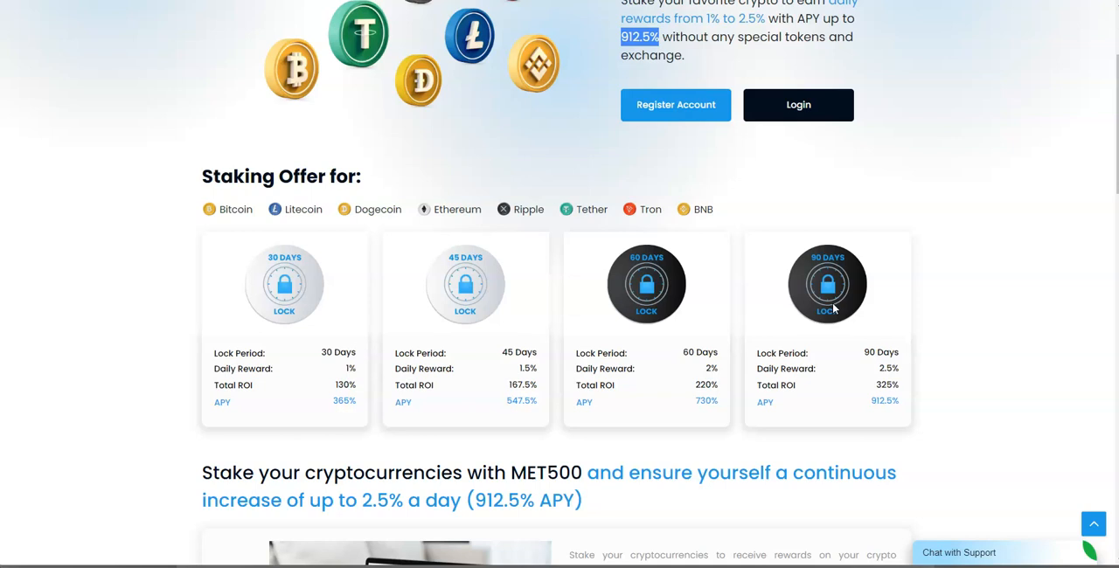
mouse_move(870, 313)
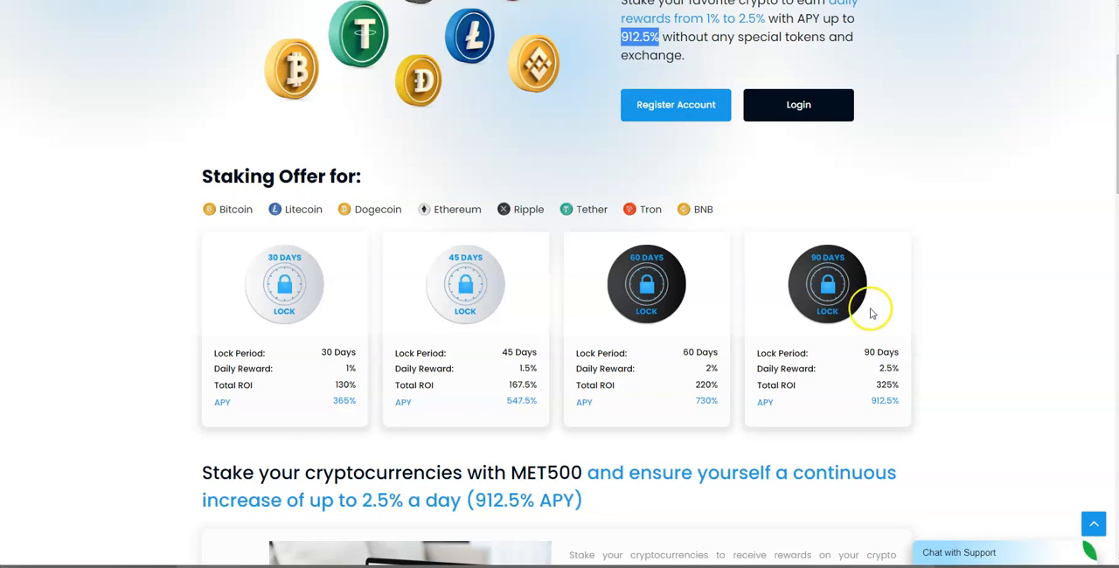
mouse_move(766, 392)
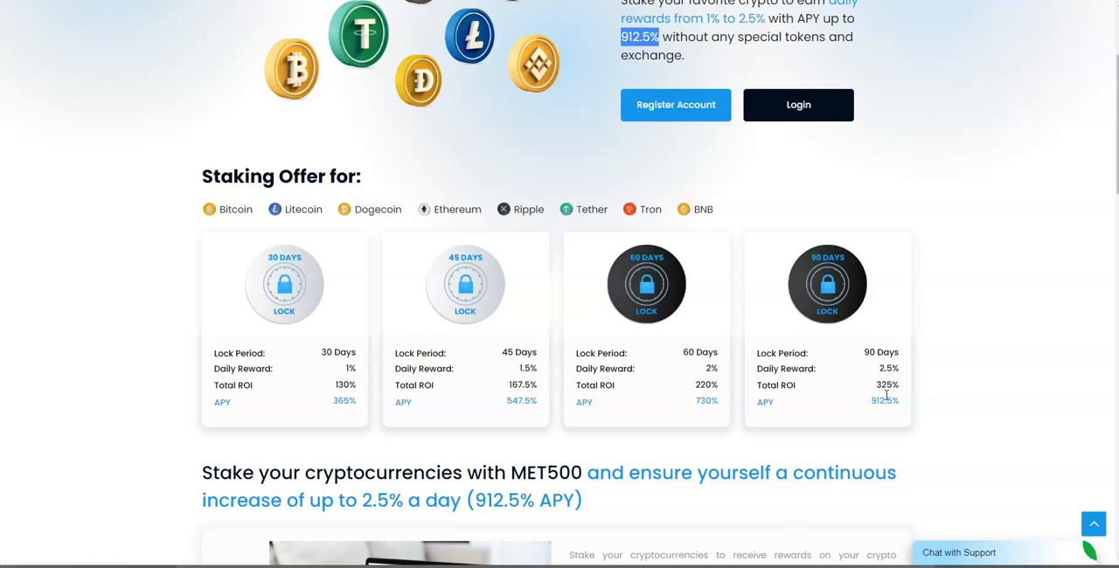
mouse_move(856, 390)
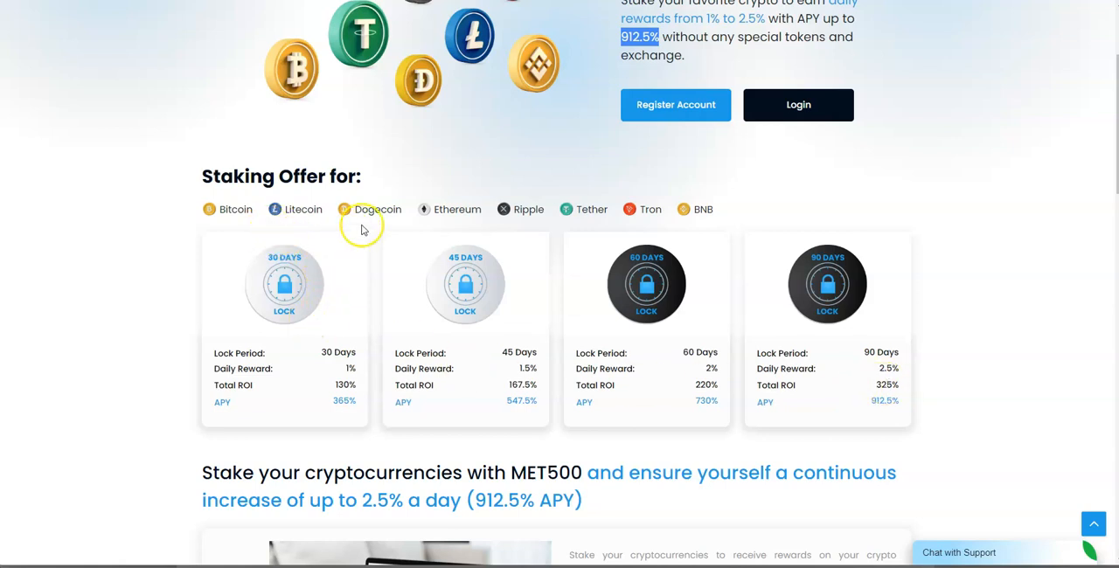
mouse_move(481, 224)
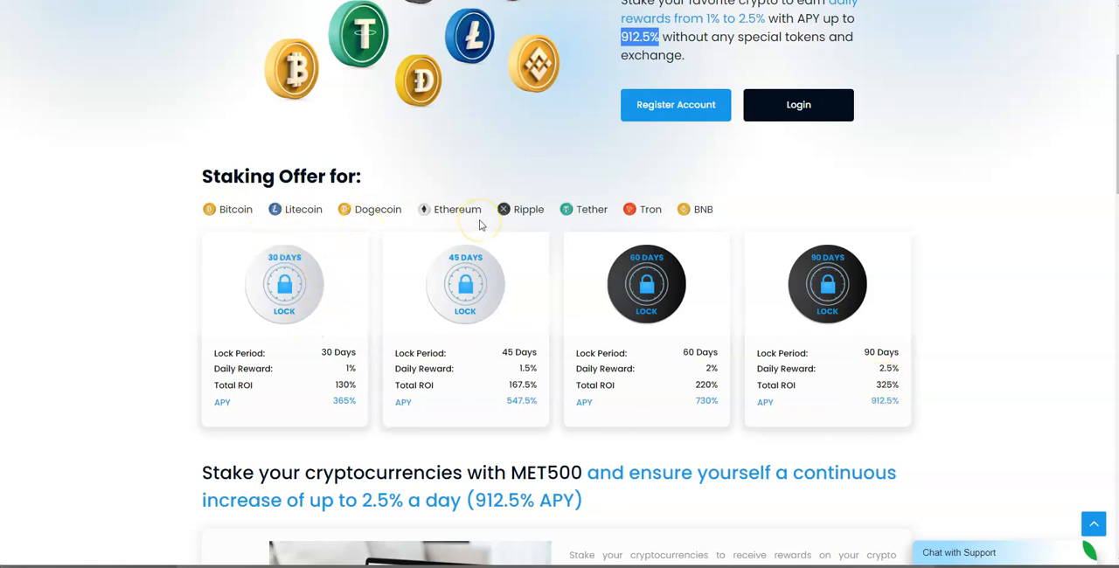
mouse_move(658, 234)
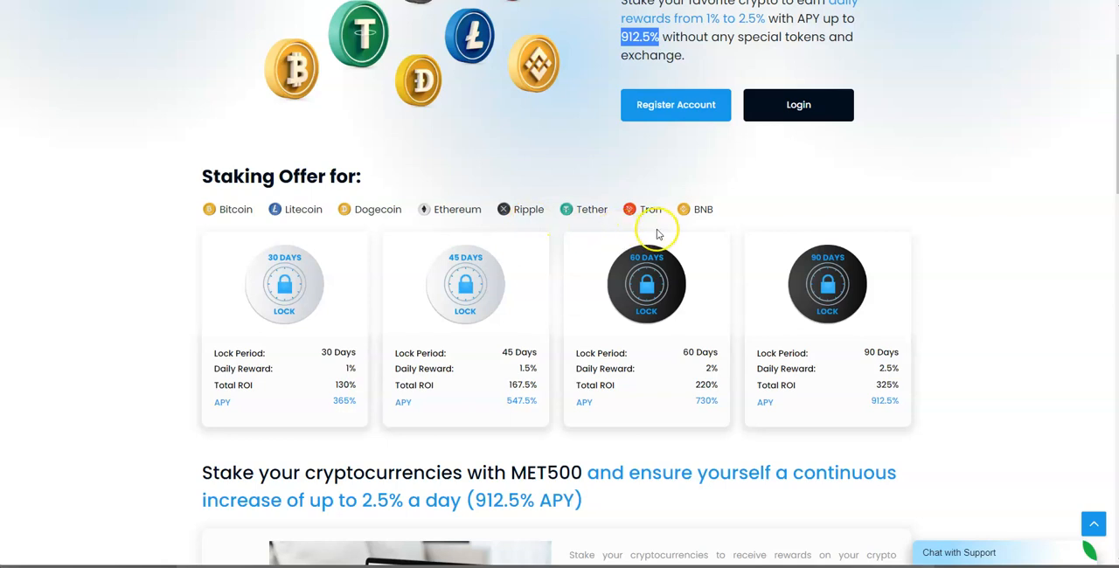
mouse_move(703, 230)
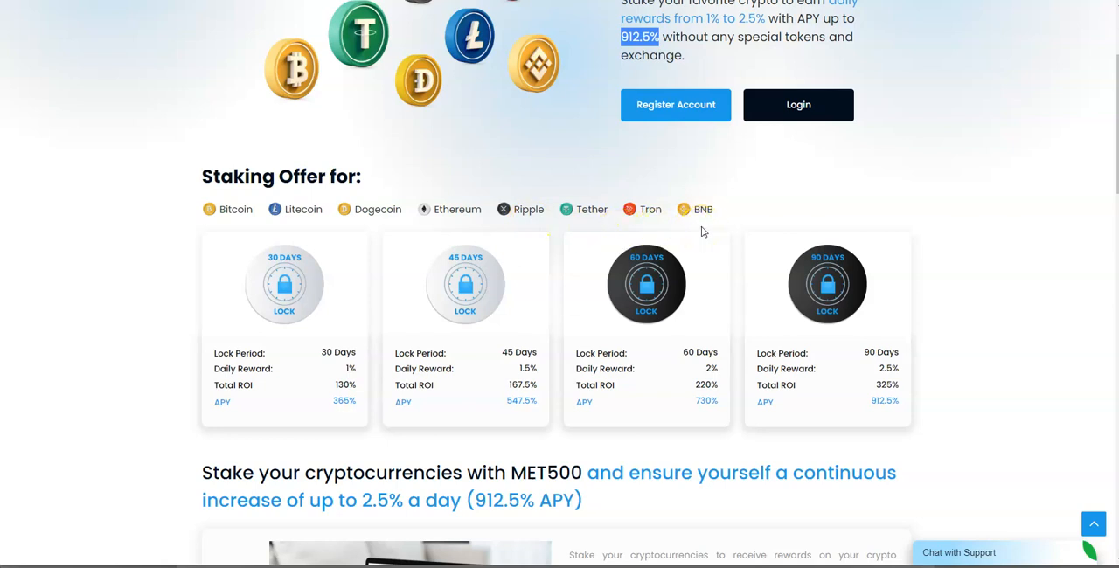
mouse_move(370, 226)
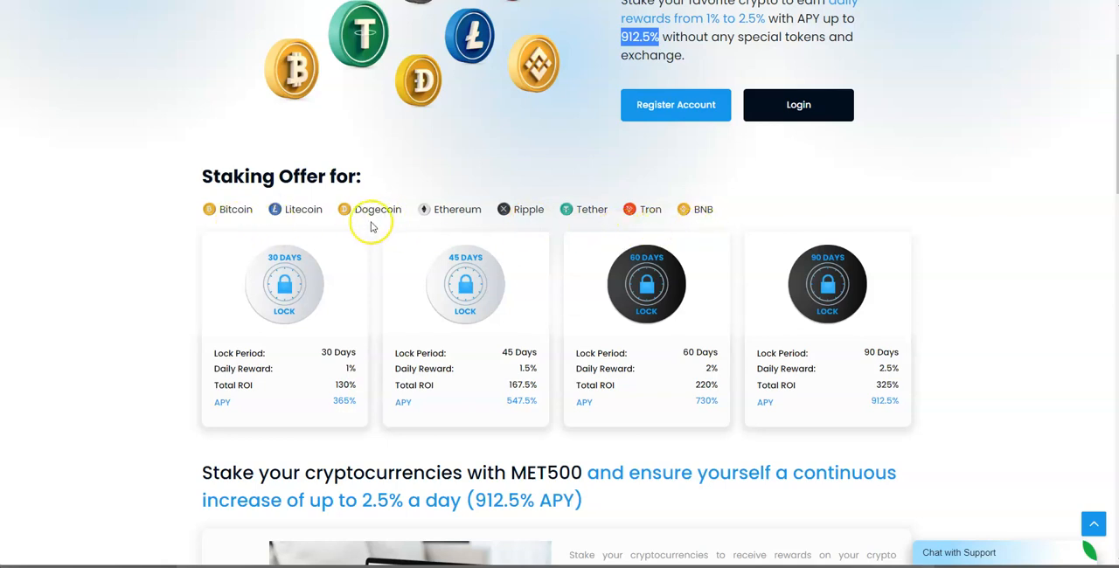
mouse_move(374, 262)
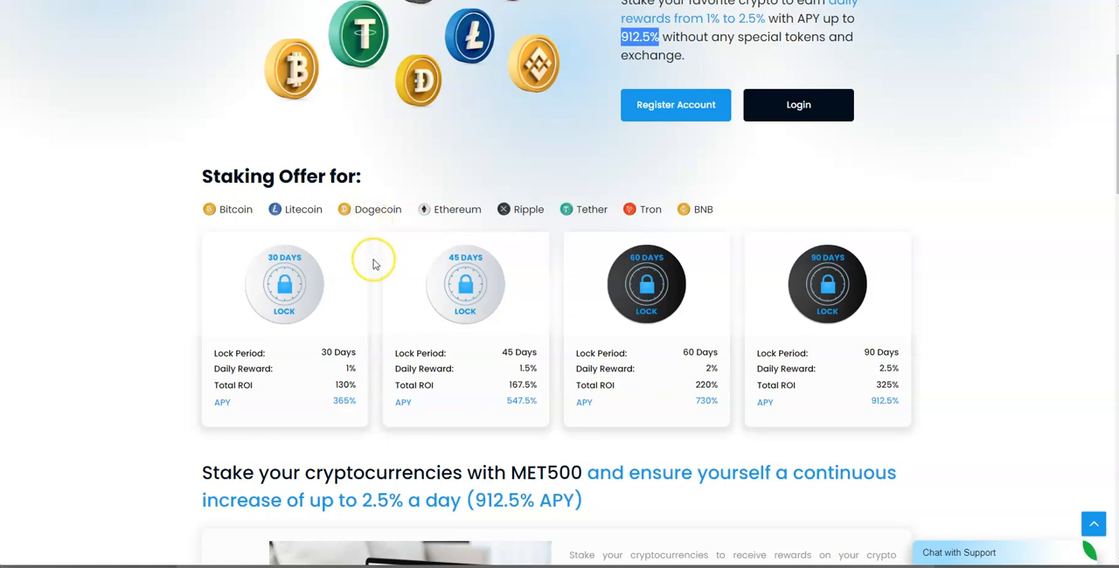
Scroll past the Learn More panel to the feature icons and three-level referral program (5%, 2%, 1%).
scroll("down", 3)
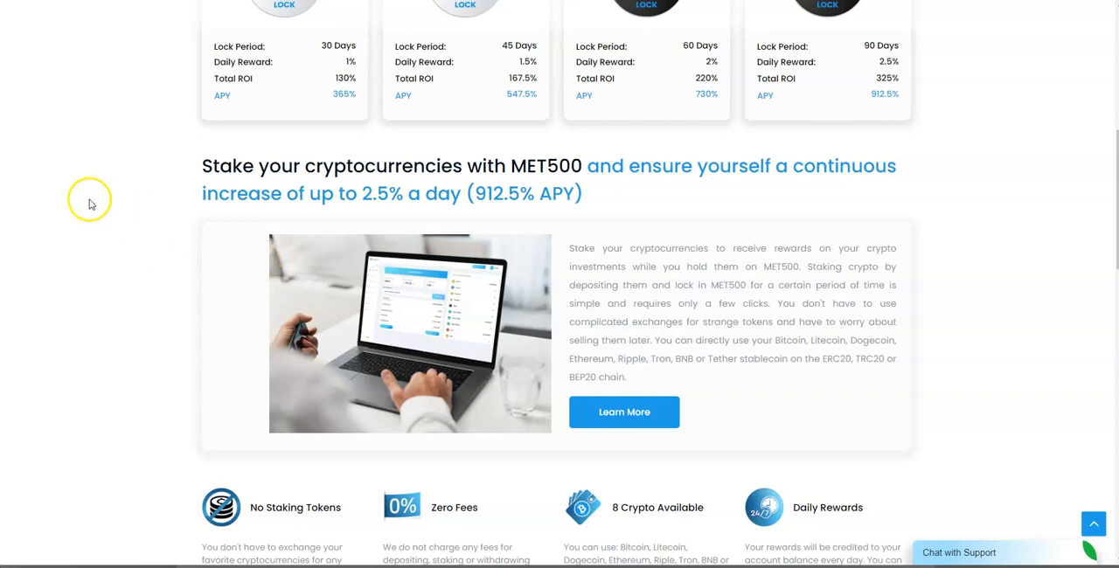
mouse_move(704, 208)
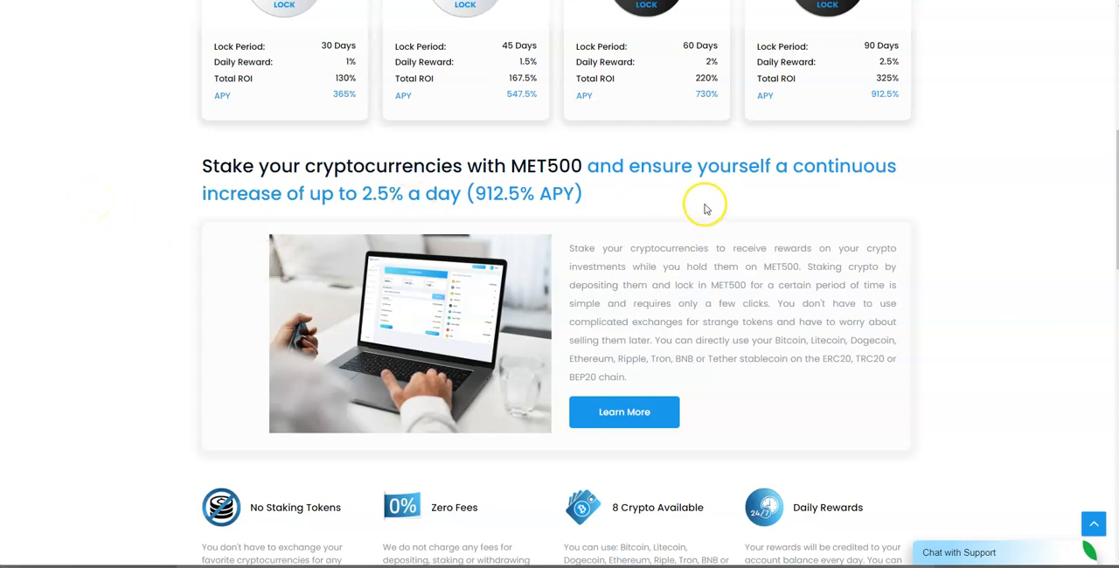
mouse_move(248, 198)
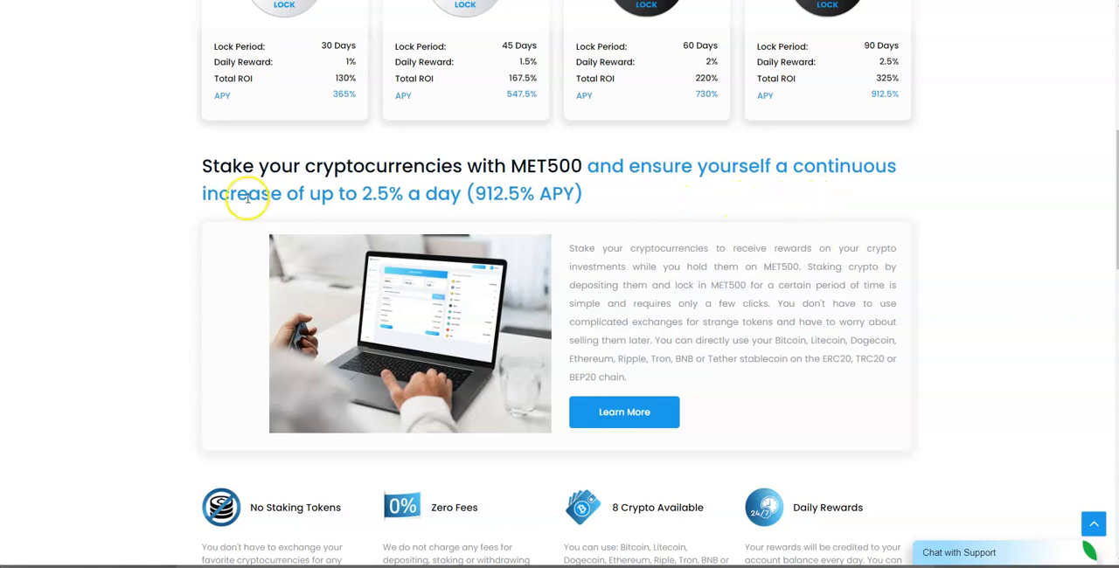
mouse_move(560, 199)
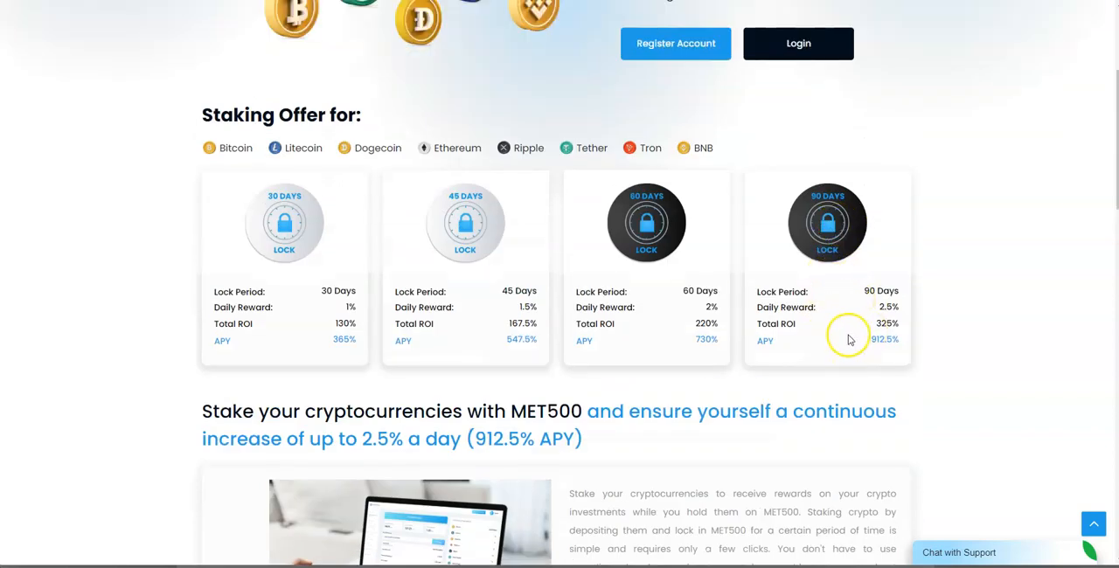
mouse_move(839, 397)
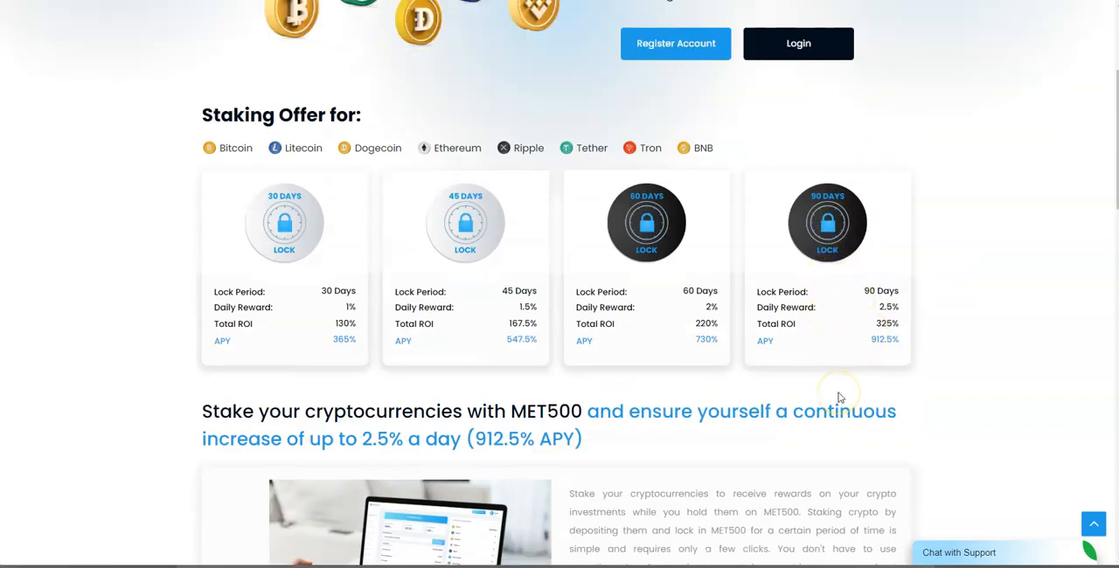
scroll("down", 3)
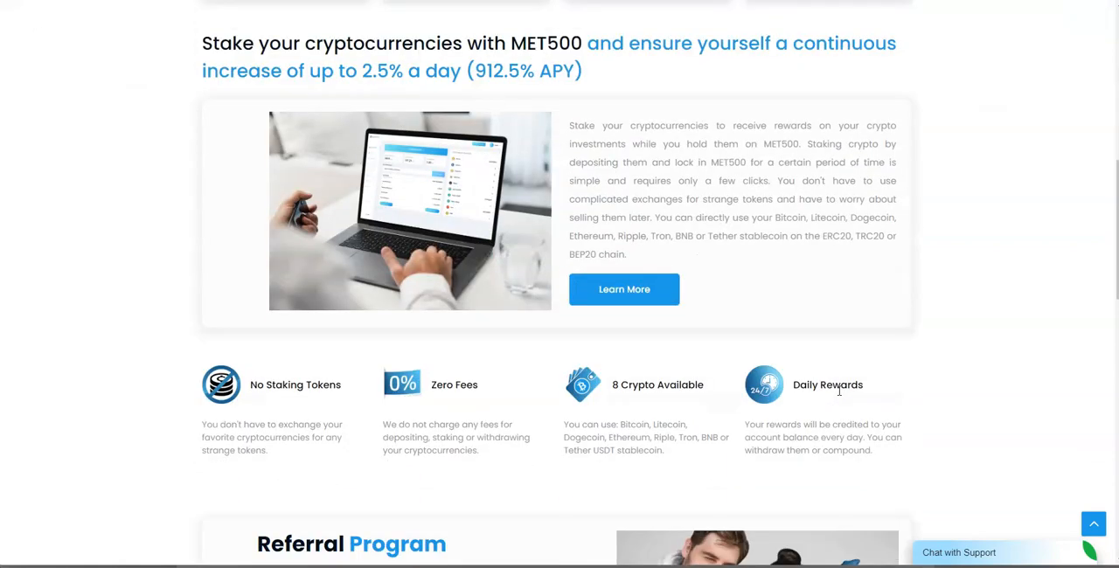
mouse_move(821, 343)
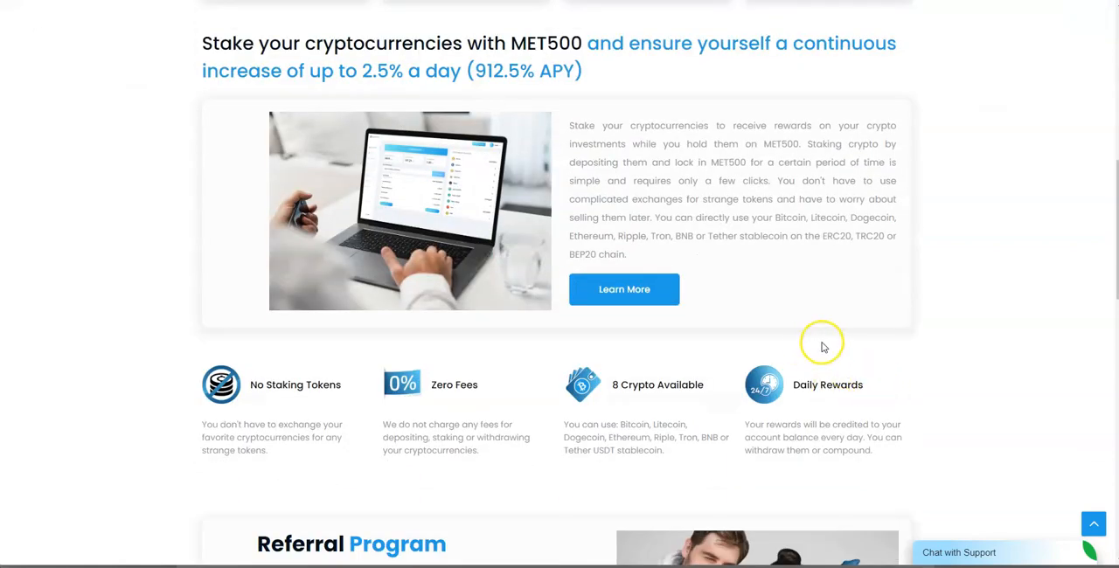
scroll("down", 3)
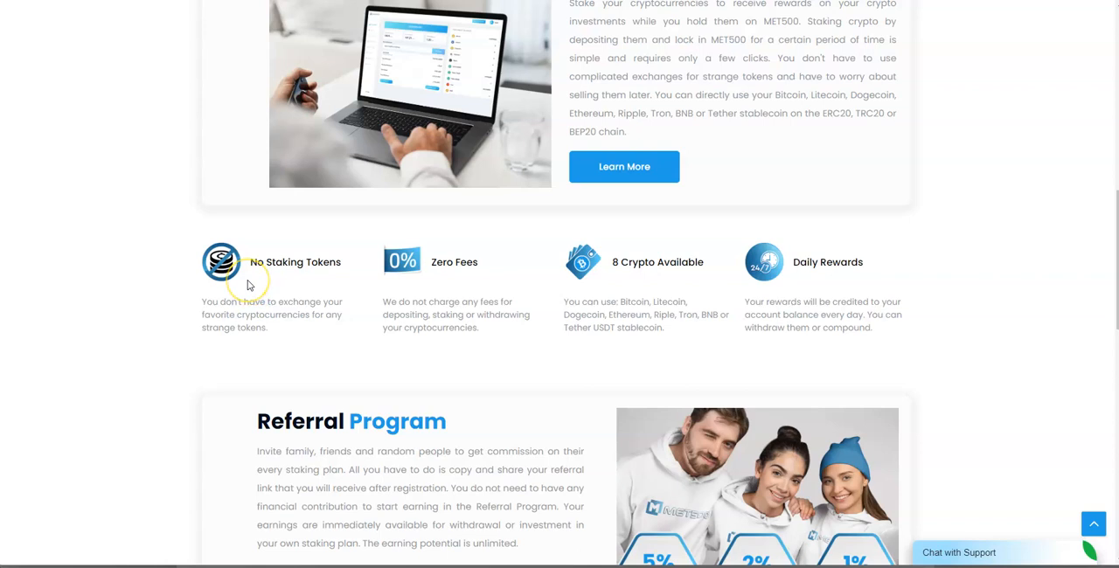
mouse_move(248, 285)
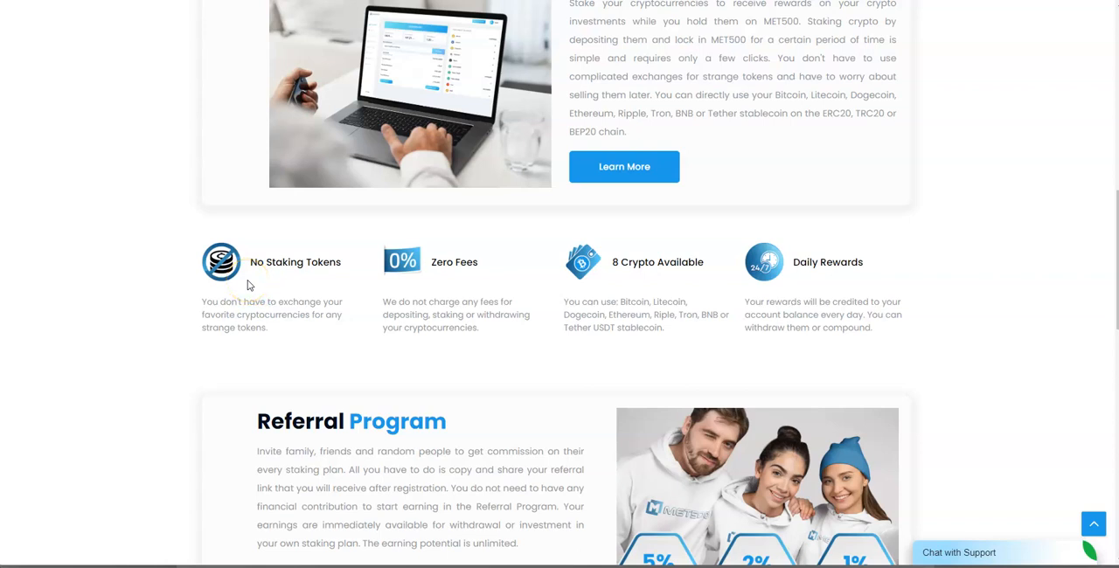
mouse_move(664, 288)
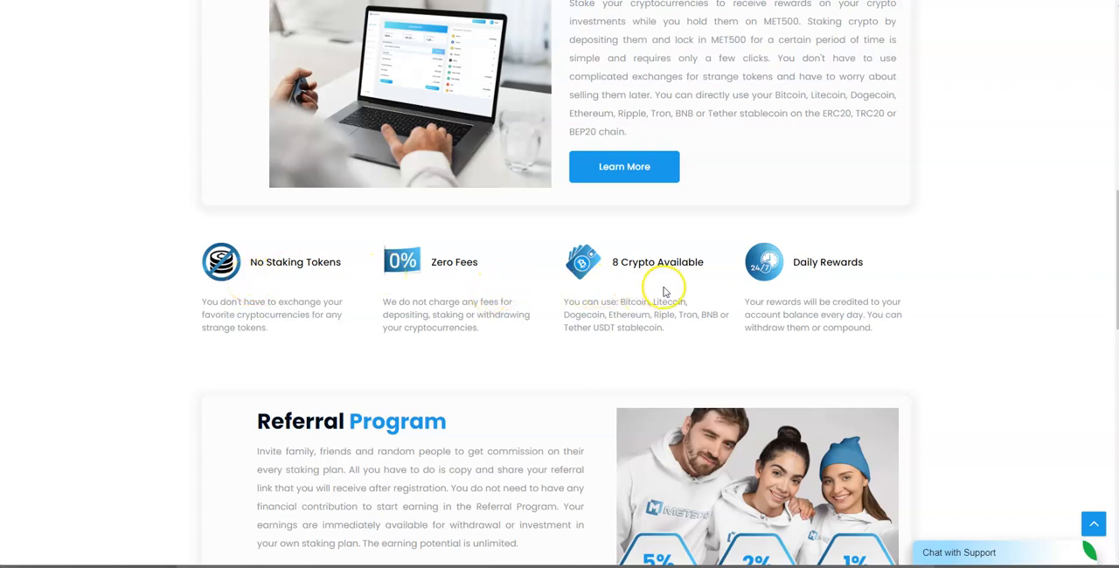
mouse_move(685, 291)
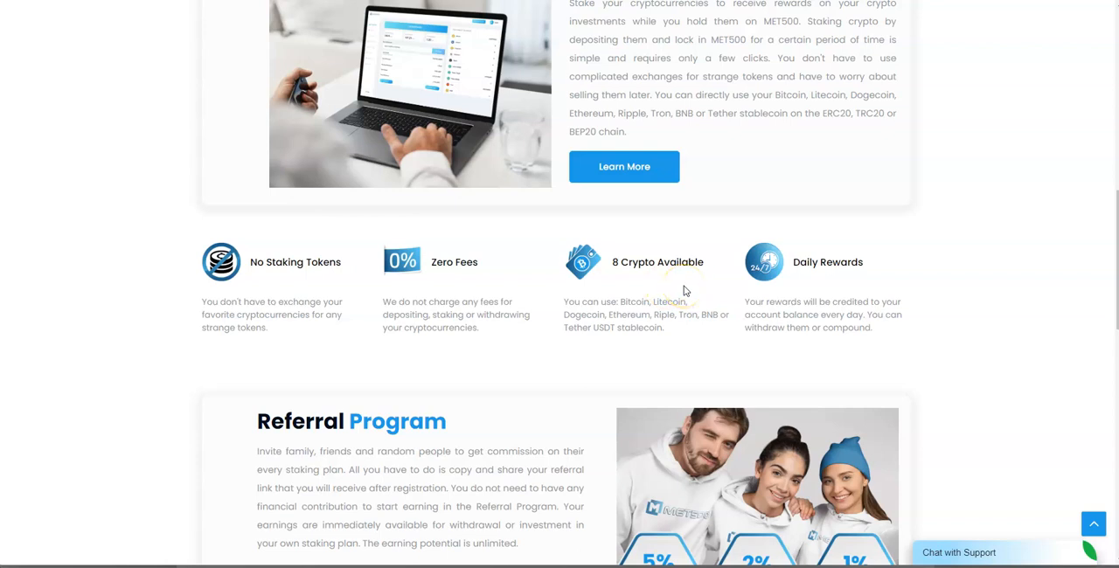
scroll("down", 3)
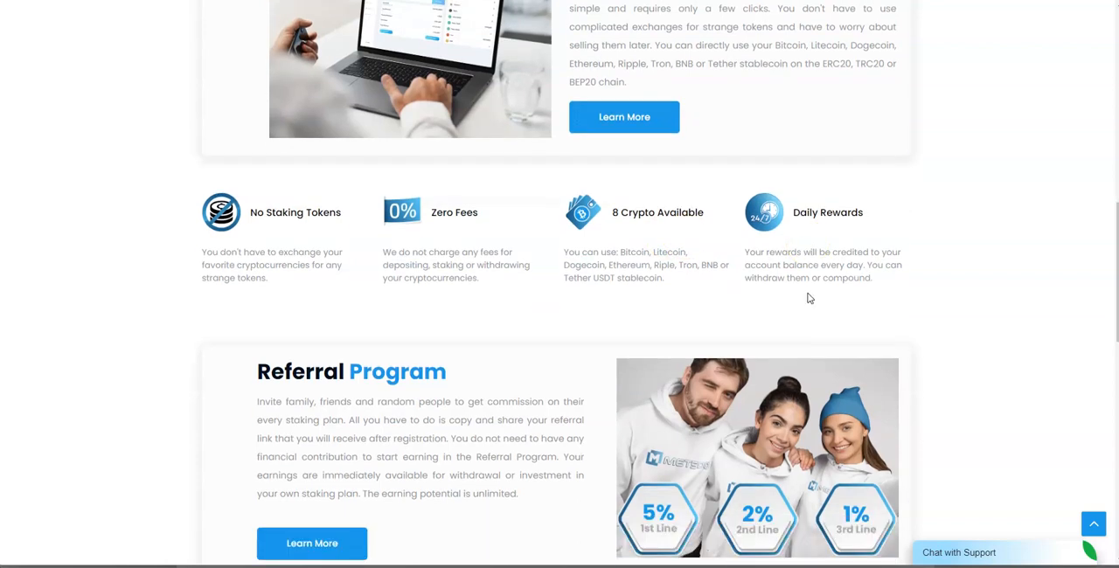
scroll("down", 3)
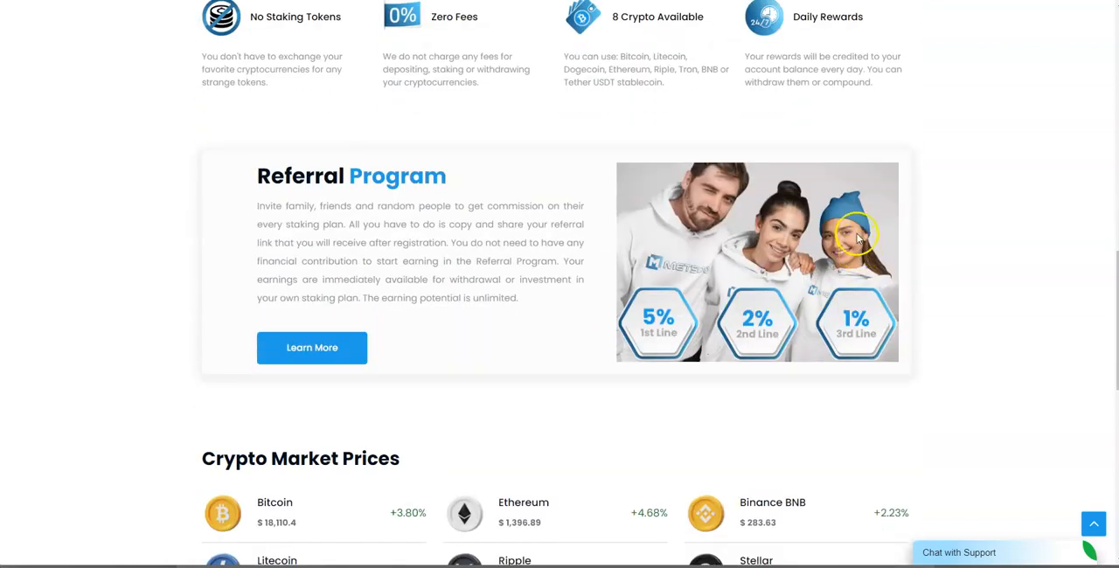
mouse_move(490, 323)
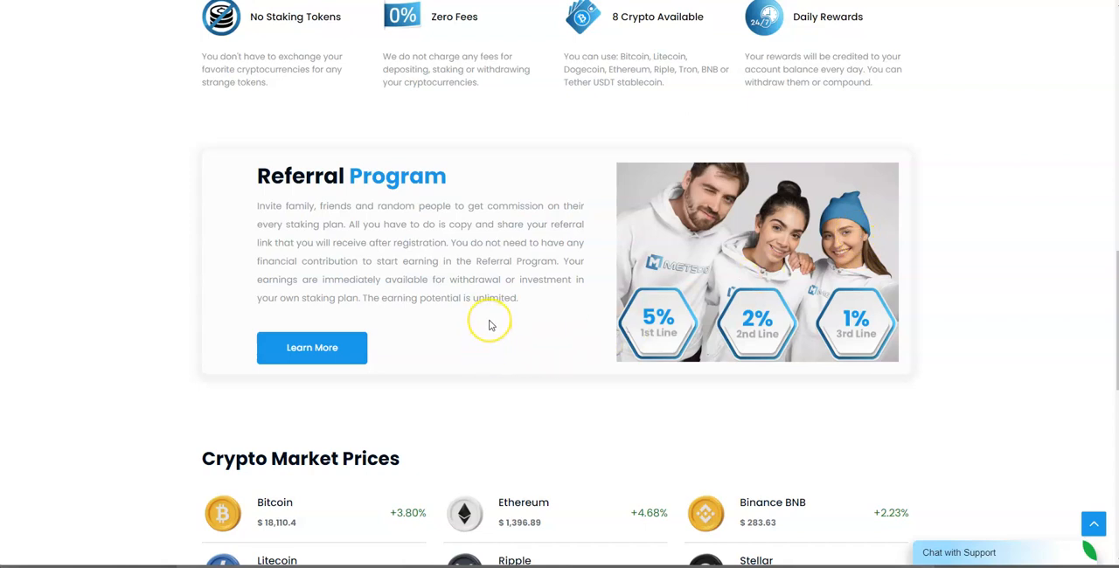
mouse_move(489, 323)
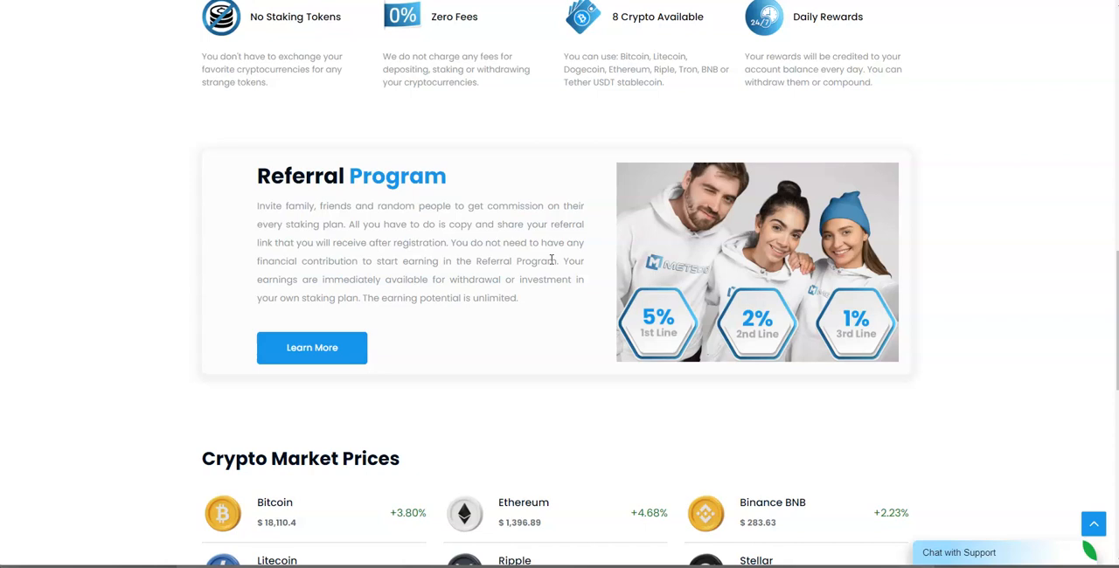
scroll("down", 3)
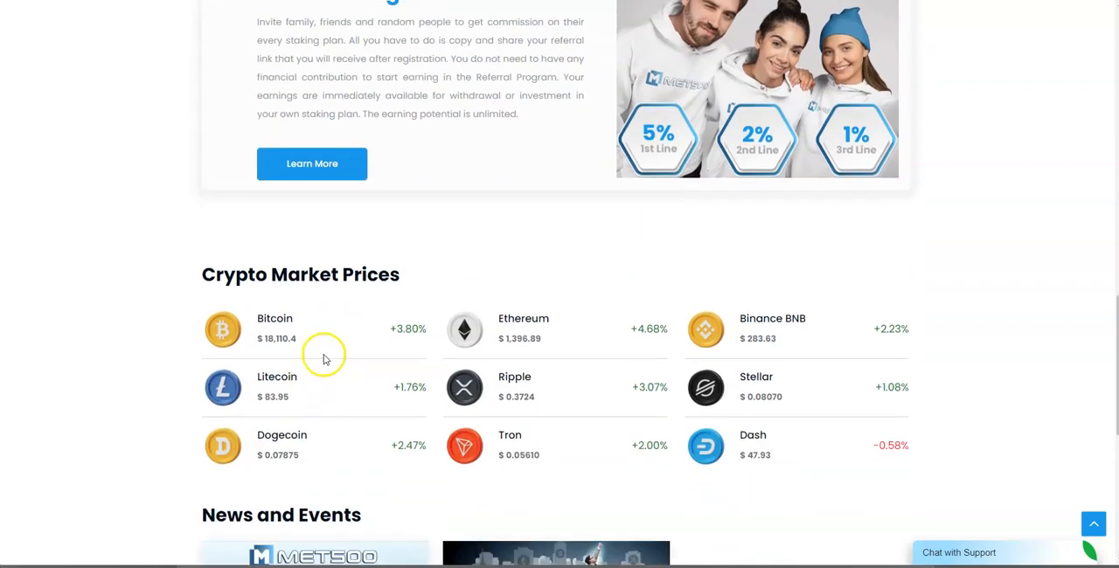
mouse_move(465, 339)
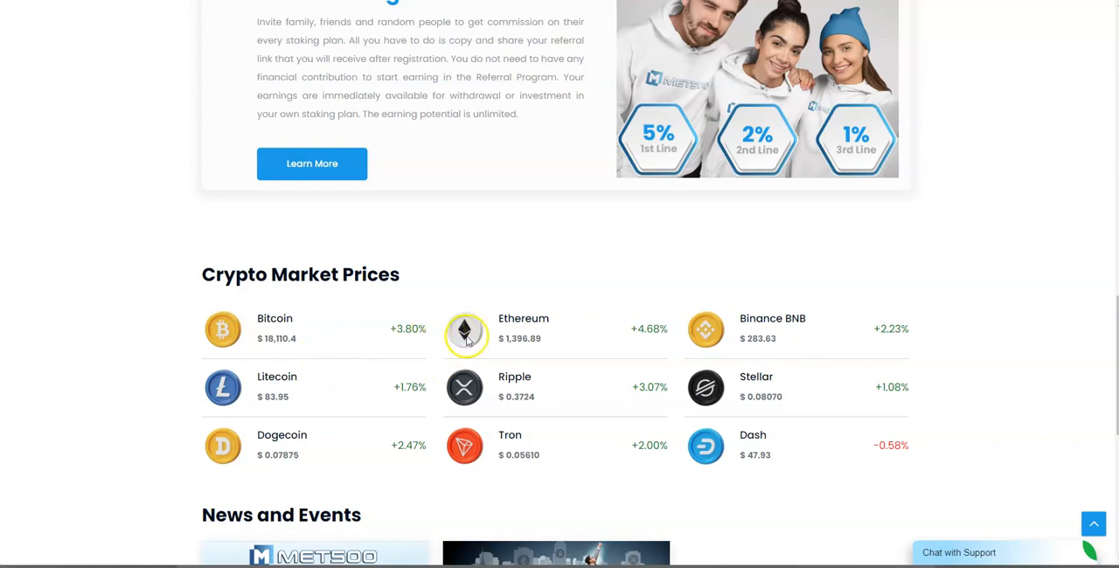
scroll("down", 3)
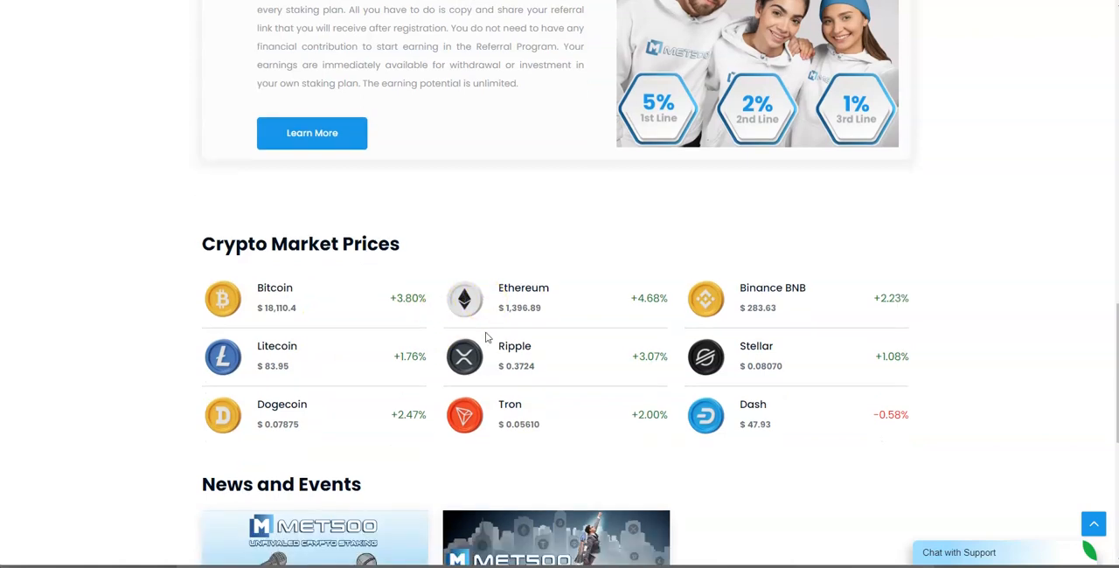
scroll("down", 3)
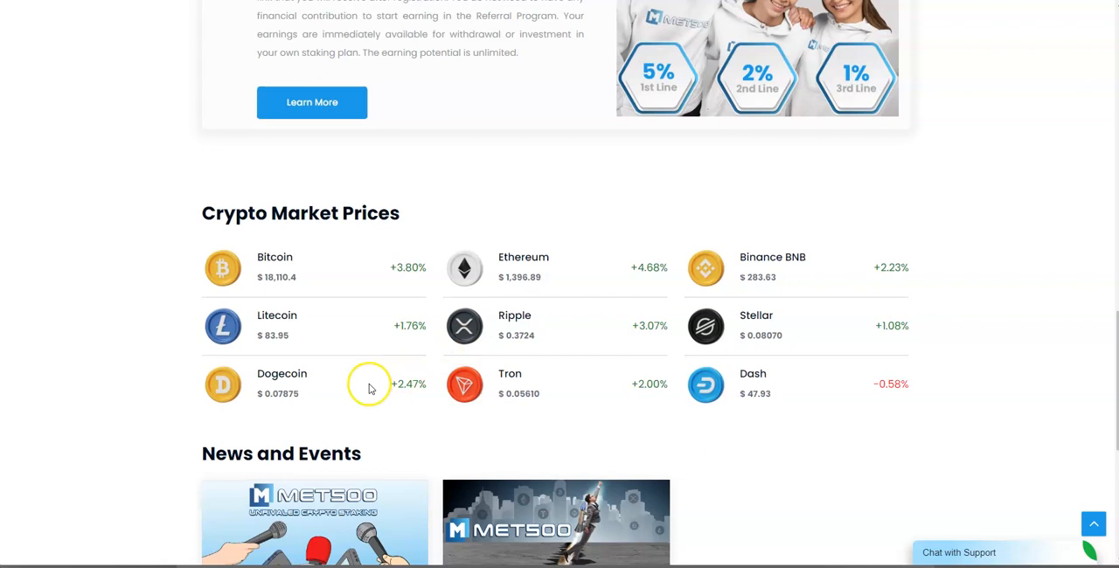
mouse_move(579, 306)
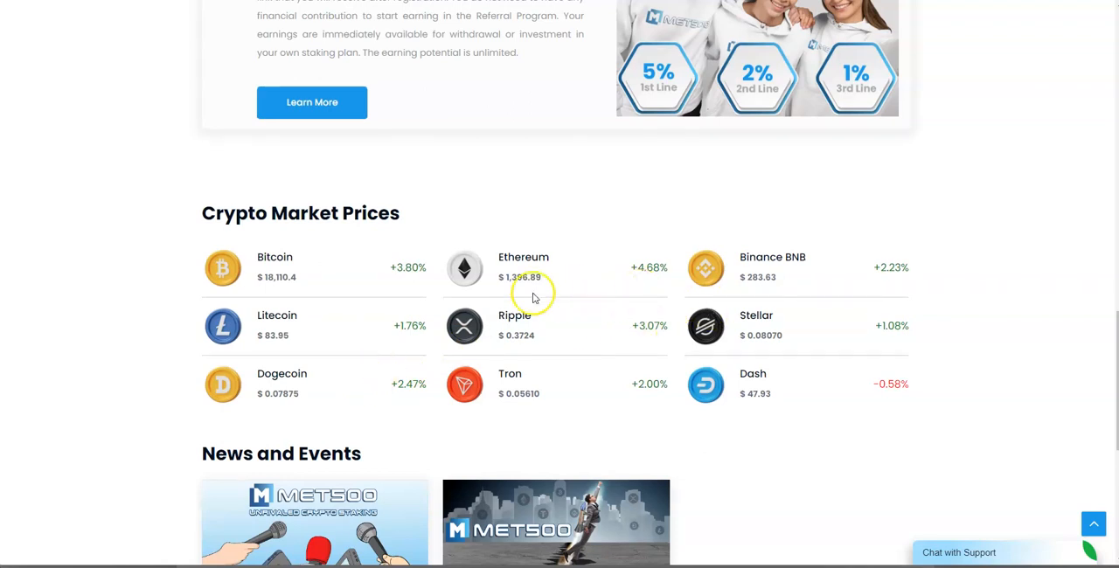
mouse_move(780, 292)
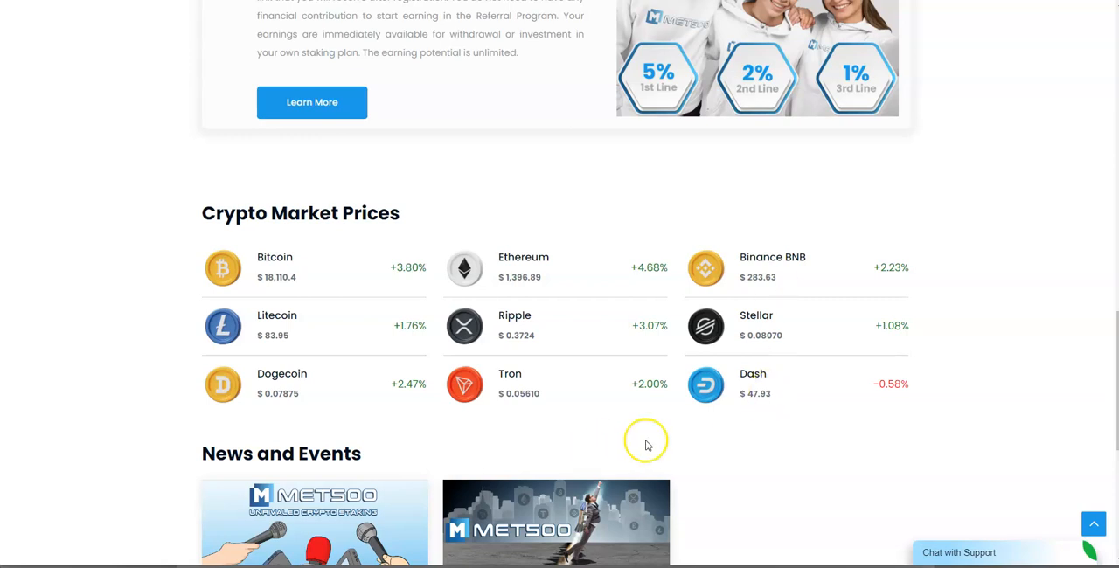
mouse_move(537, 448)
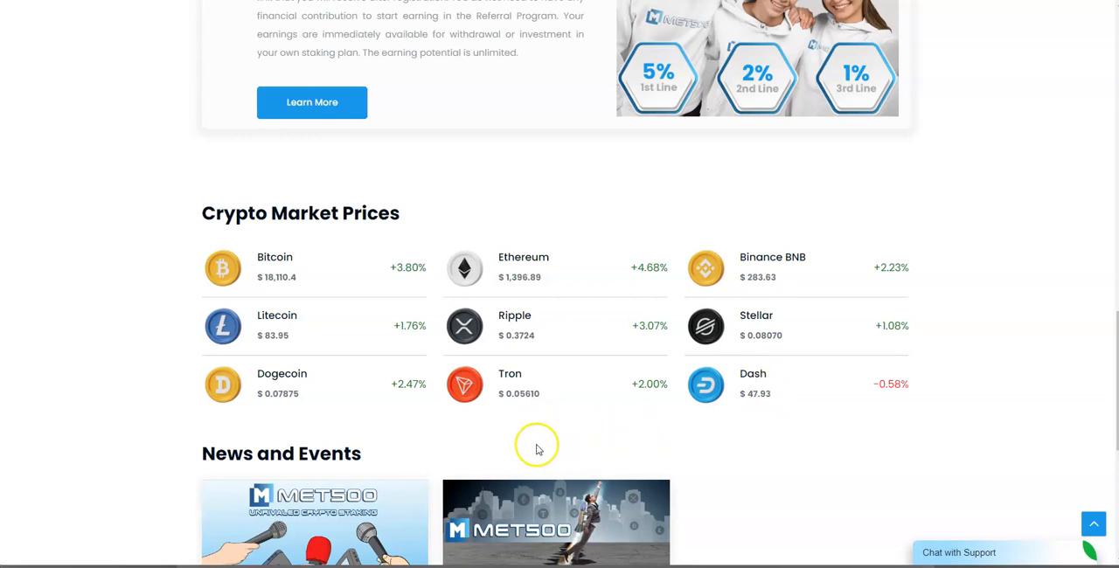
mouse_move(439, 309)
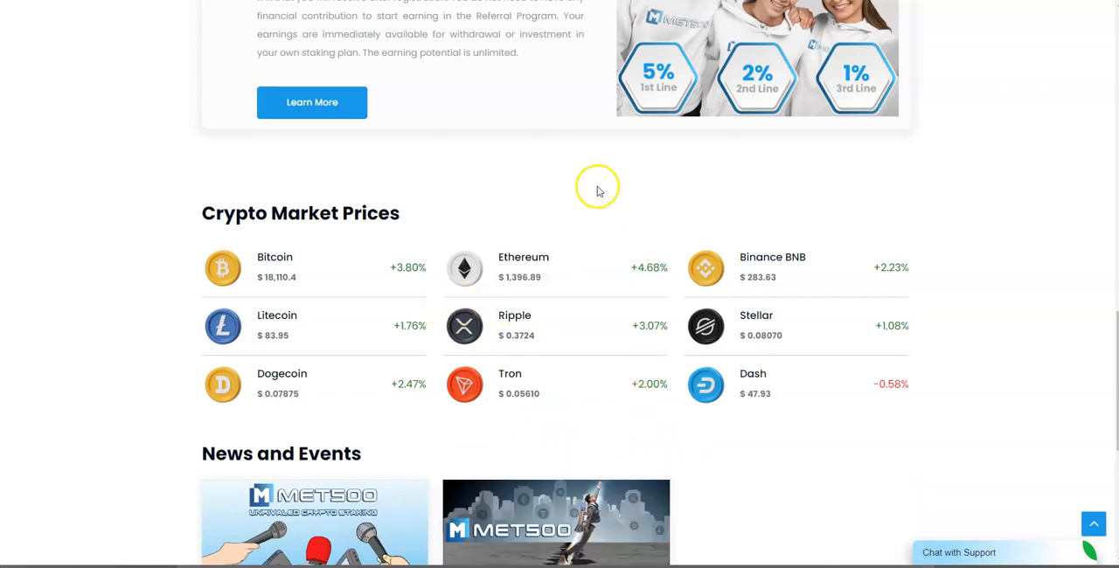
scroll("down", 3)
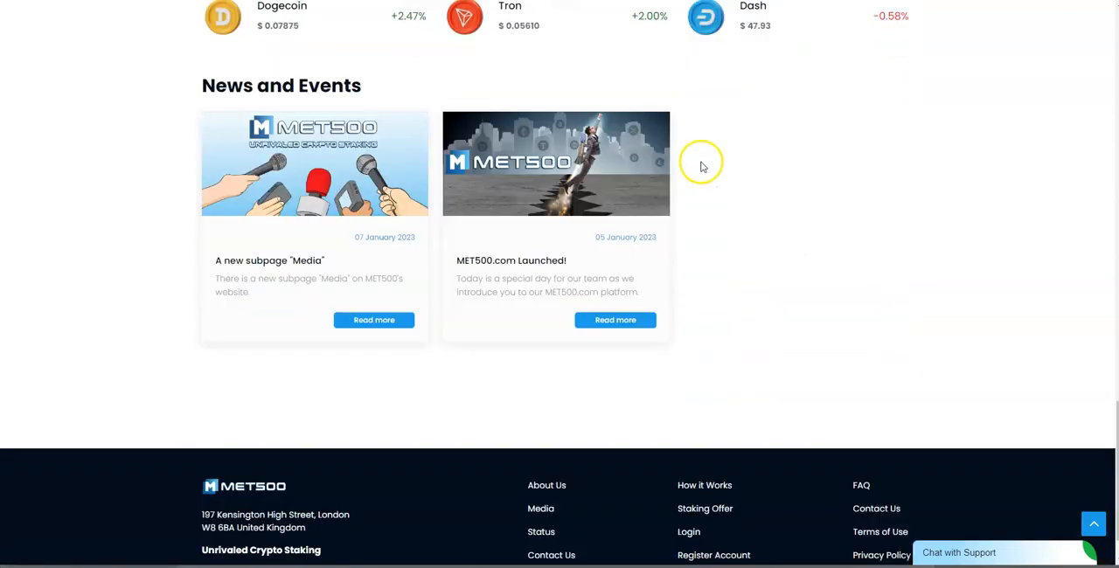
scroll("up", 3)
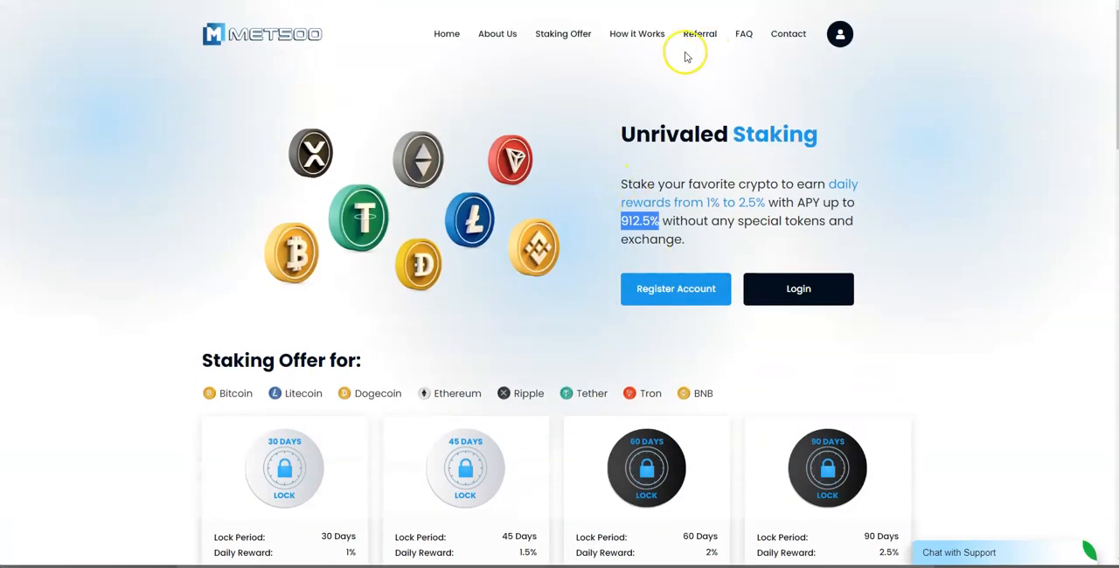
mouse_move(567, 33)
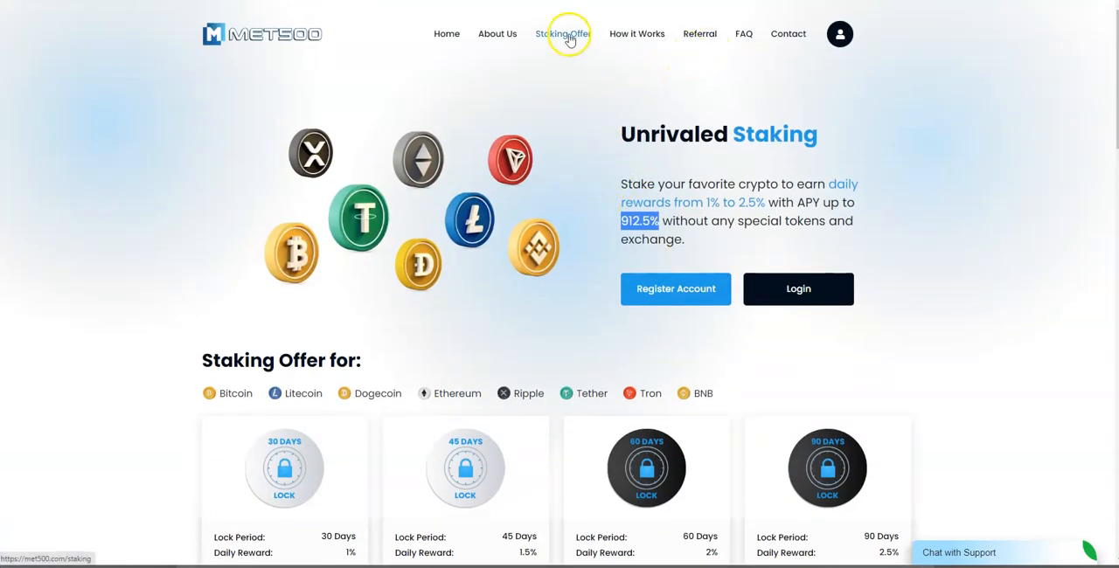
Go to the Staking Offer page and review the Staking Limits and Staking Plans tables.
left_click(563, 33)
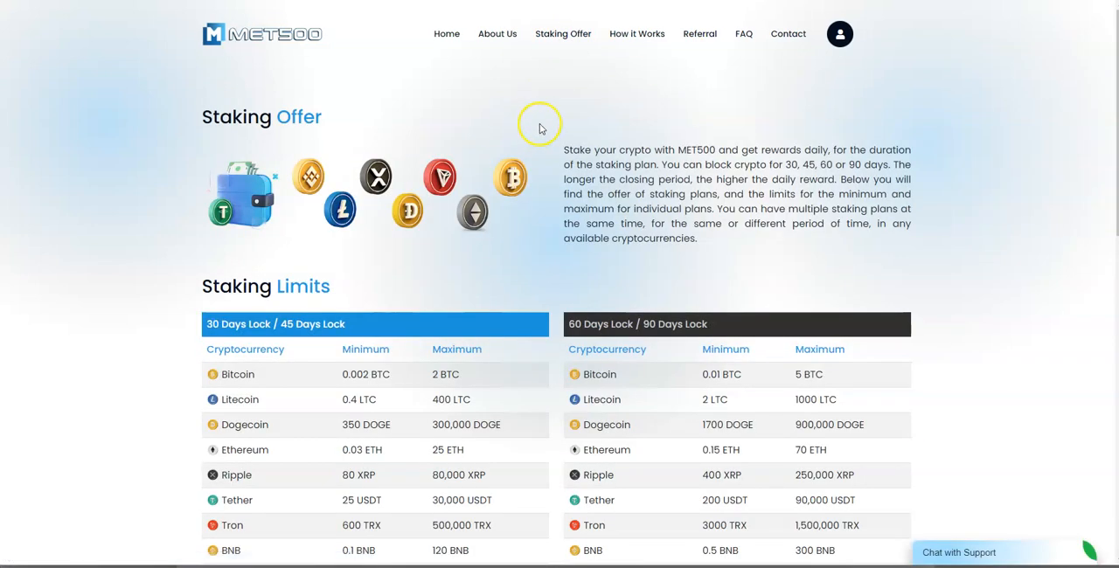
scroll("down", 3)
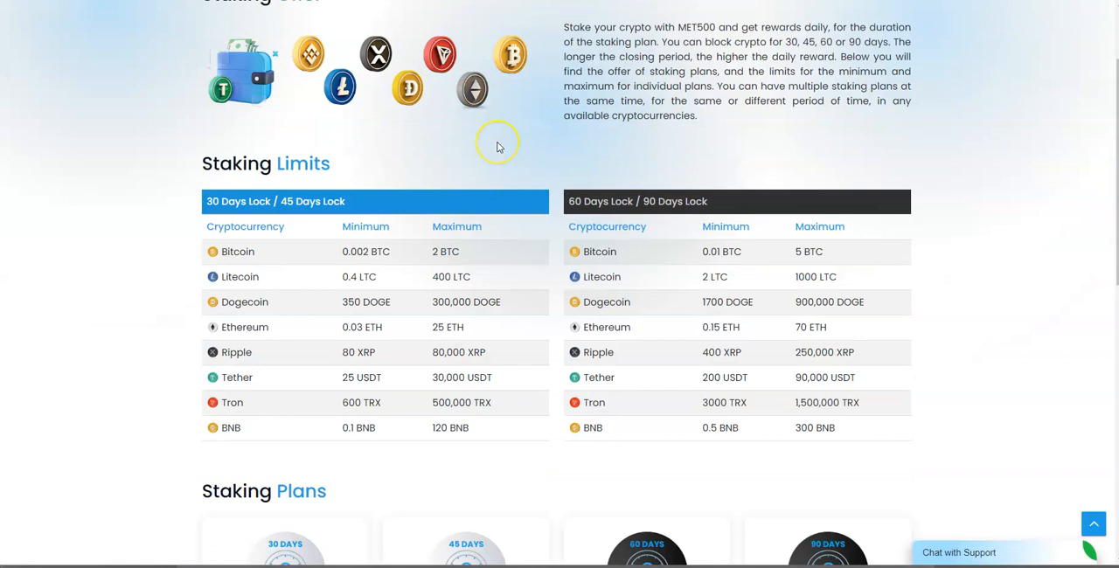
mouse_move(371, 214)
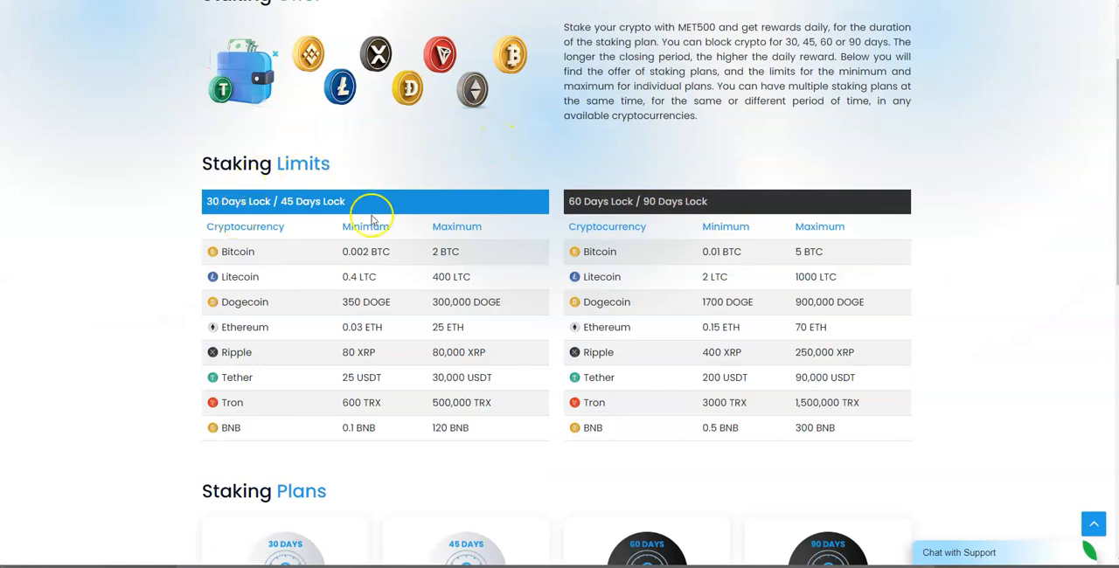
mouse_move(295, 217)
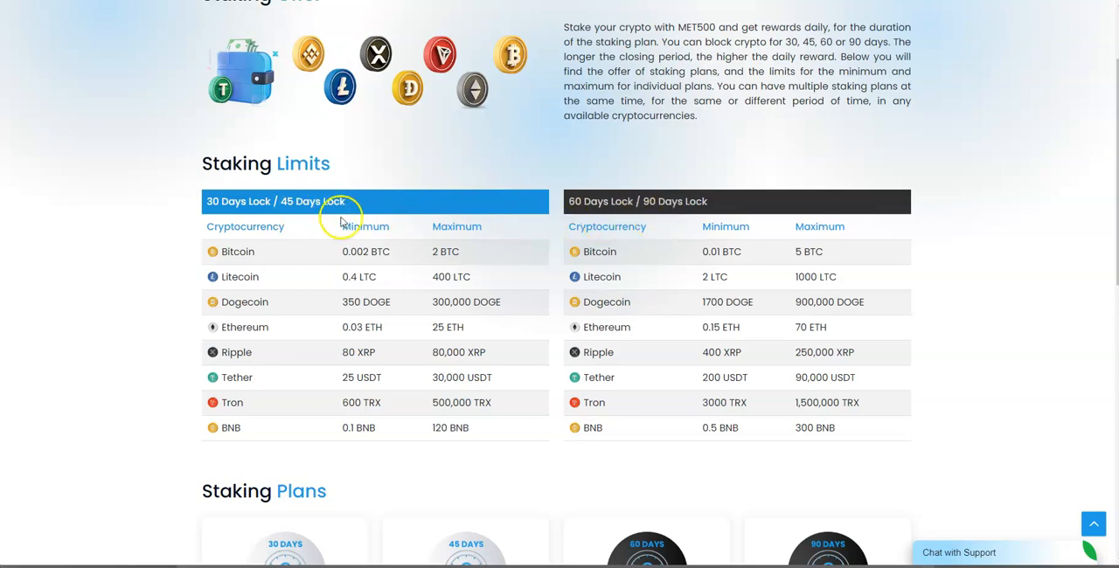
scroll("down", 3)
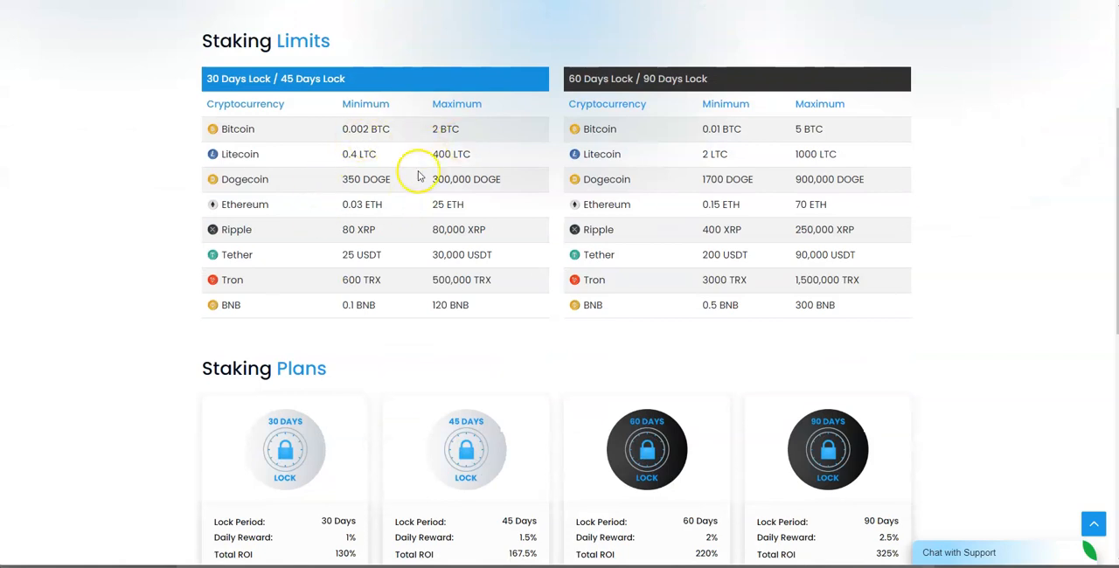
scroll("down", 3)
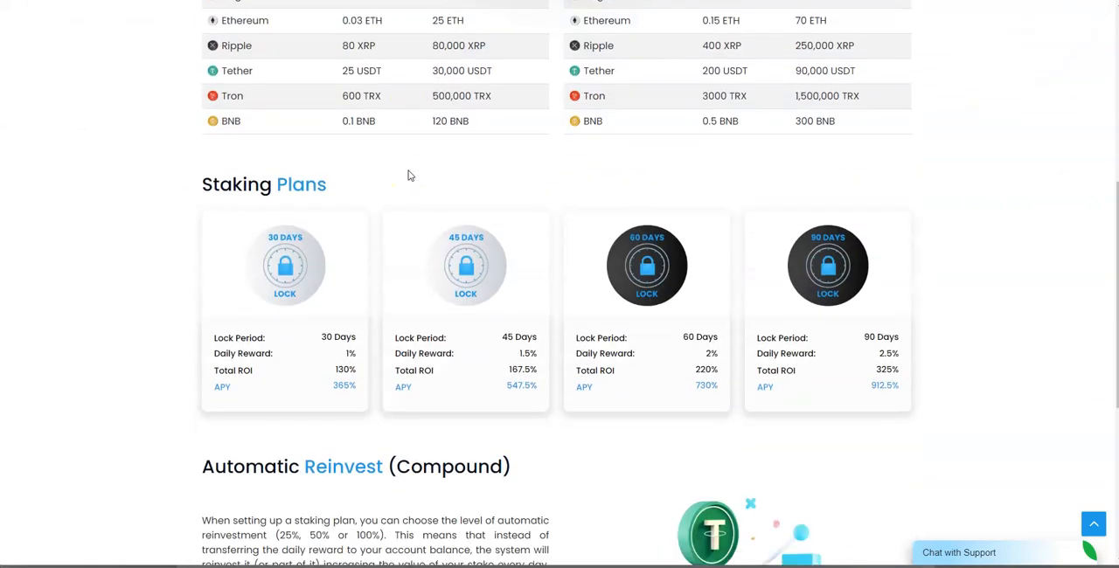
scroll("down", 3)
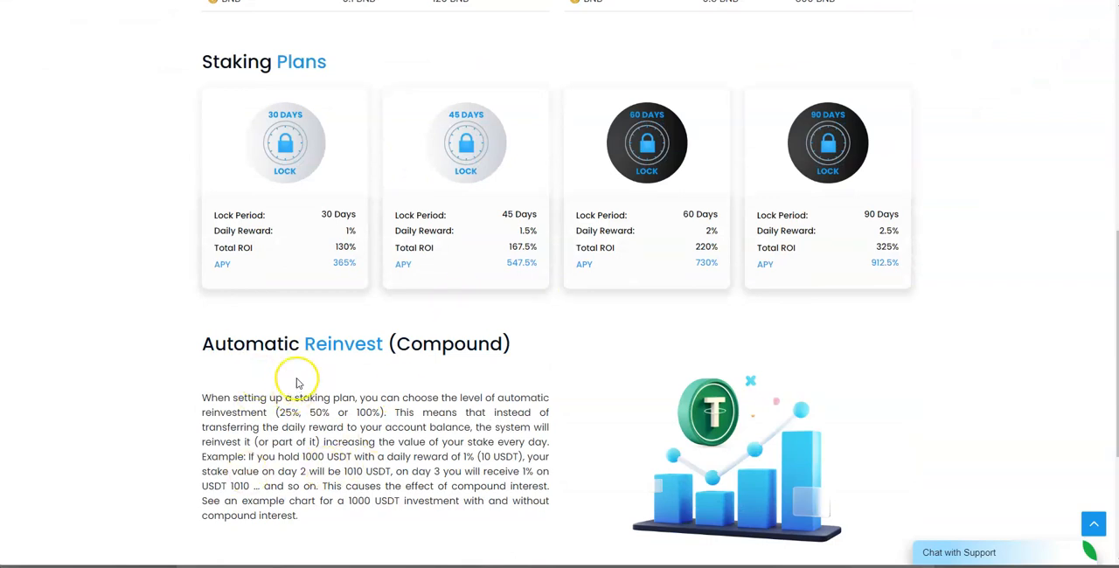
mouse_move(300, 379)
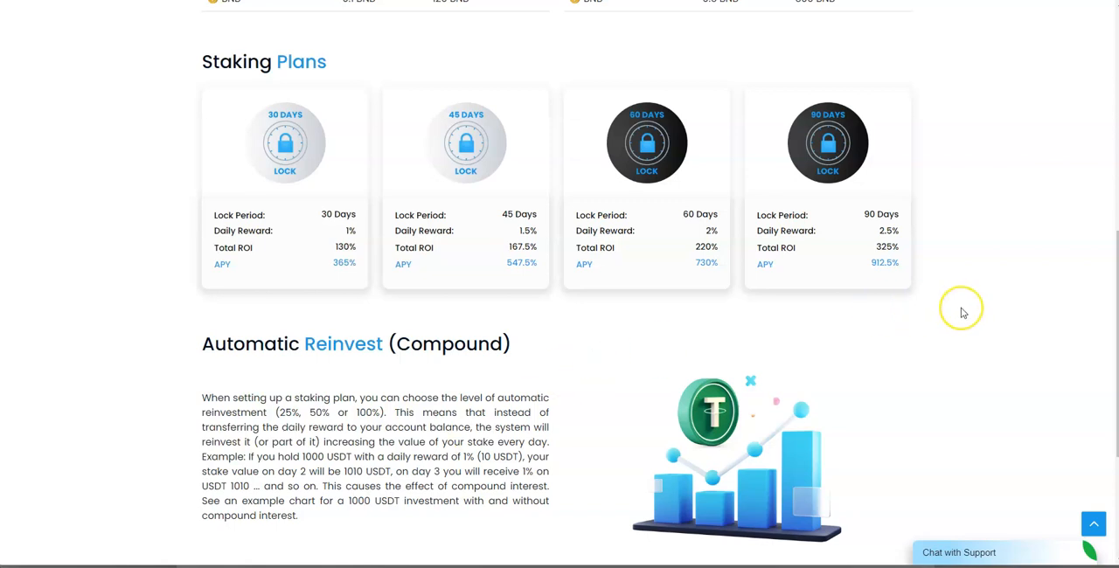
Reach the footer Telegram icon and view the MET500.com channel in Telegram.
scroll("down", 3)
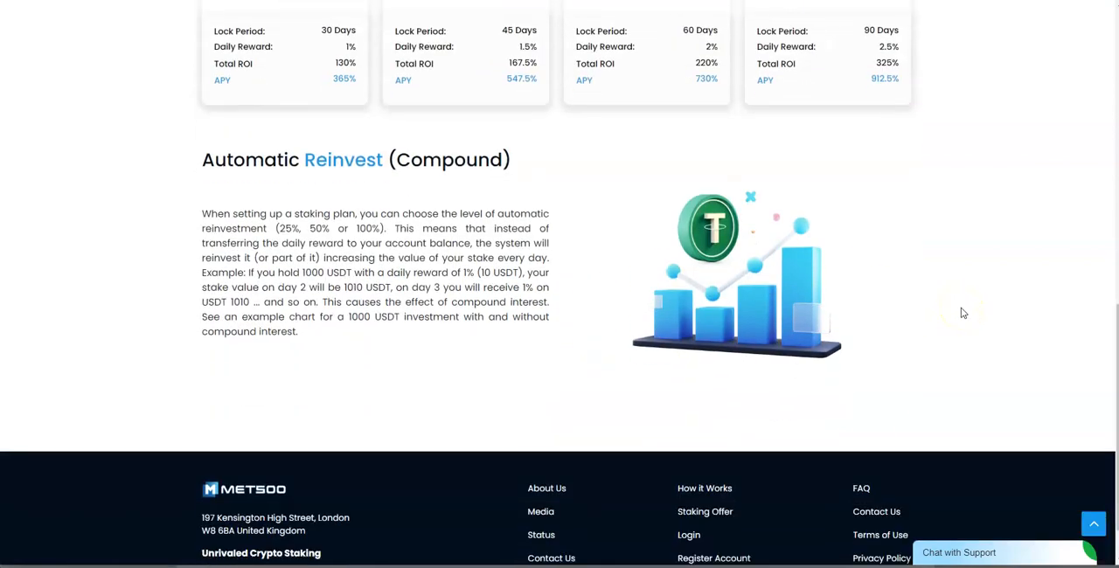
scroll("down", 3)
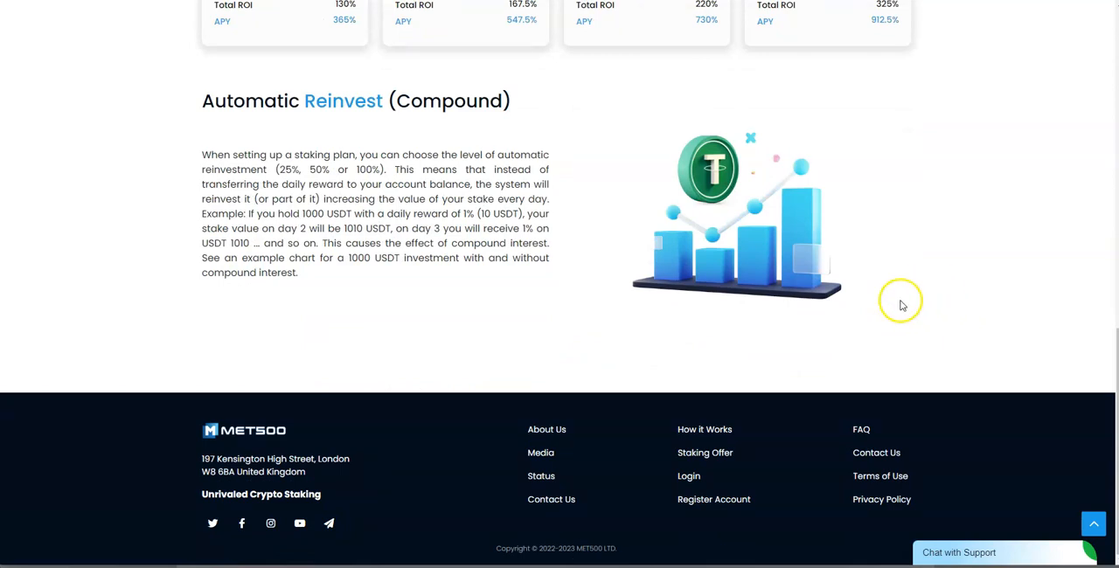
mouse_move(329, 523)
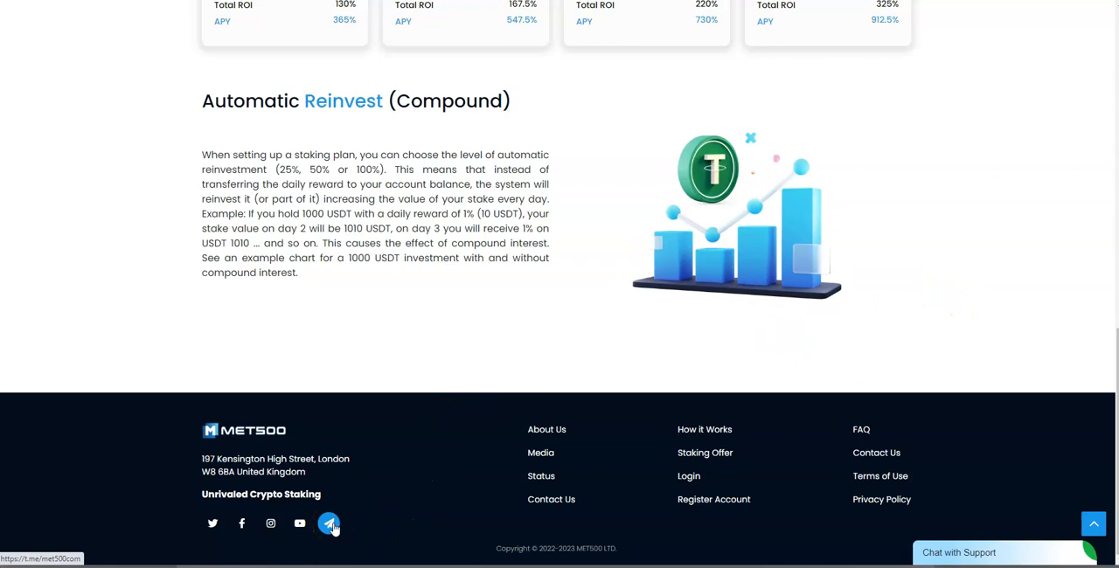
left_click(329, 523)
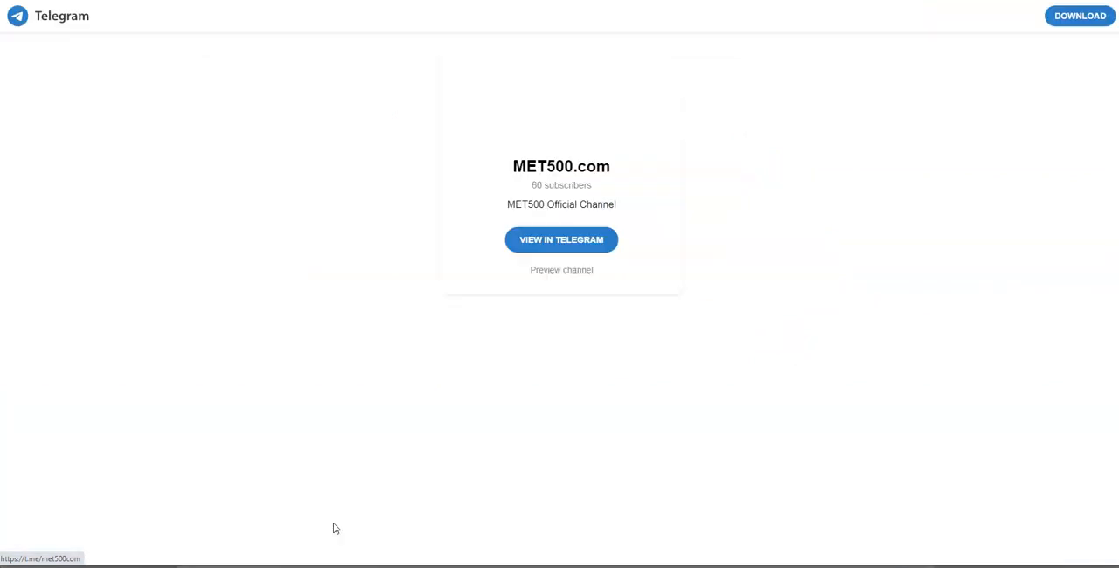
left_click(559, 240)
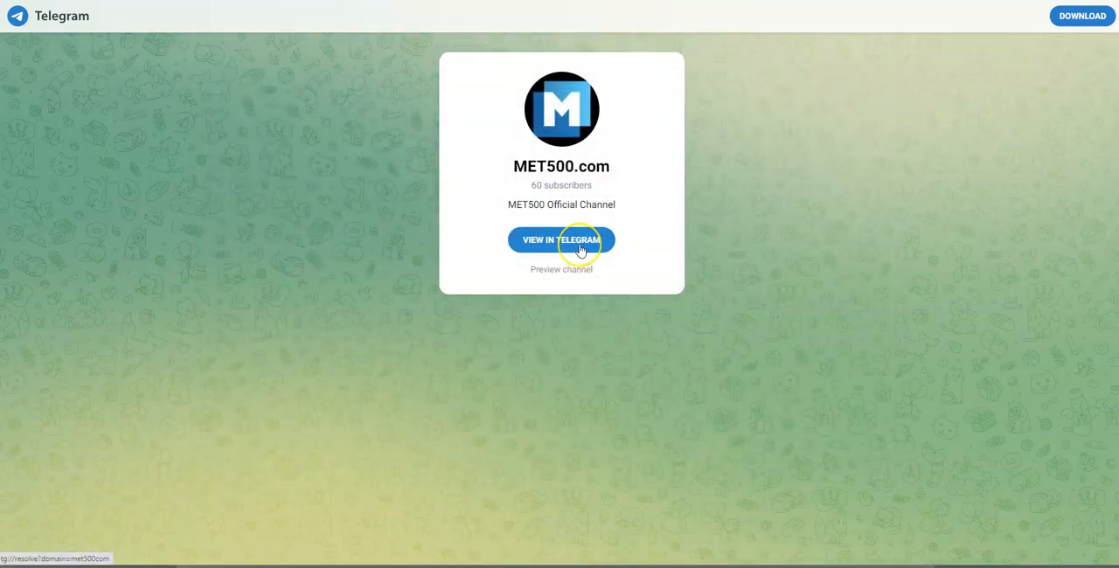
mouse_move(682, 322)
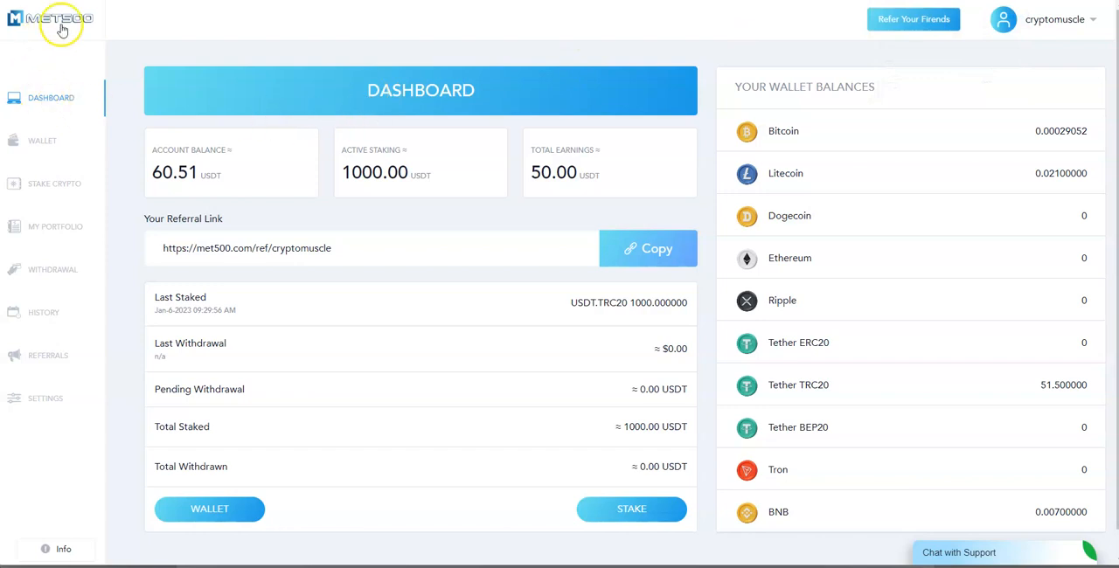
right_click(54, 25)
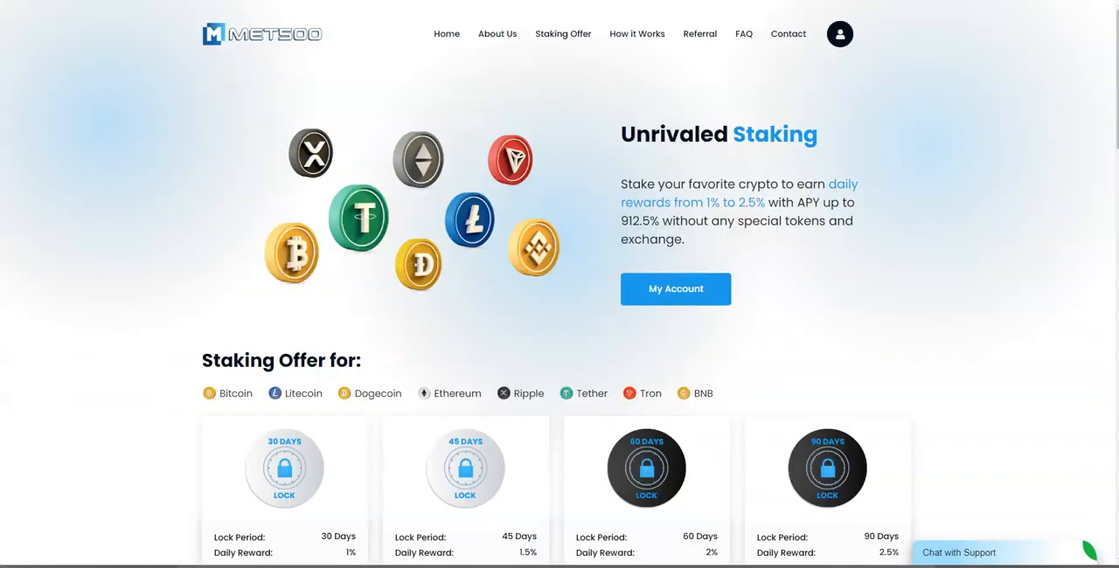
mouse_move(736, 56)
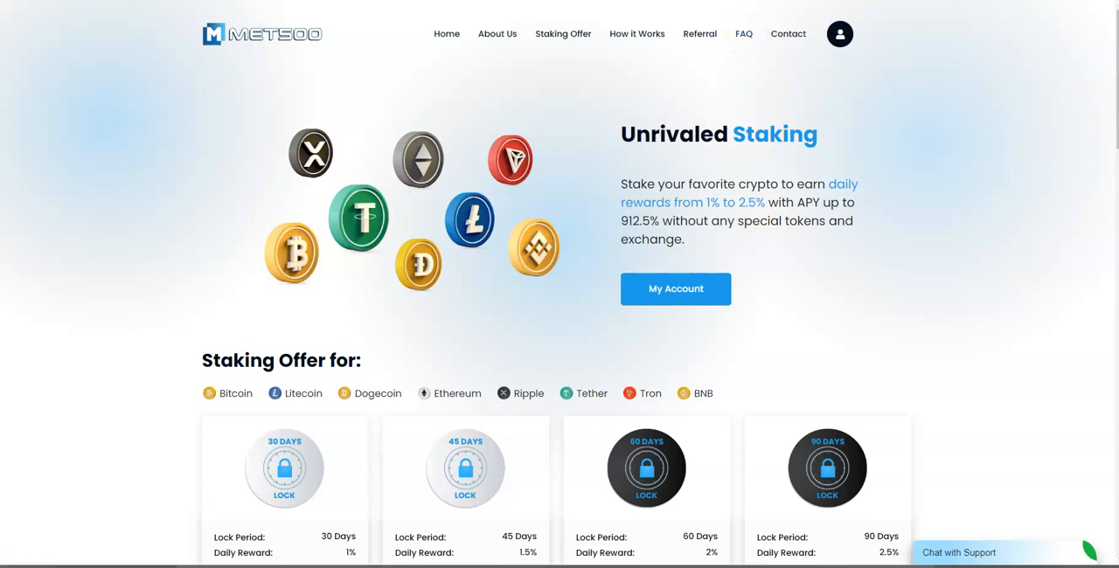
left_click(675, 288)
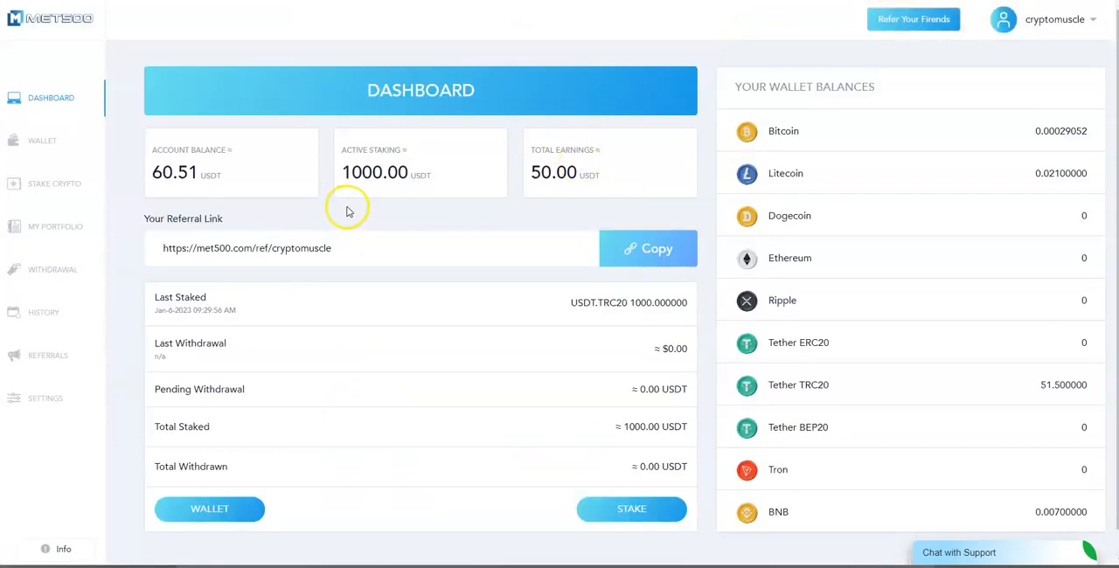
mouse_move(367, 252)
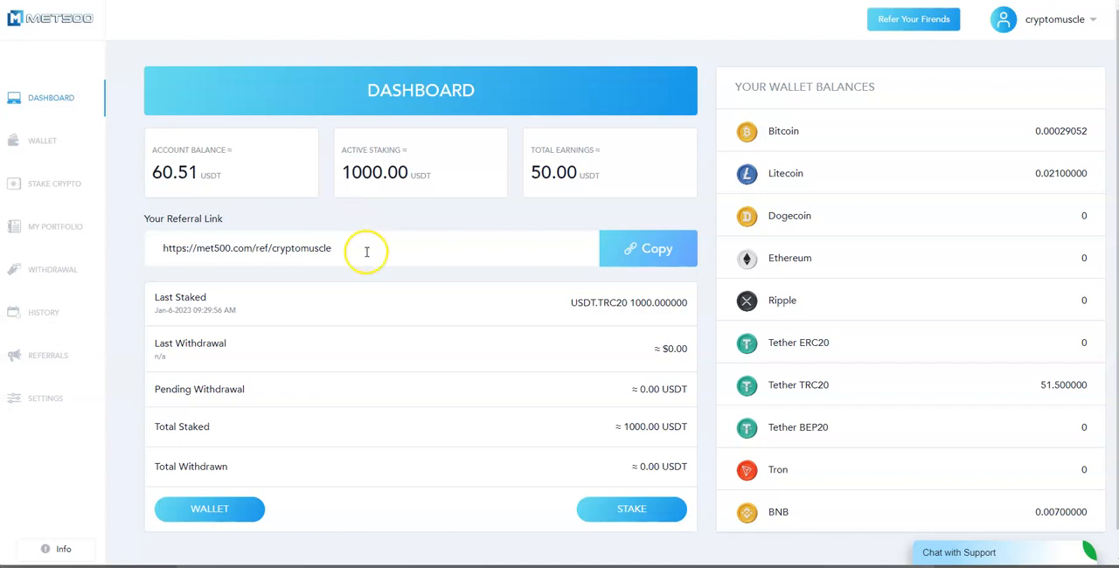
mouse_move(367, 252)
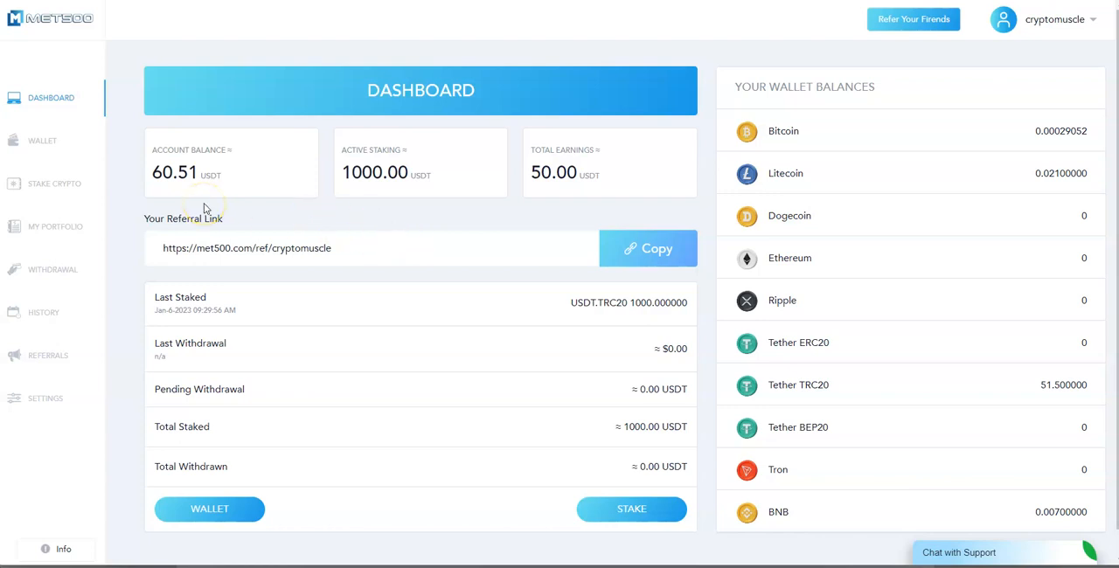
mouse_move(637, 444)
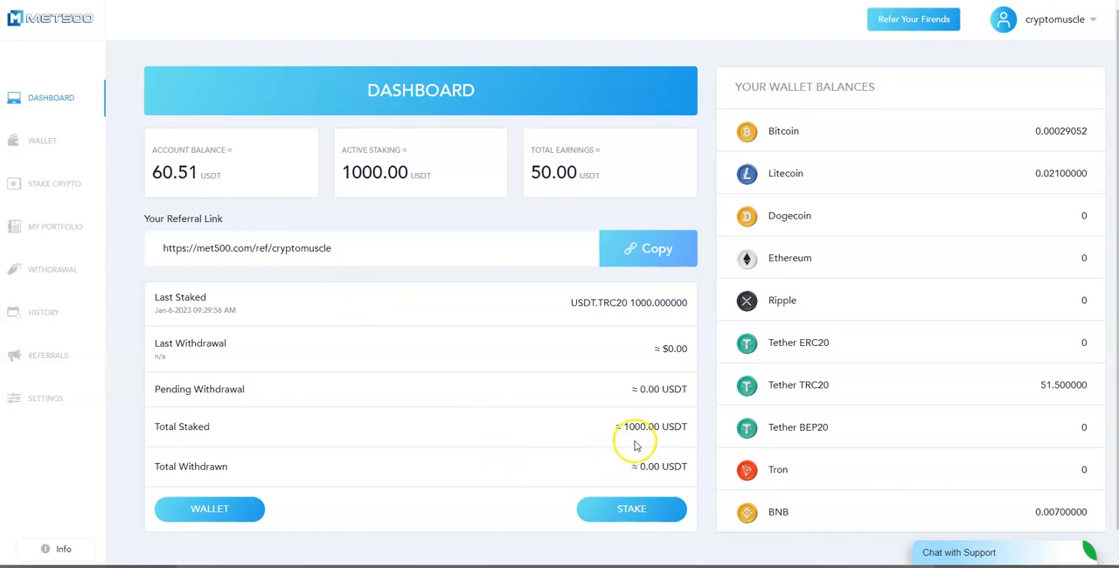
mouse_move(647, 444)
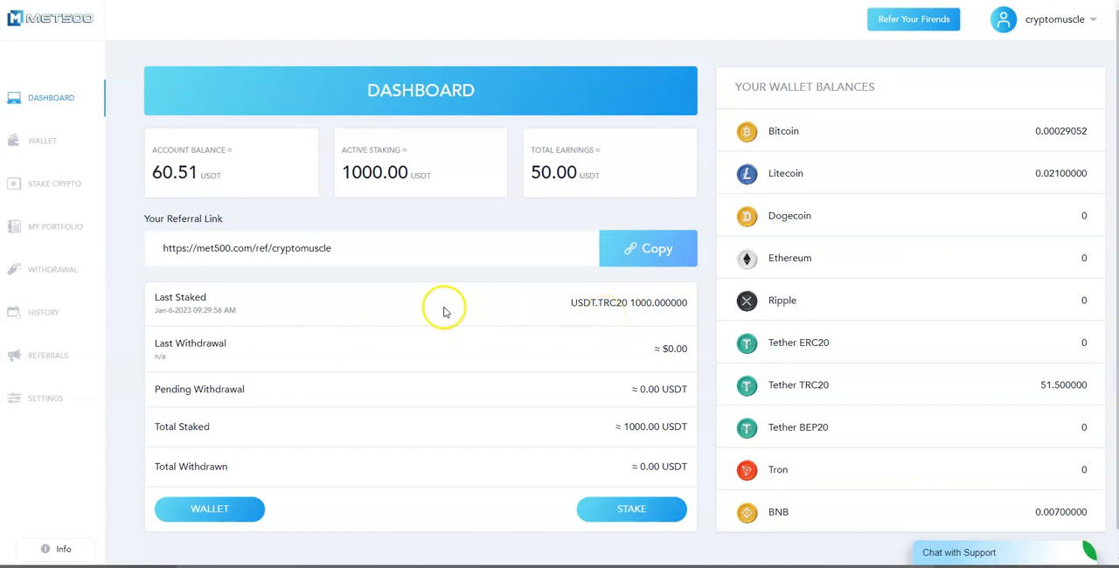
mouse_move(42, 249)
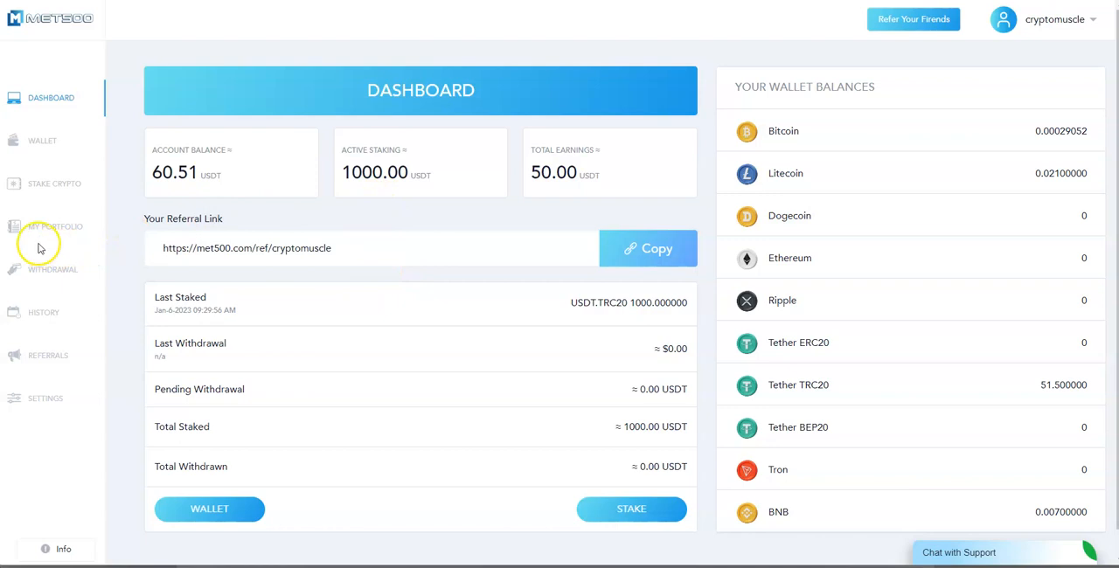
Go to My Staking Portfolio and start changing compounding for the 1000 USDT 30 Days Lock stake.
left_click(38, 227)
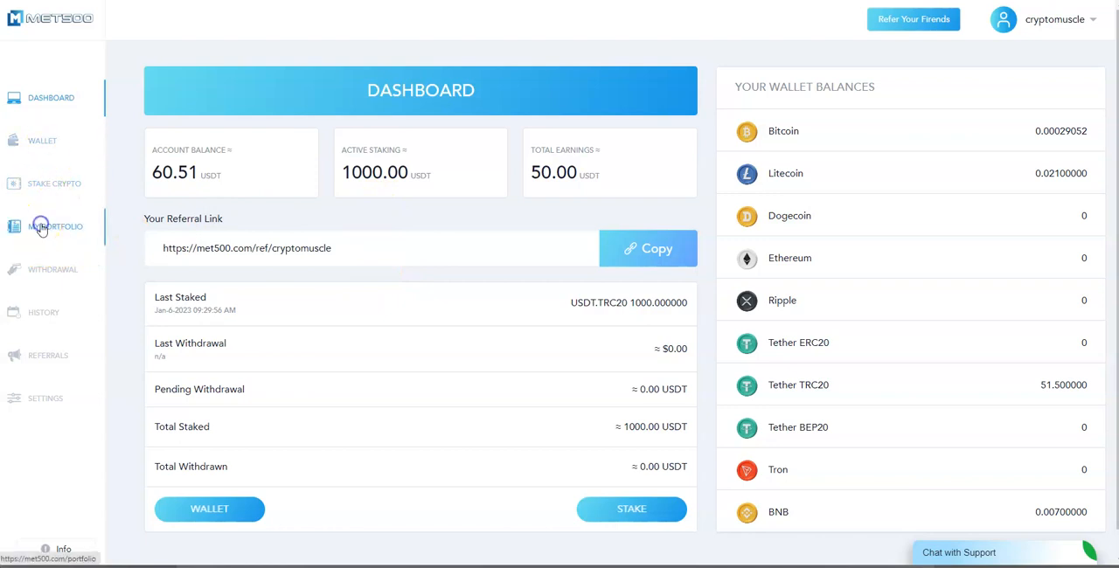
left_click(54, 228)
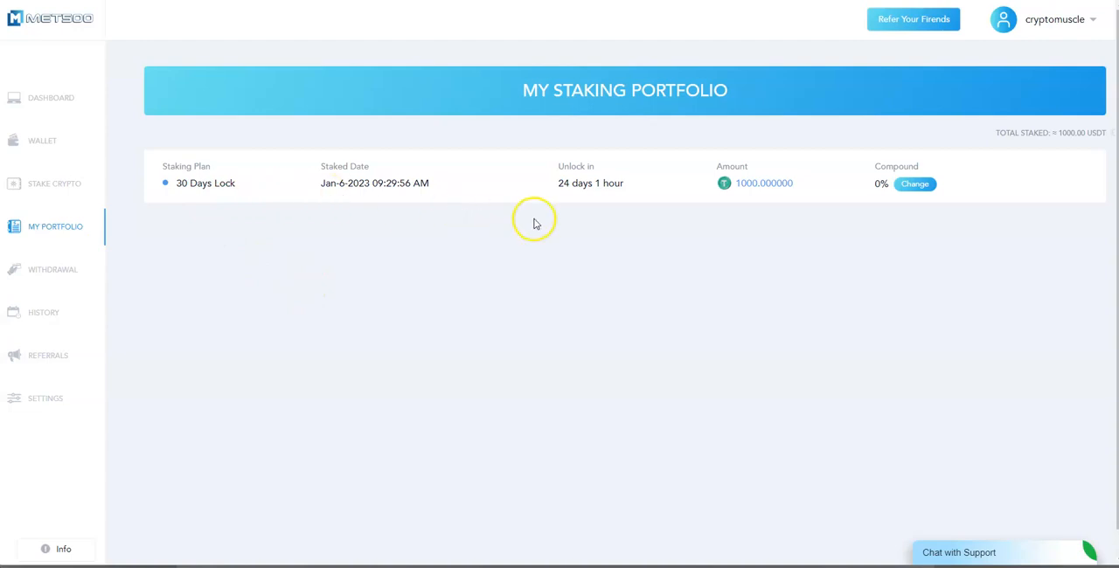
mouse_move(631, 203)
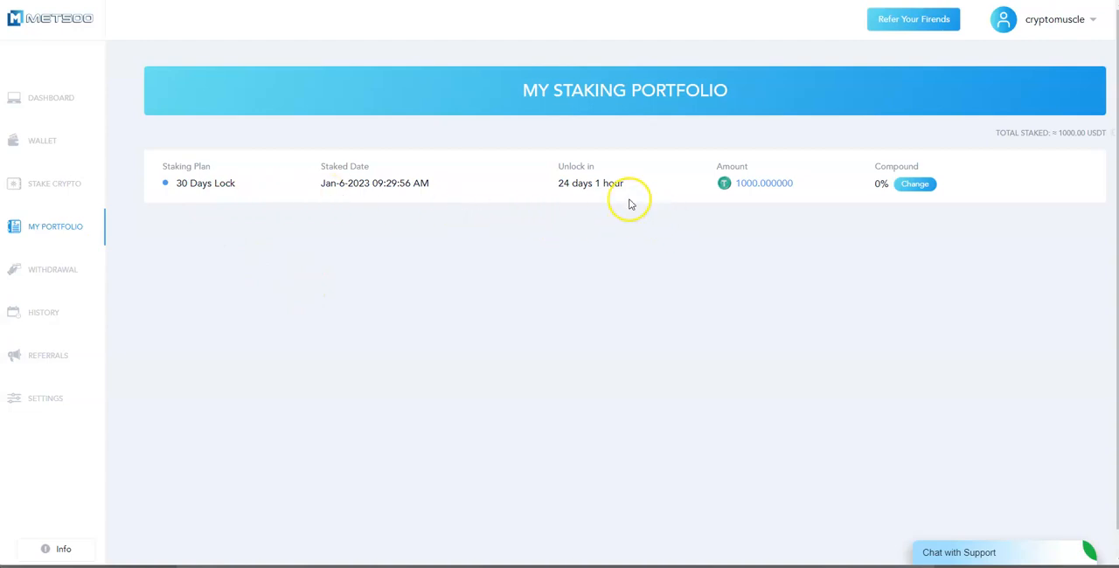
mouse_move(618, 194)
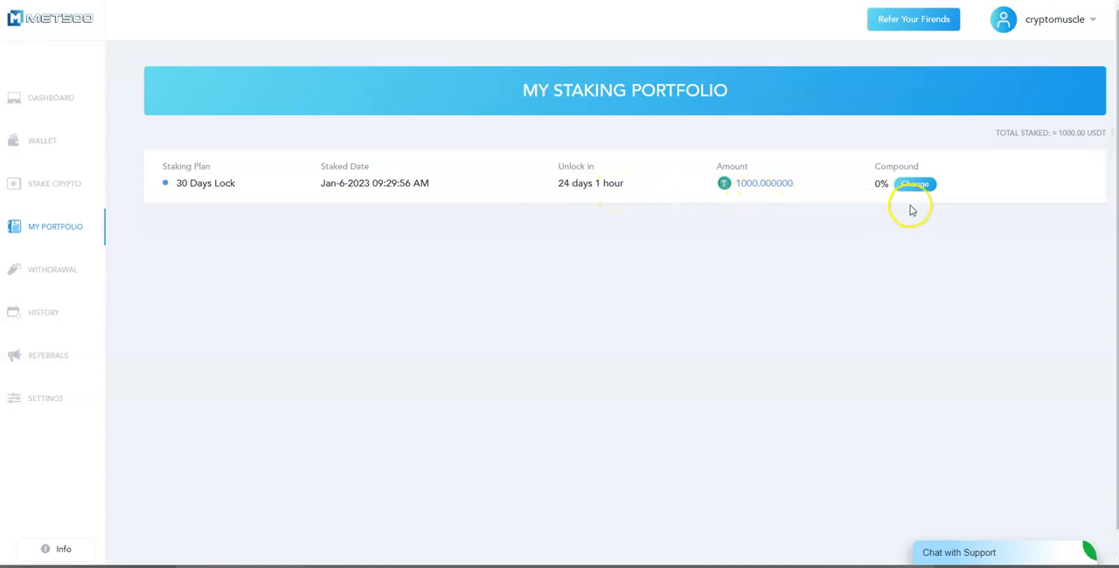
mouse_move(915, 187)
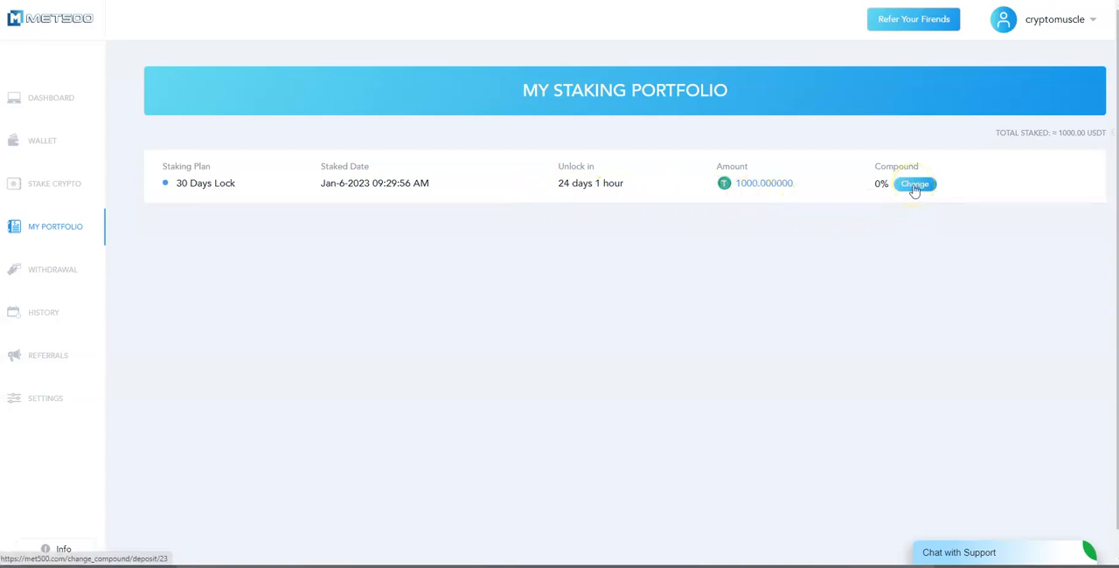
left_click(914, 185)
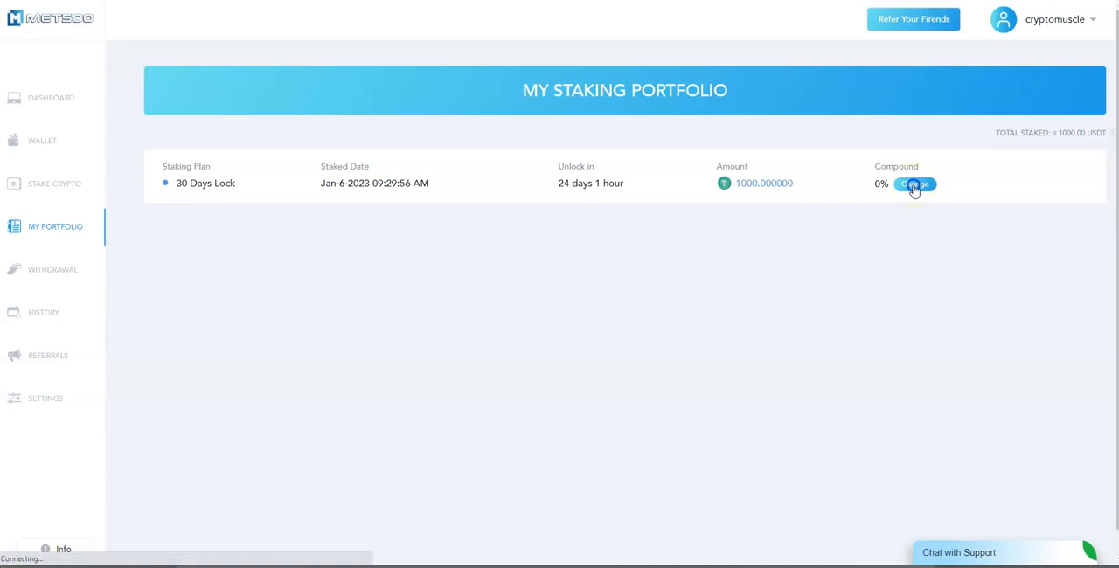
Leave the automatic reinvestment level at 0 and return to the dashboard.
left_click(915, 186)
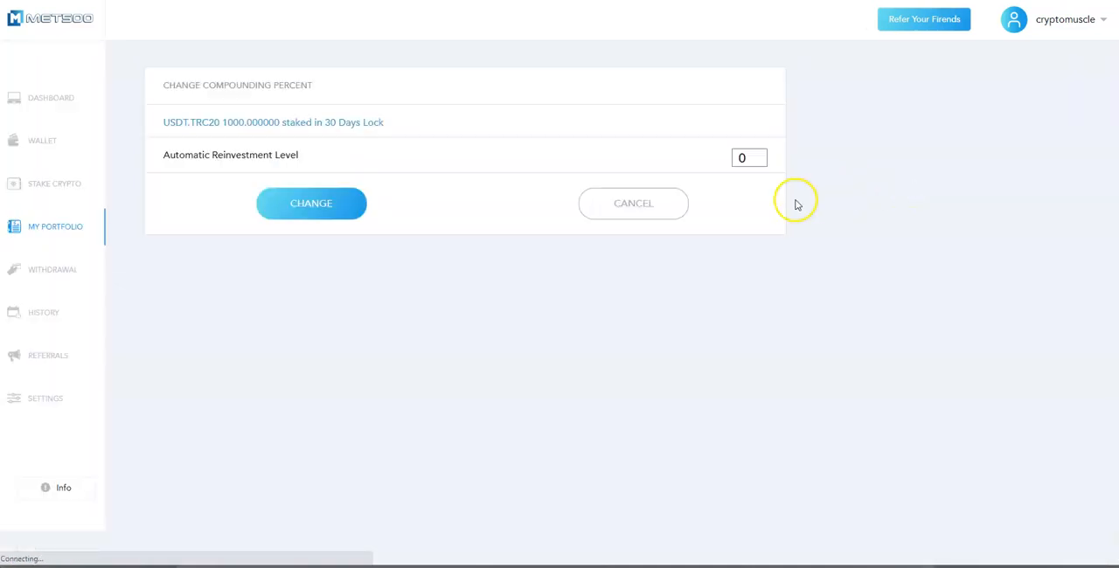
left_click(745, 158)
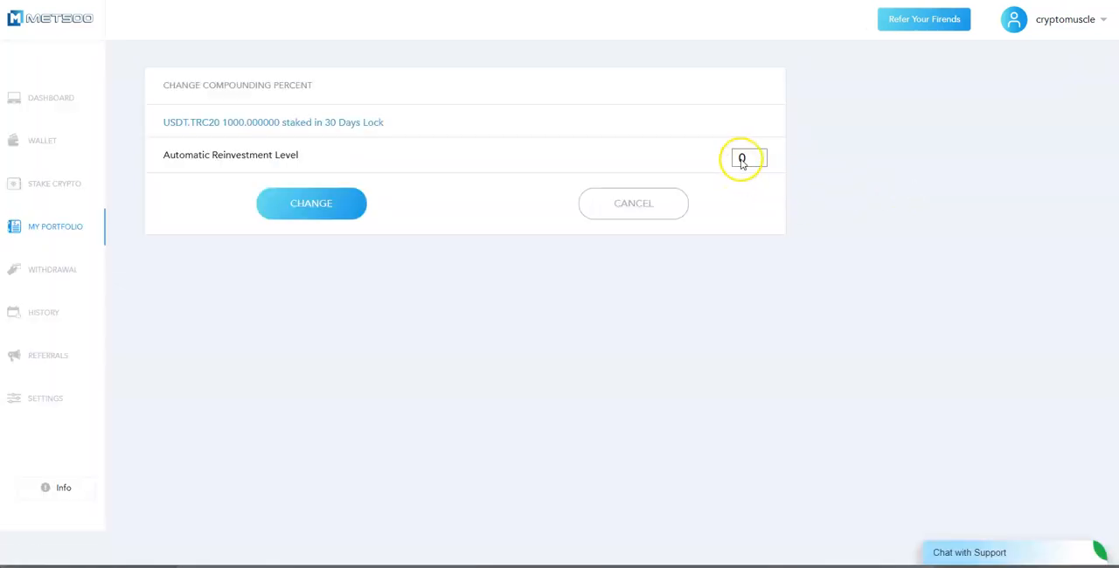
left_click(749, 157)
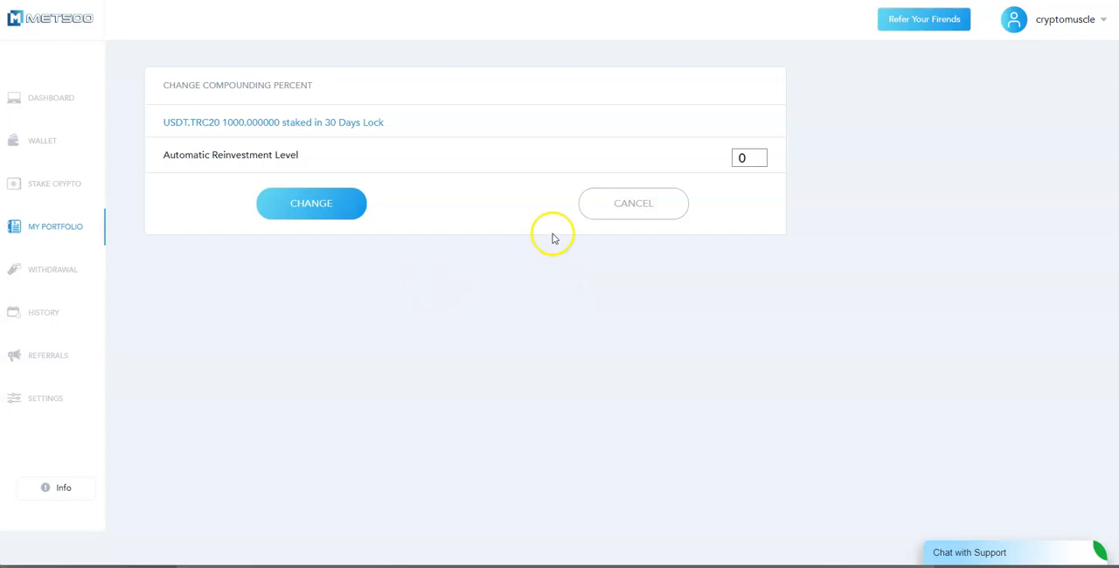
left_click(633, 203)
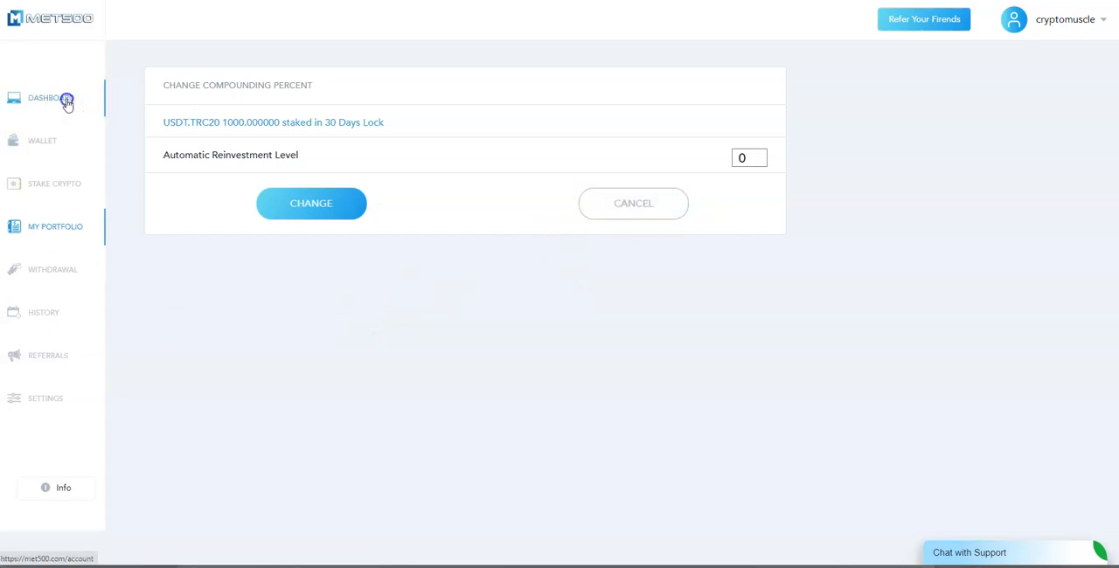
left_click(51, 96)
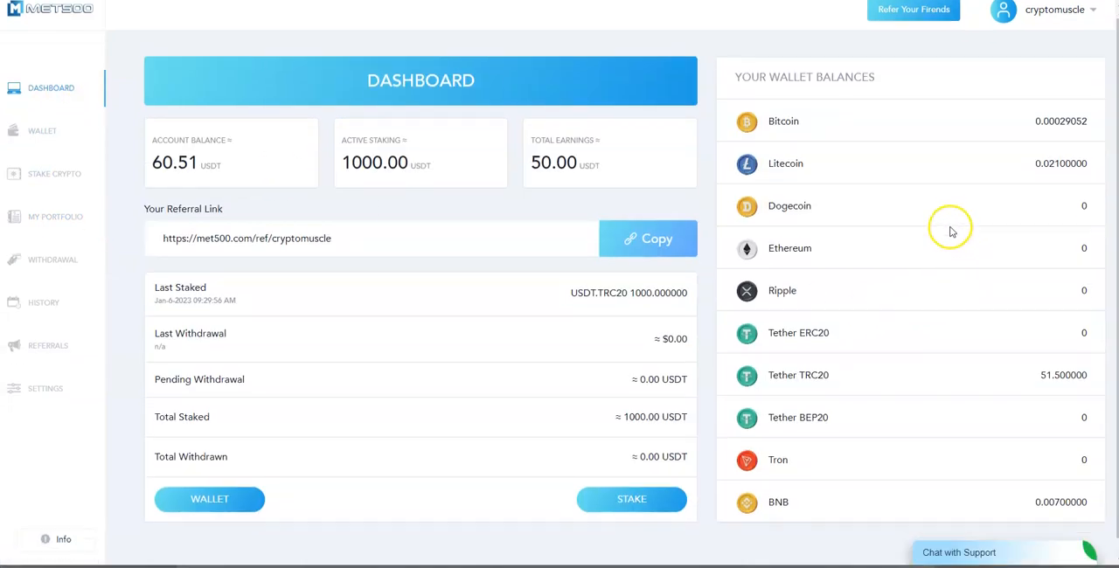
scroll("down", 3)
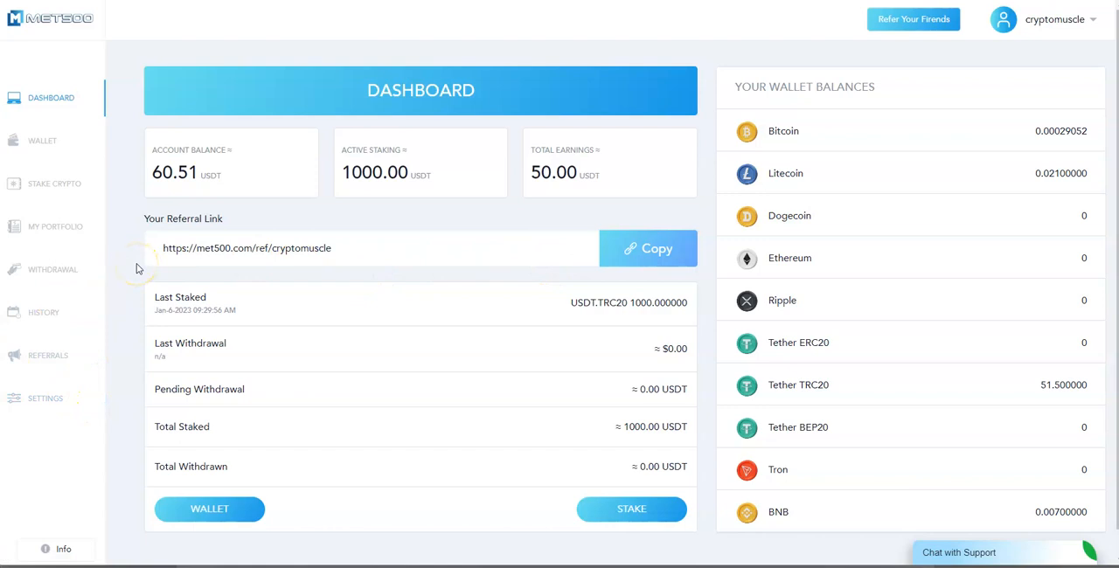
mouse_move(496, 233)
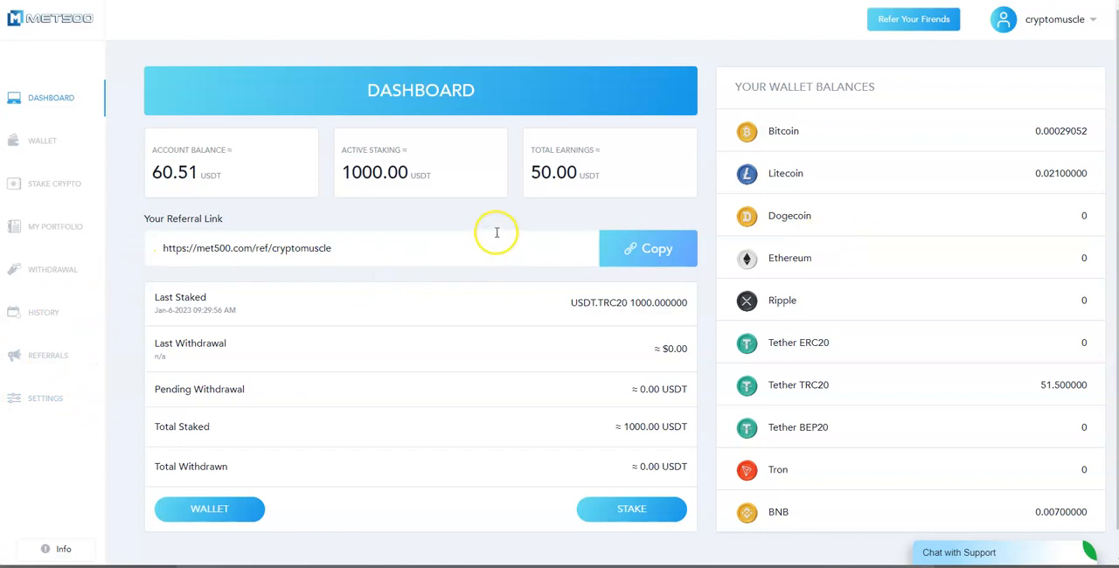
mouse_move(59, 194)
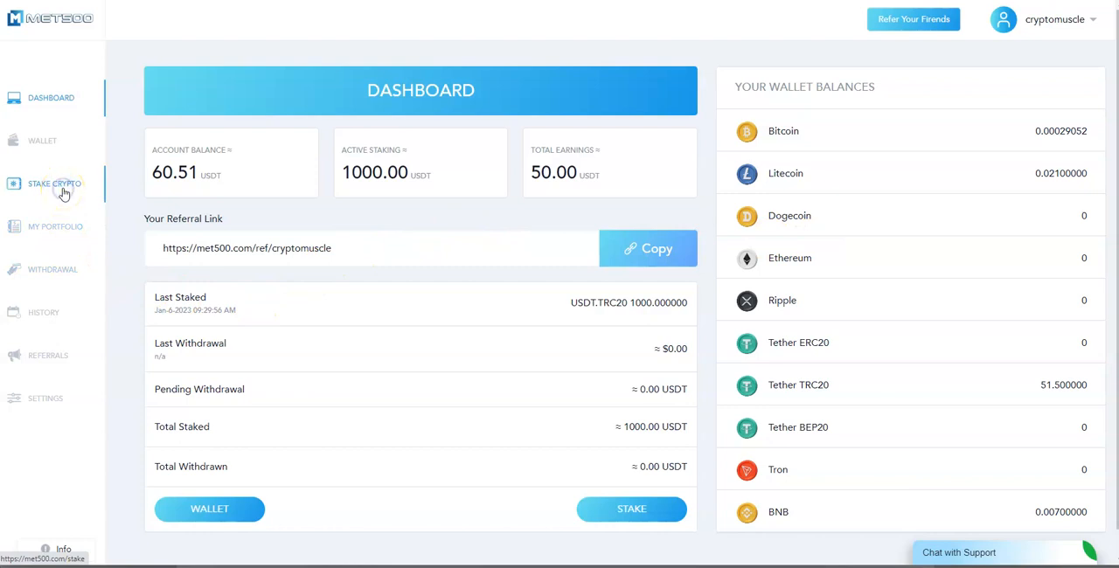
left_click(54, 183)
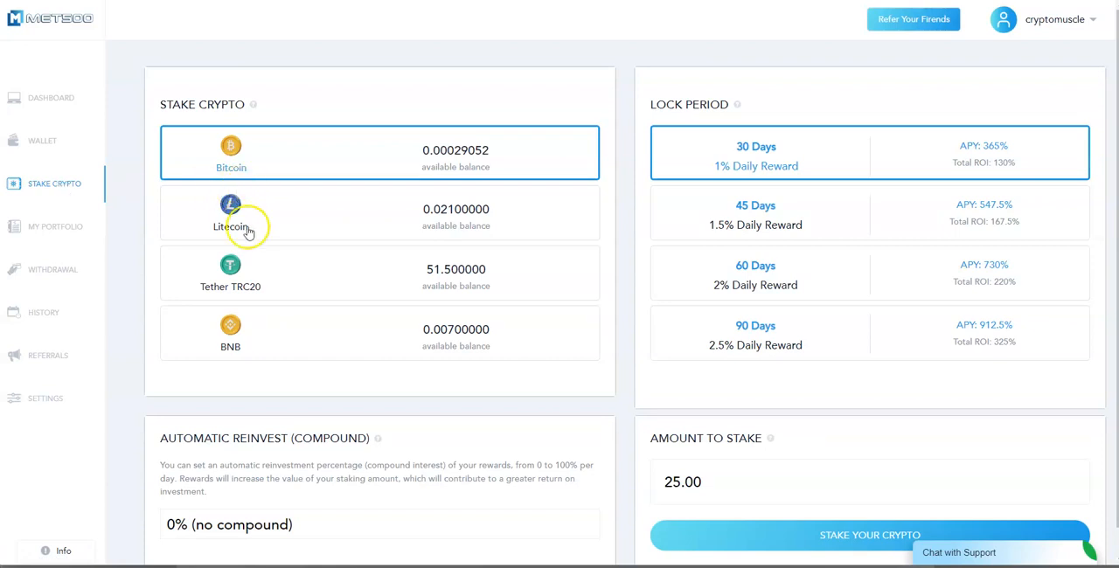
mouse_move(421, 278)
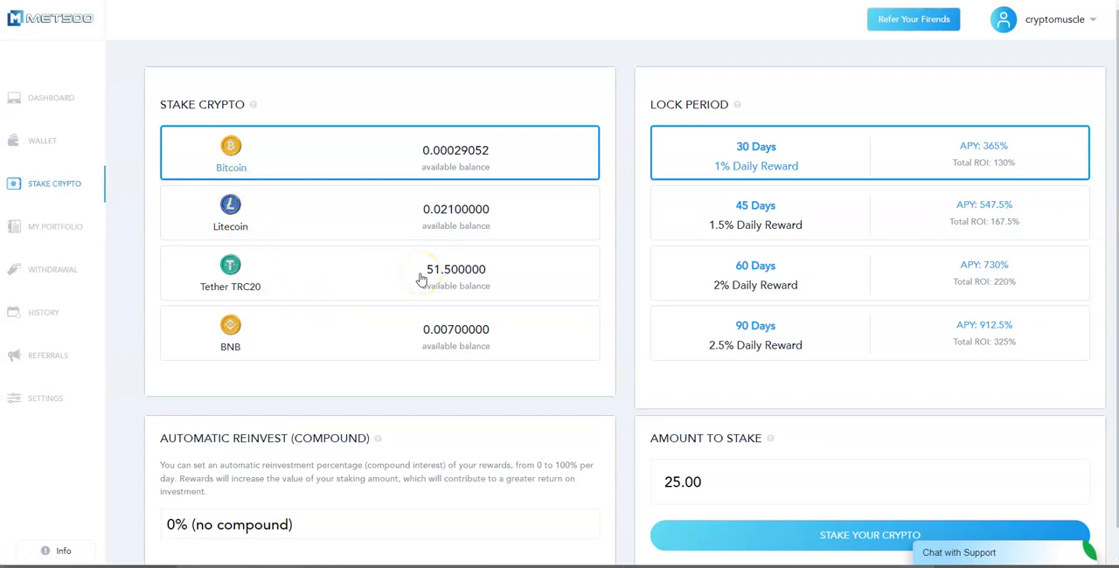
mouse_move(42, 105)
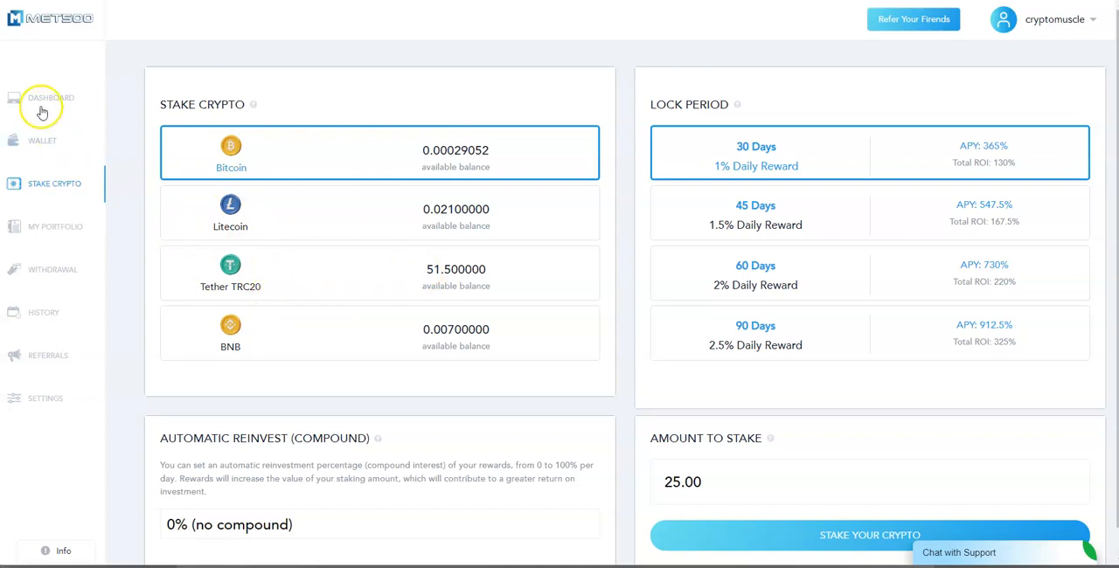
left_click(49, 96)
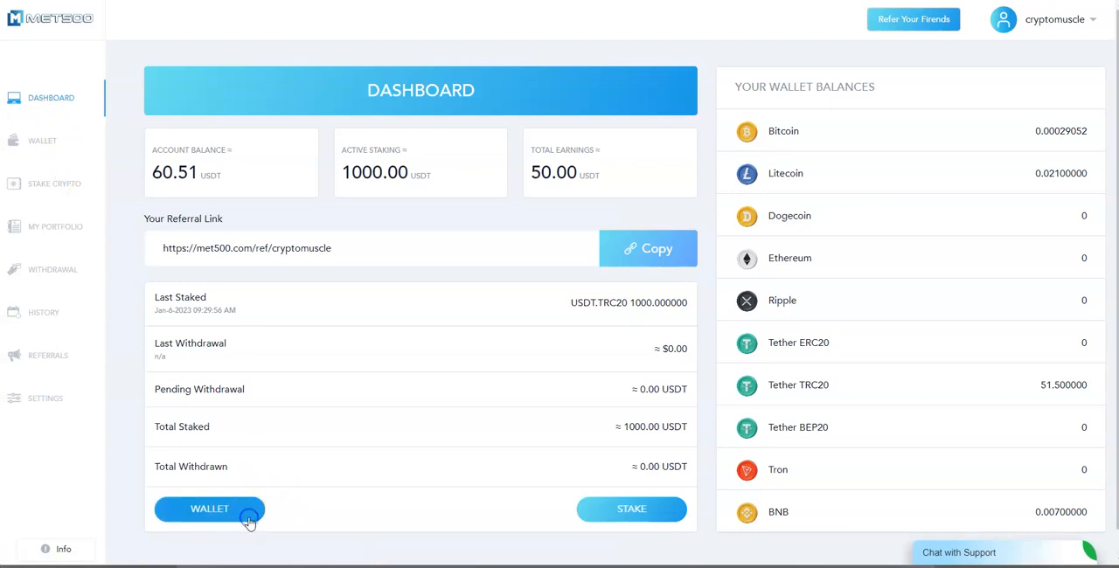
Go to the wallet's Your Account Balances page.
left_click(208, 510)
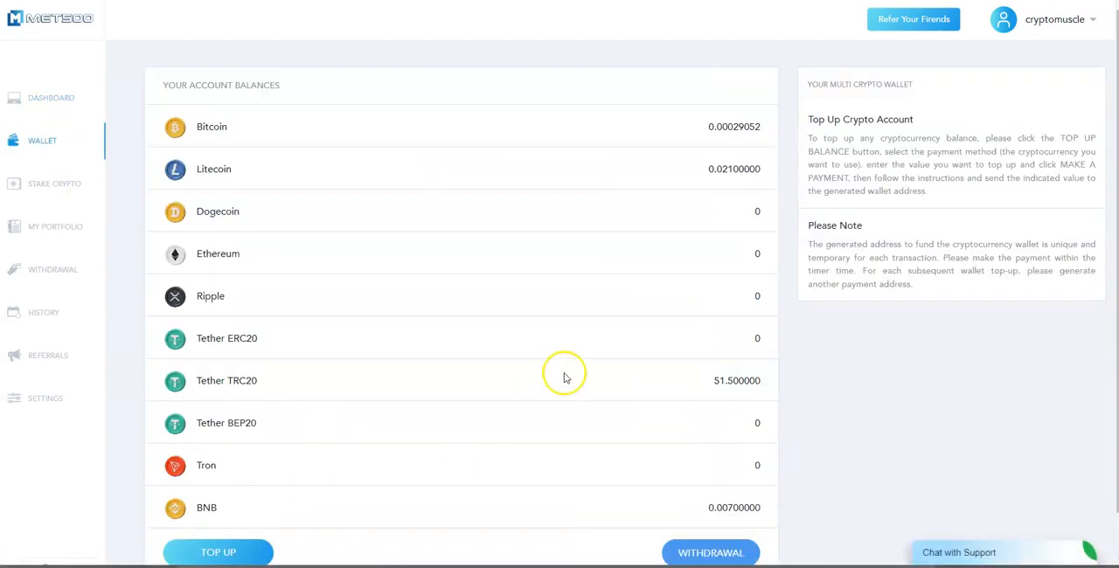
mouse_move(826, 201)
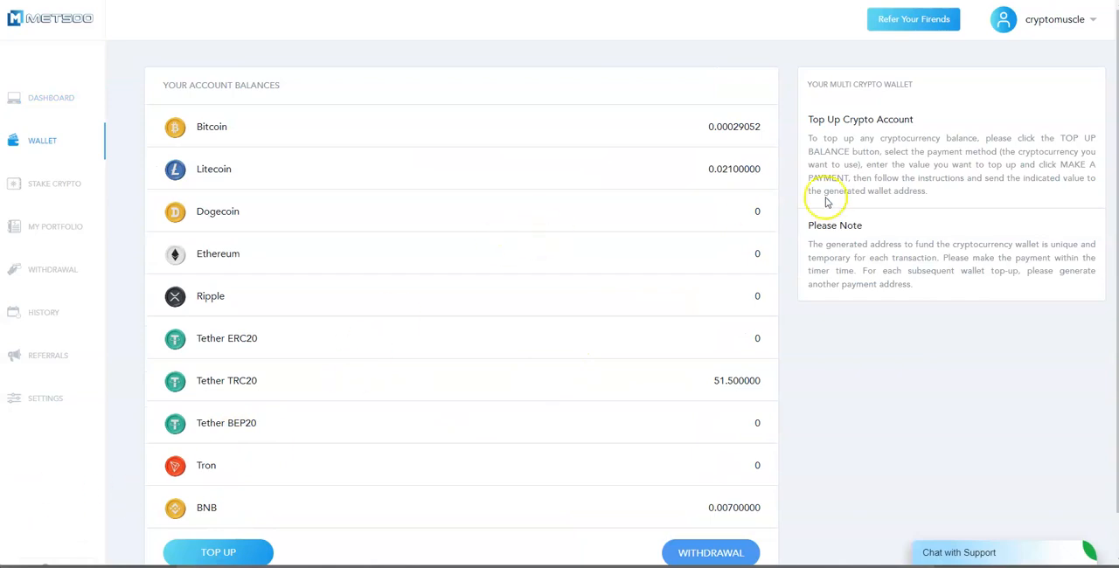
mouse_move(637, 353)
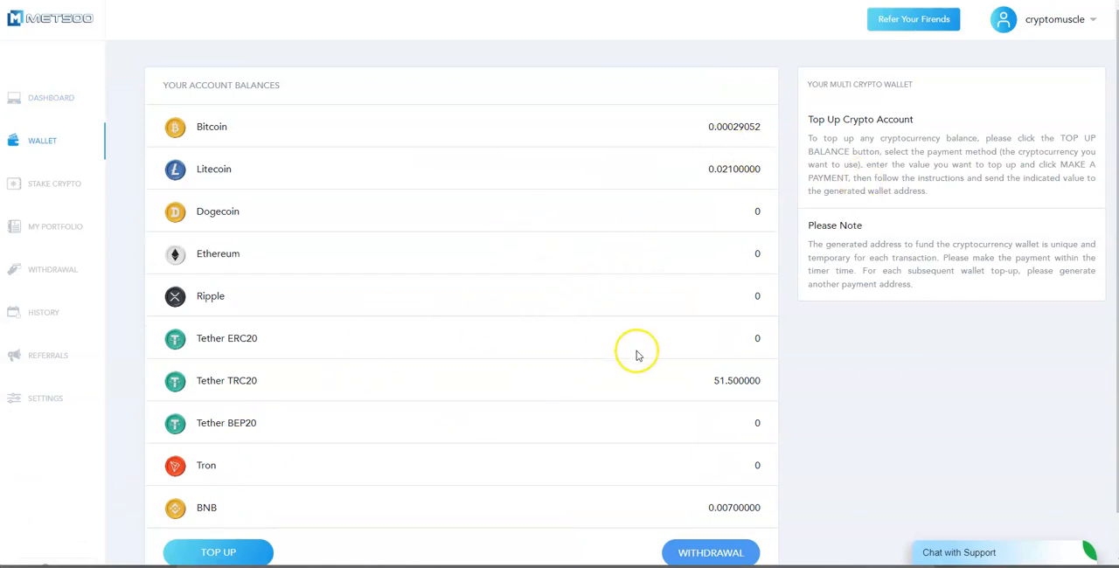
mouse_move(741, 425)
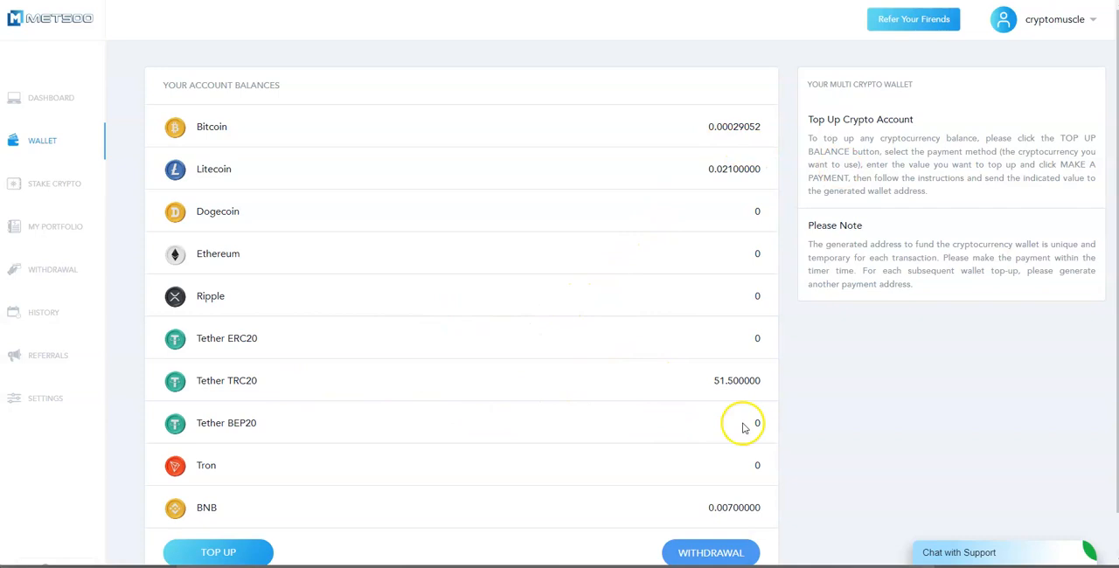
mouse_move(741, 409)
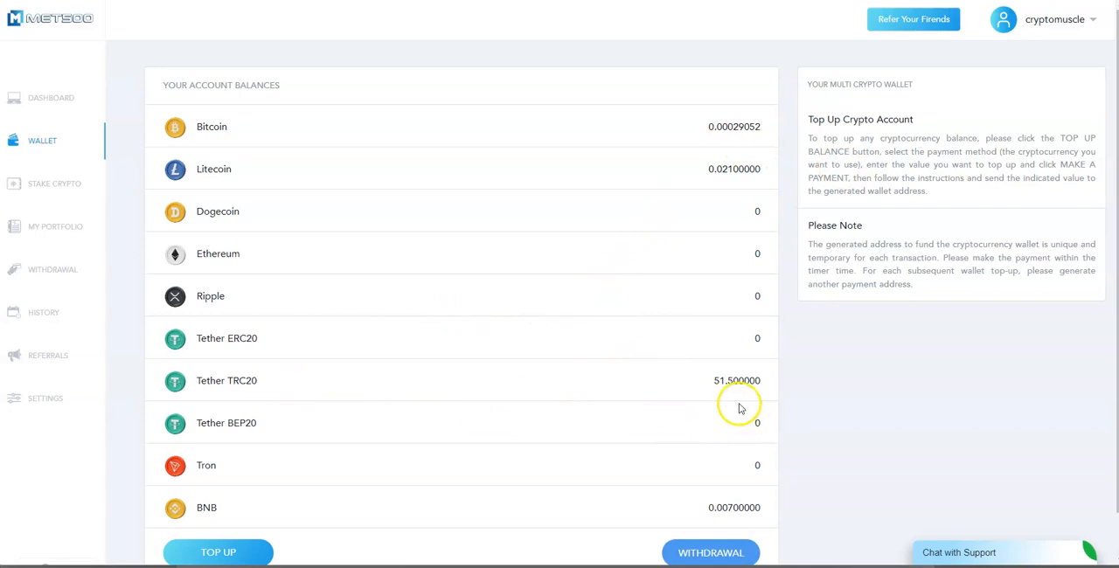
mouse_move(74, 112)
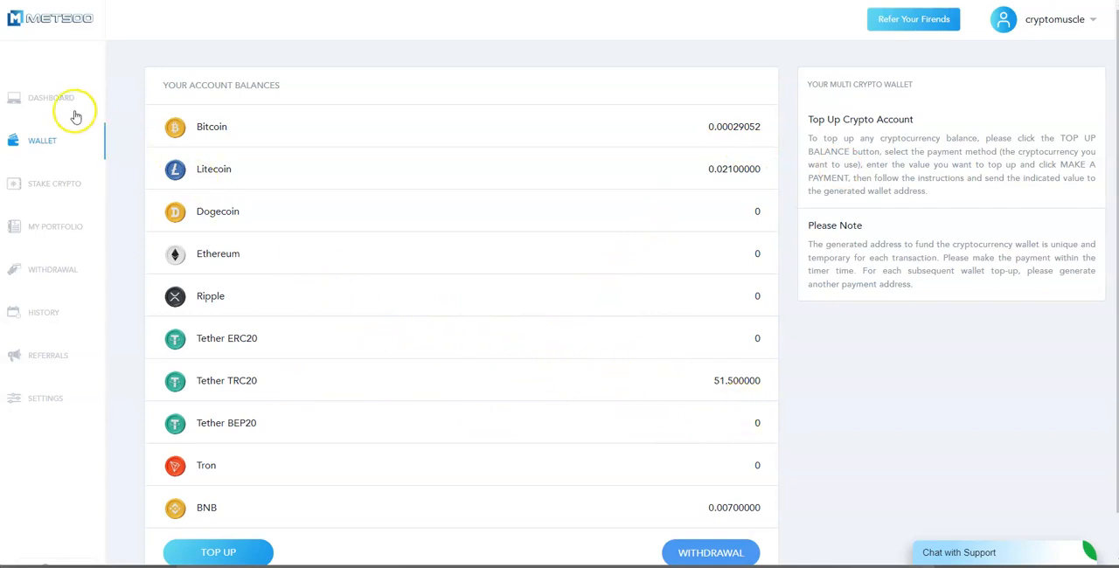
left_click(51, 96)
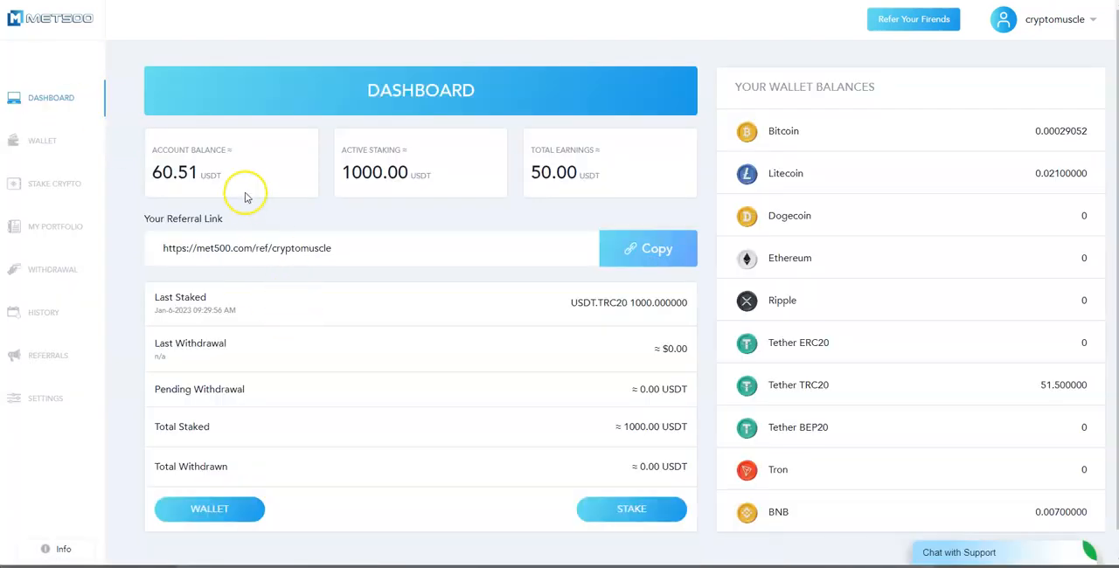
mouse_move(293, 259)
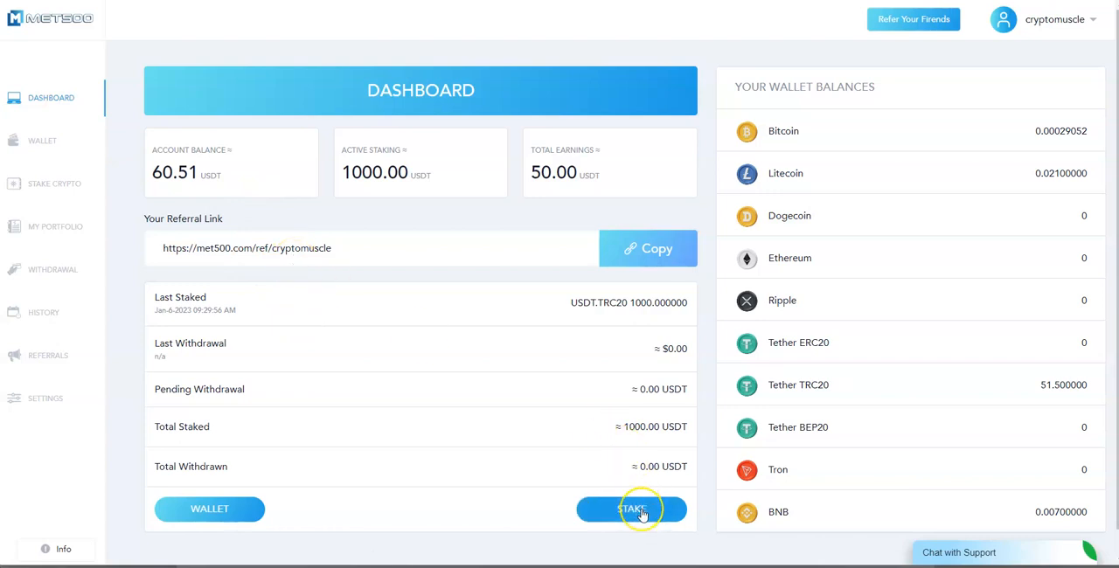
mouse_move(647, 440)
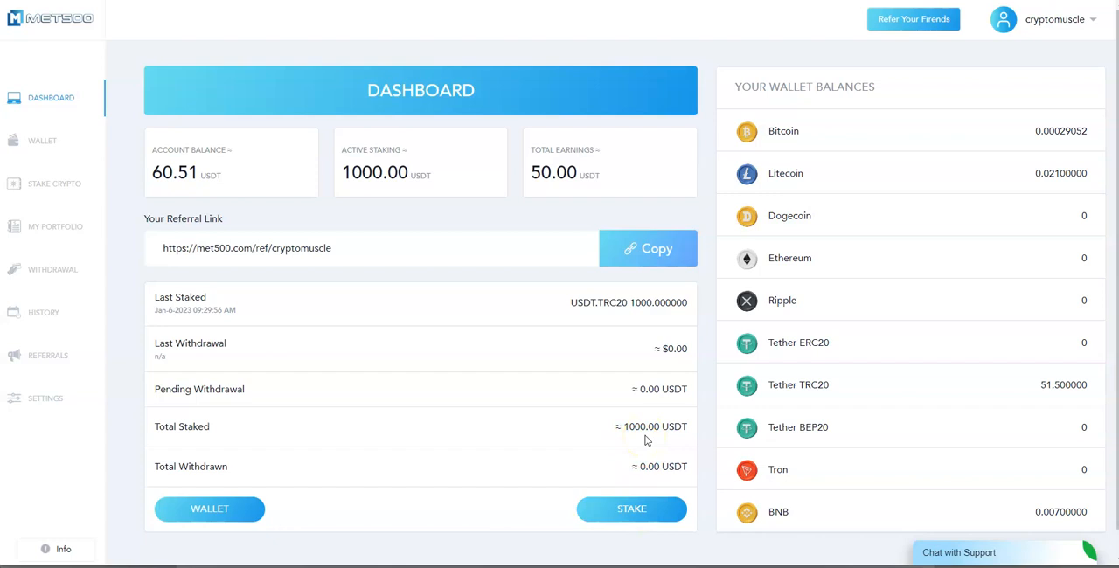
mouse_move(535, 397)
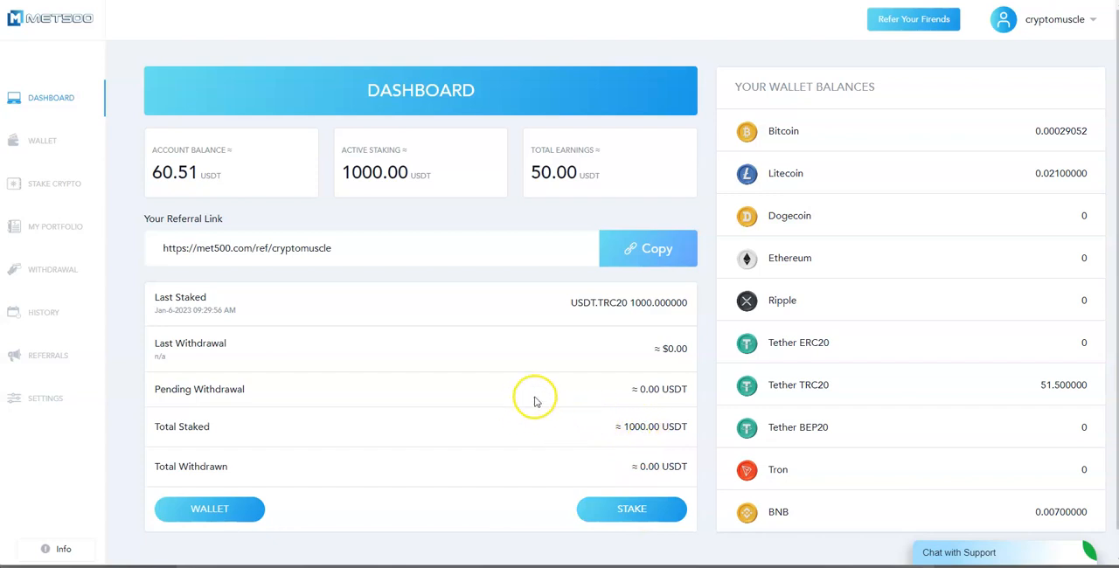
mouse_move(394, 385)
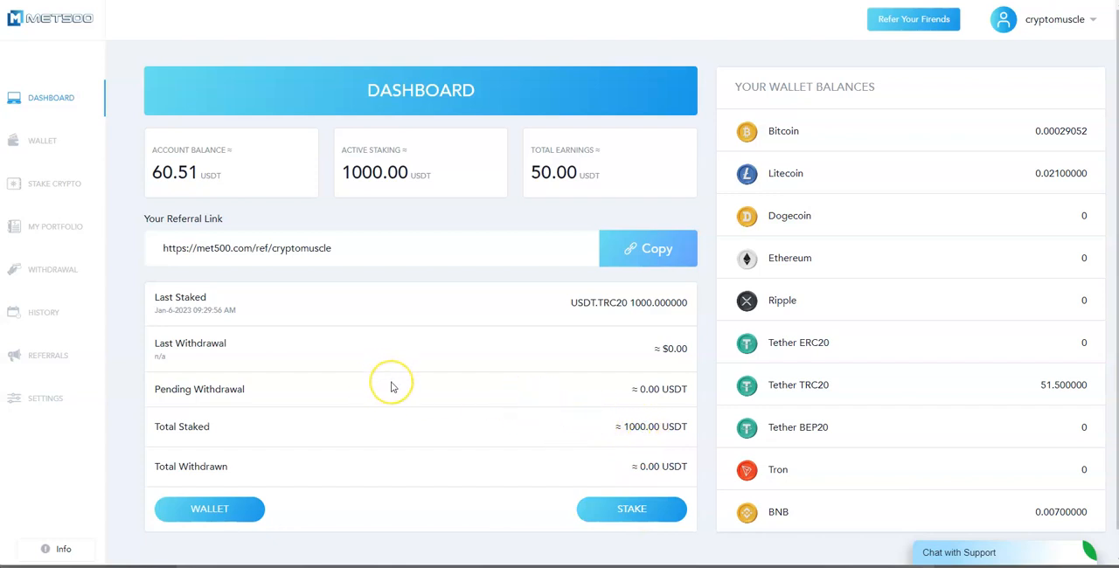
mouse_move(218, 367)
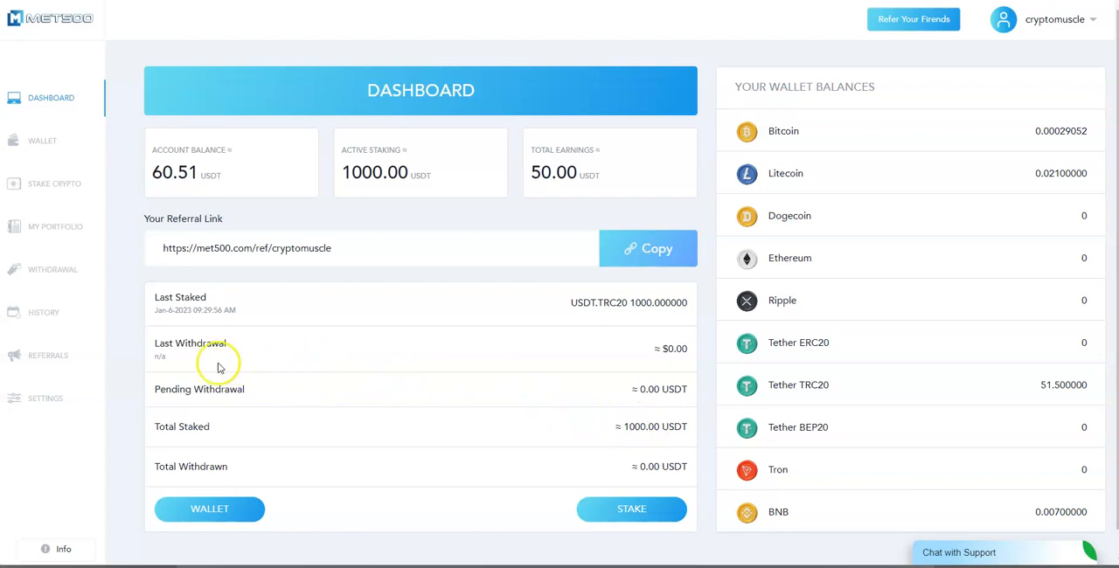
mouse_move(56, 184)
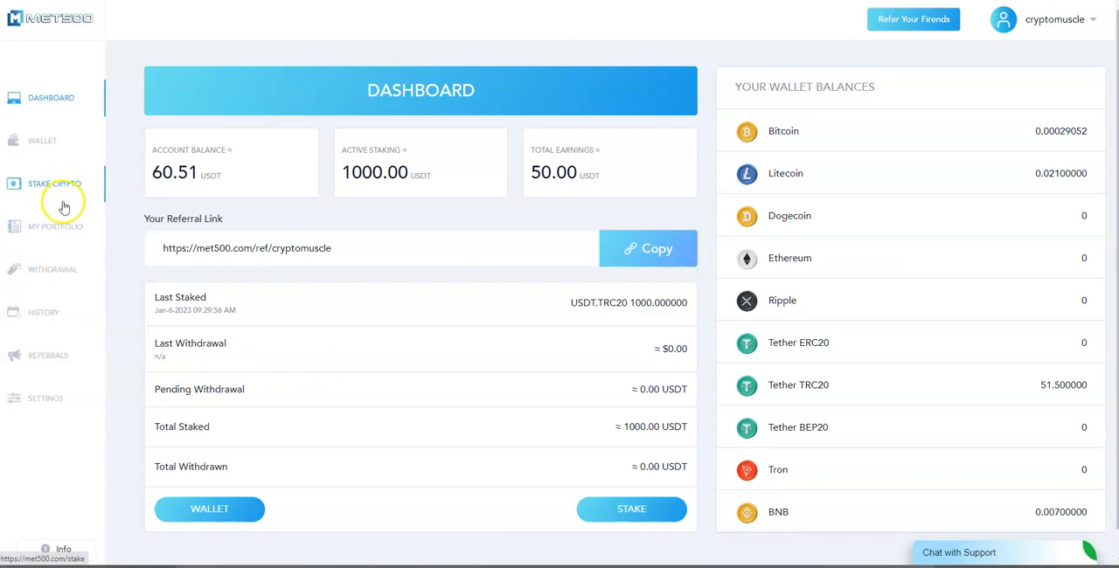
mouse_move(52, 288)
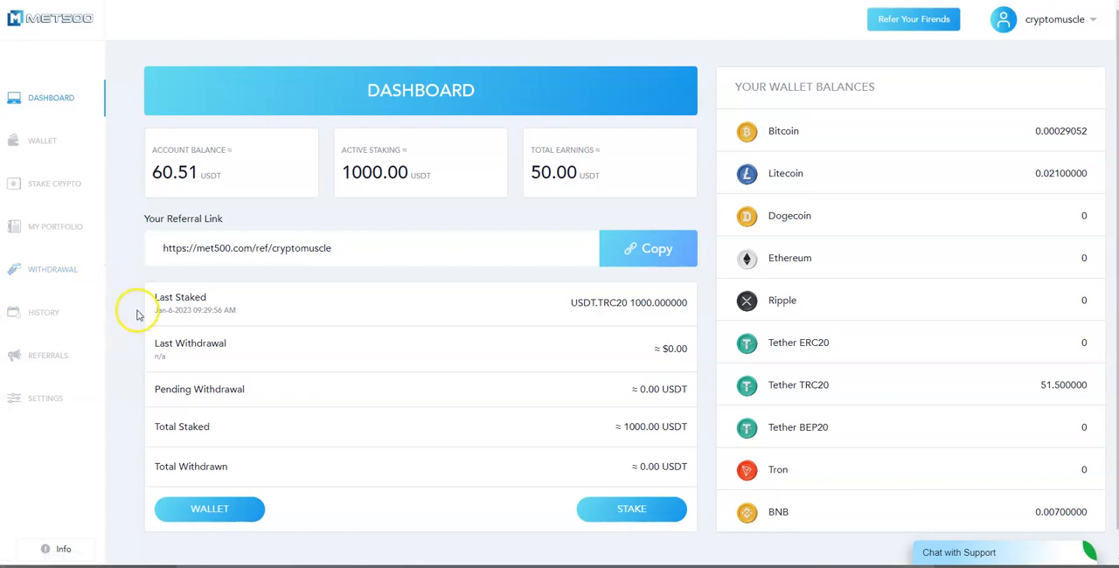
mouse_move(126, 289)
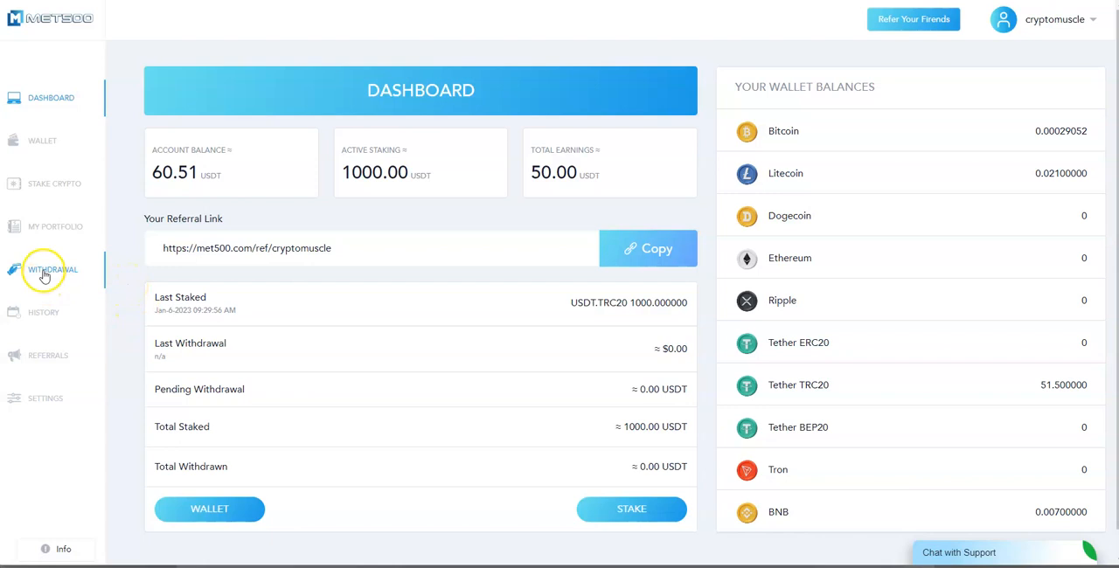
Attempt a full-balance BNB withdrawal, rejected as below the 0.02 minimum.
left_click(53, 269)
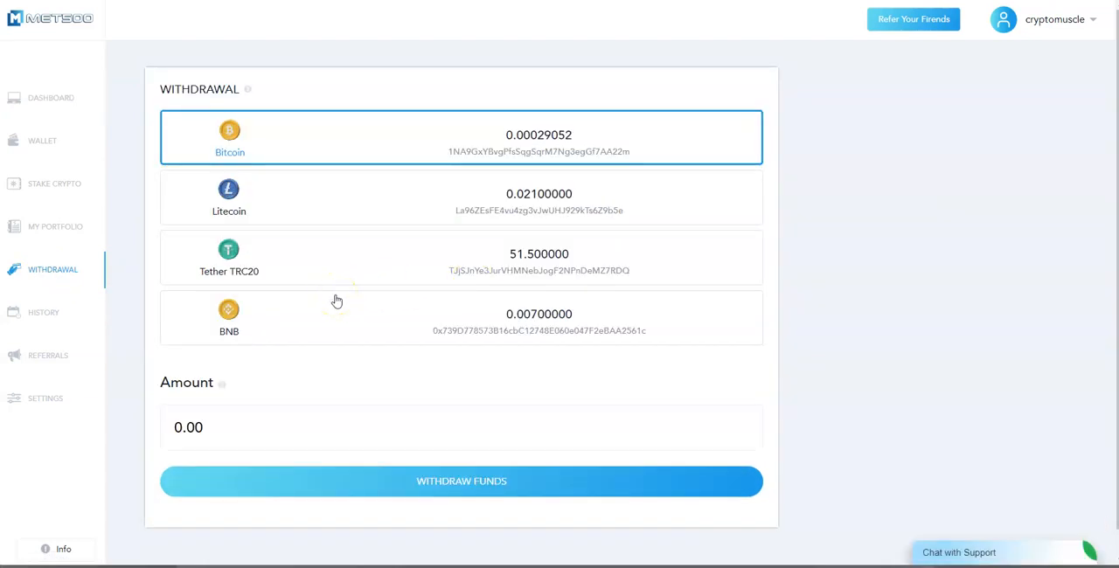
mouse_move(510, 320)
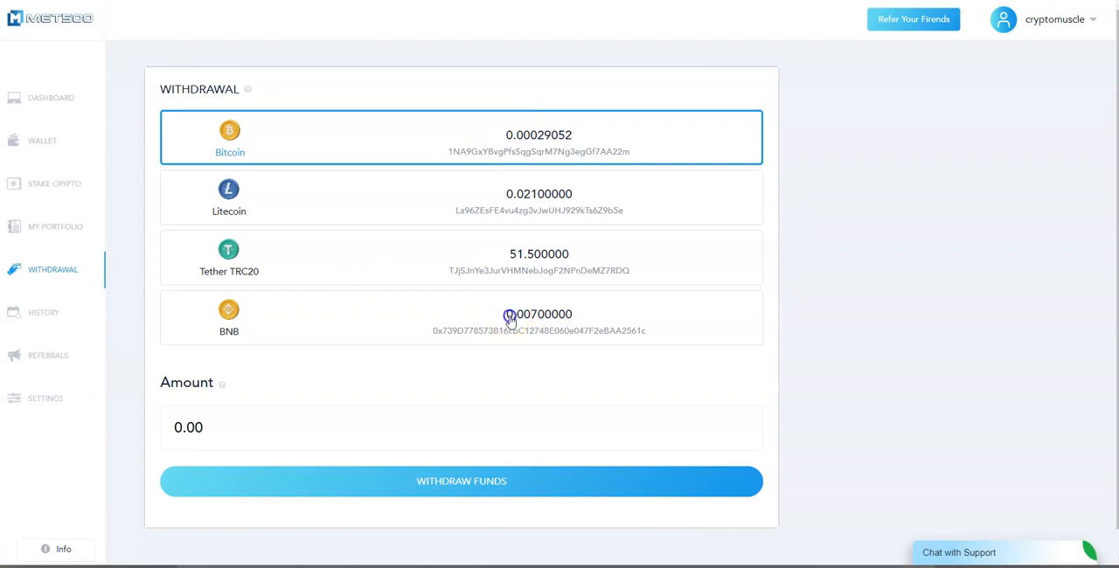
double_click(536, 315)
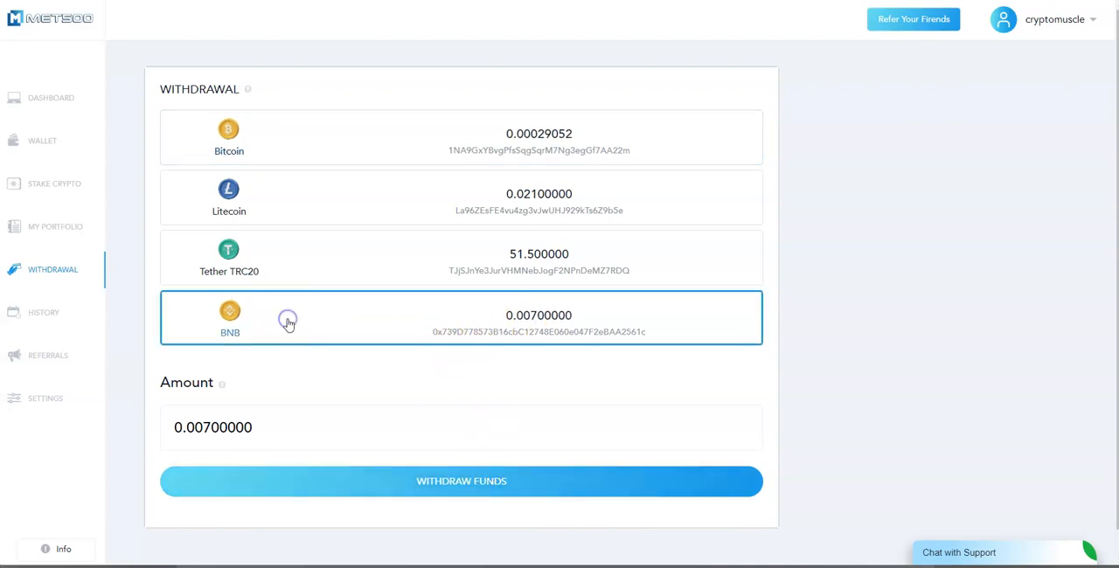
mouse_move(509, 351)
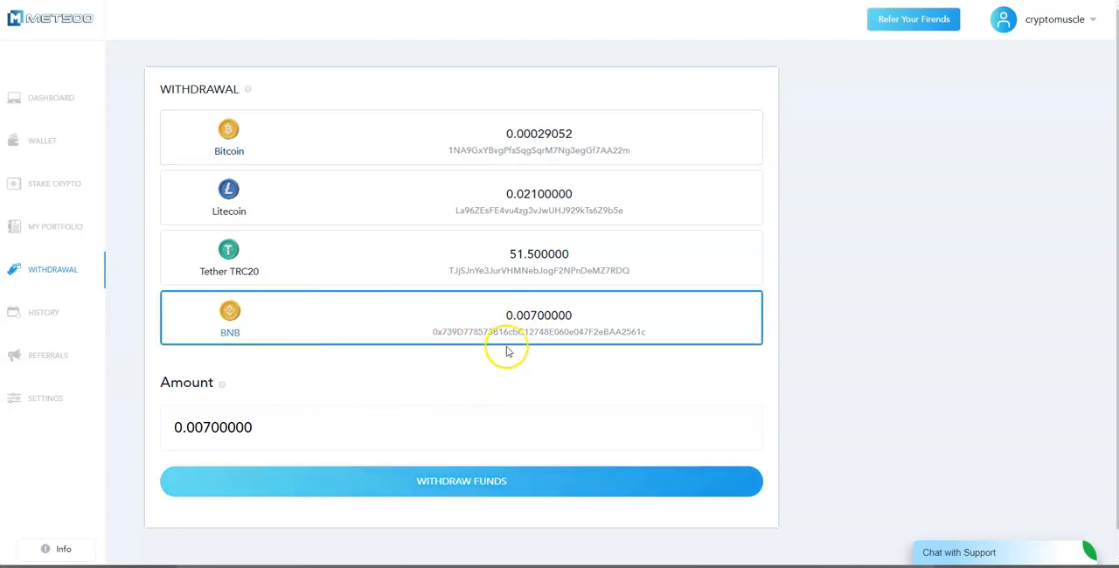
left_click(461, 483)
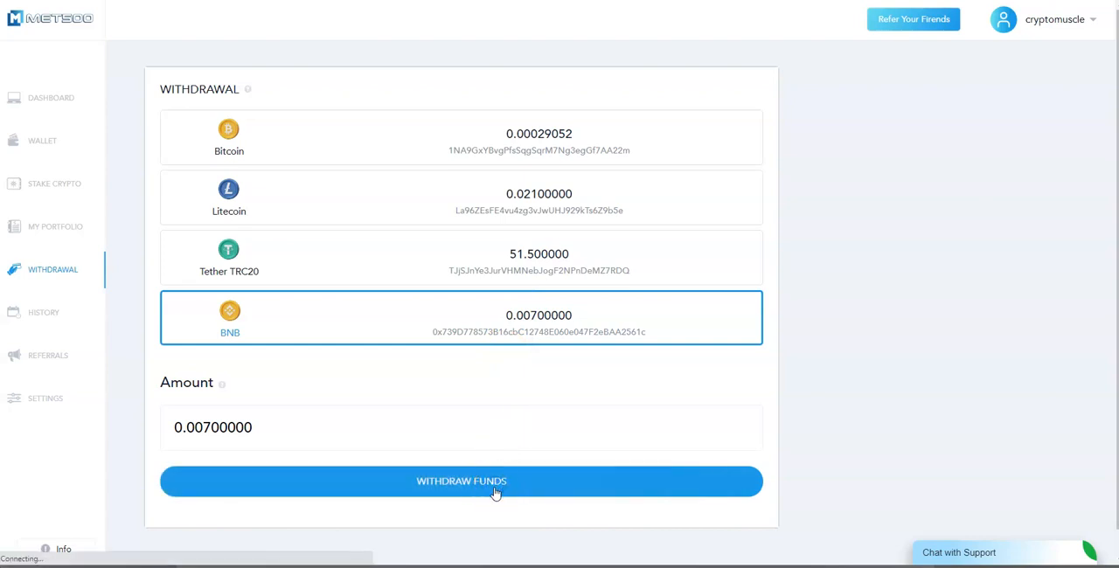
left_click(460, 481)
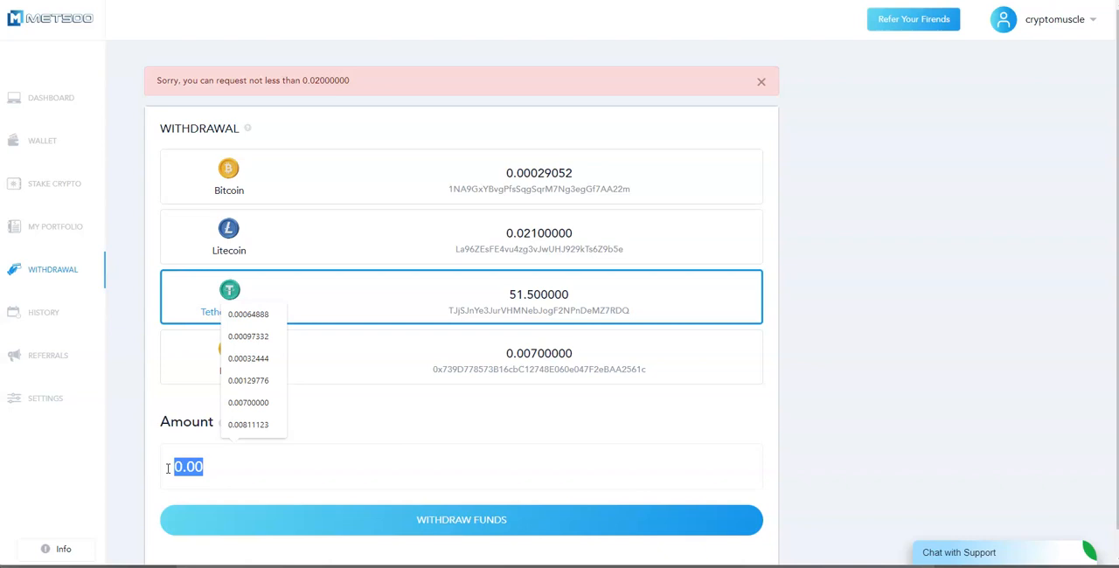
Request a 51.50 Tether TRC20 withdrawal instead.
type("51.50")
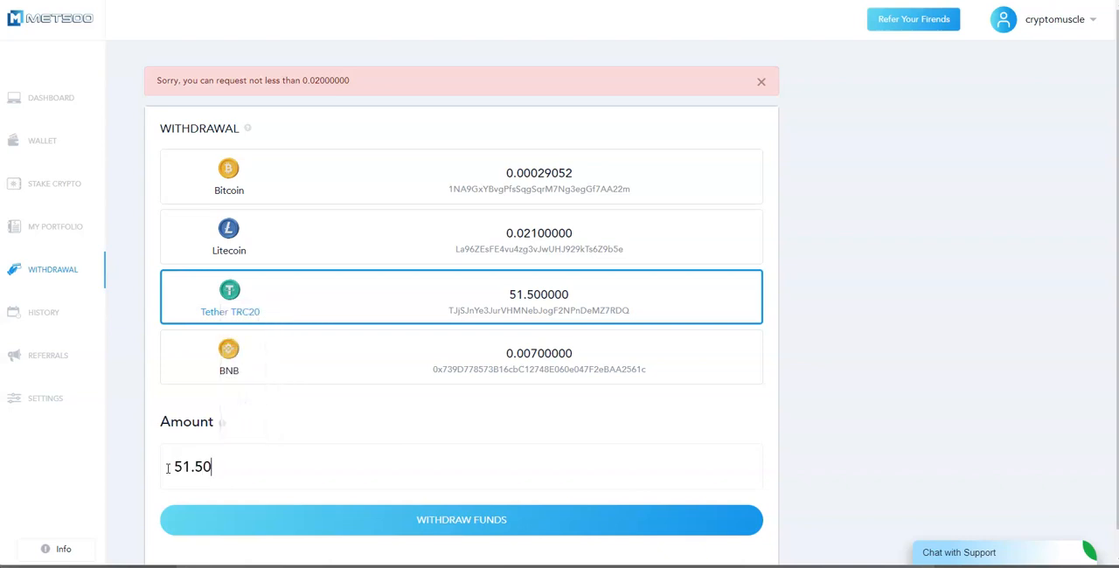
left_click(461, 521)
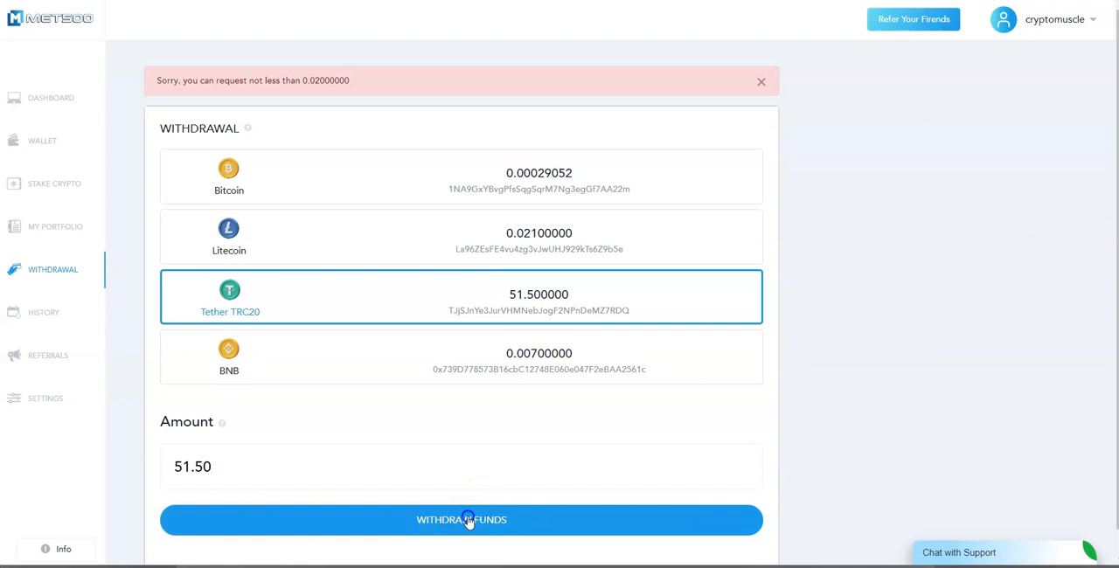
left_click(462, 521)
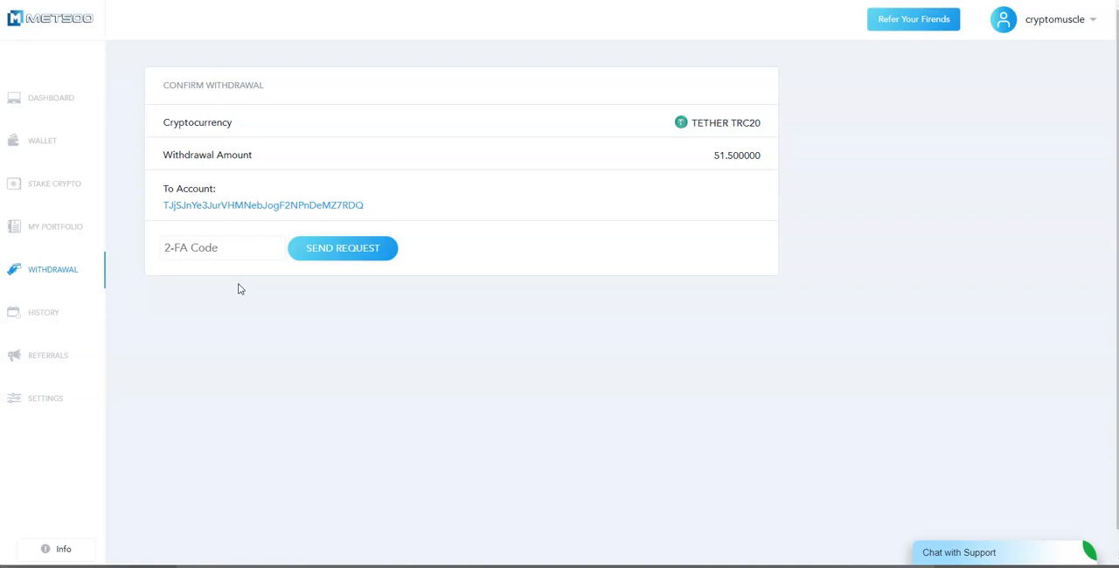
left_click(217, 248)
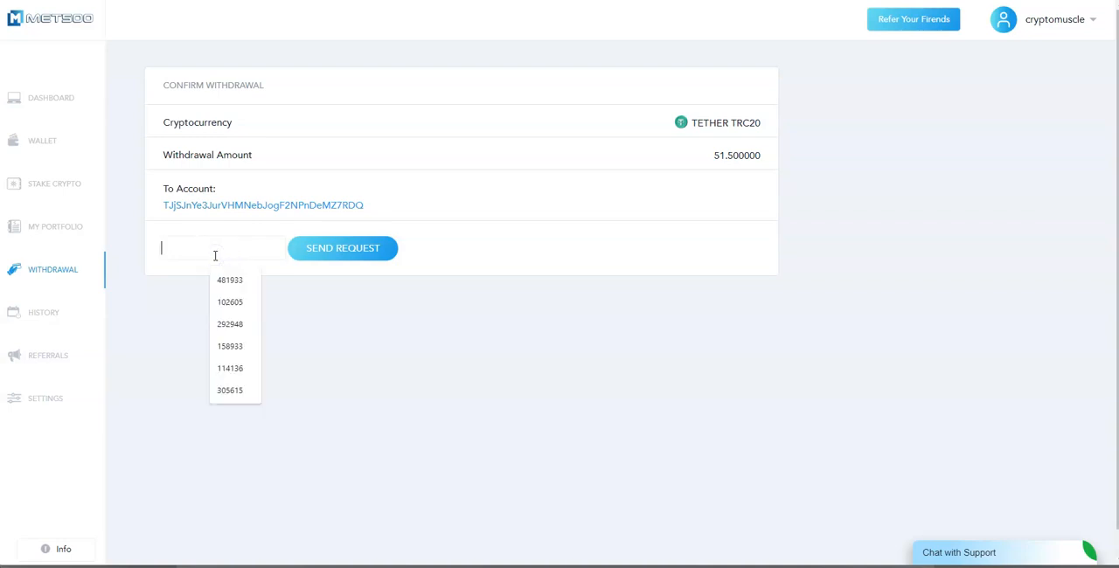
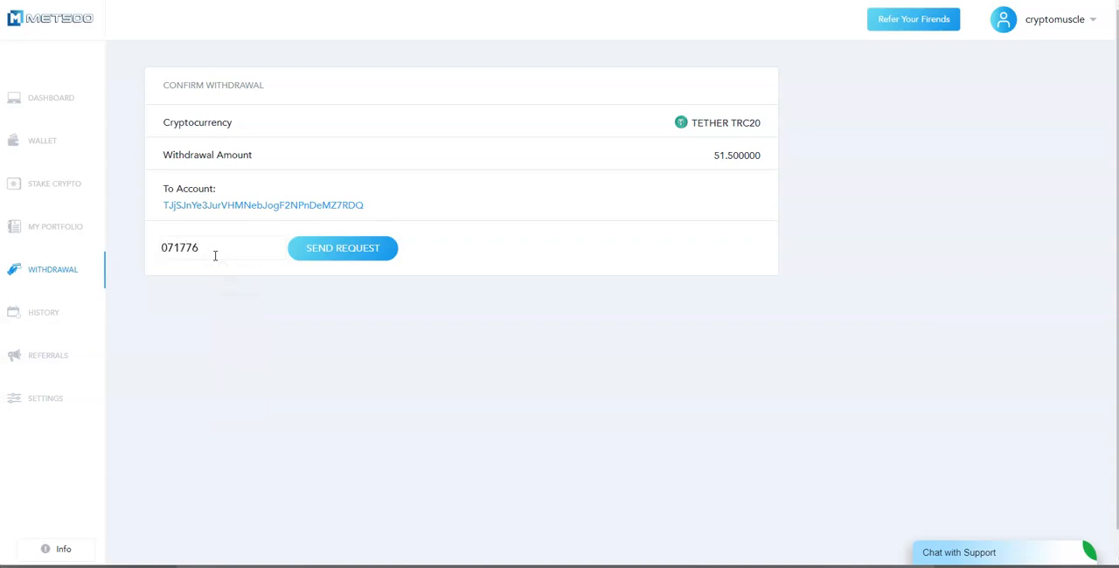
left_click(343, 248)
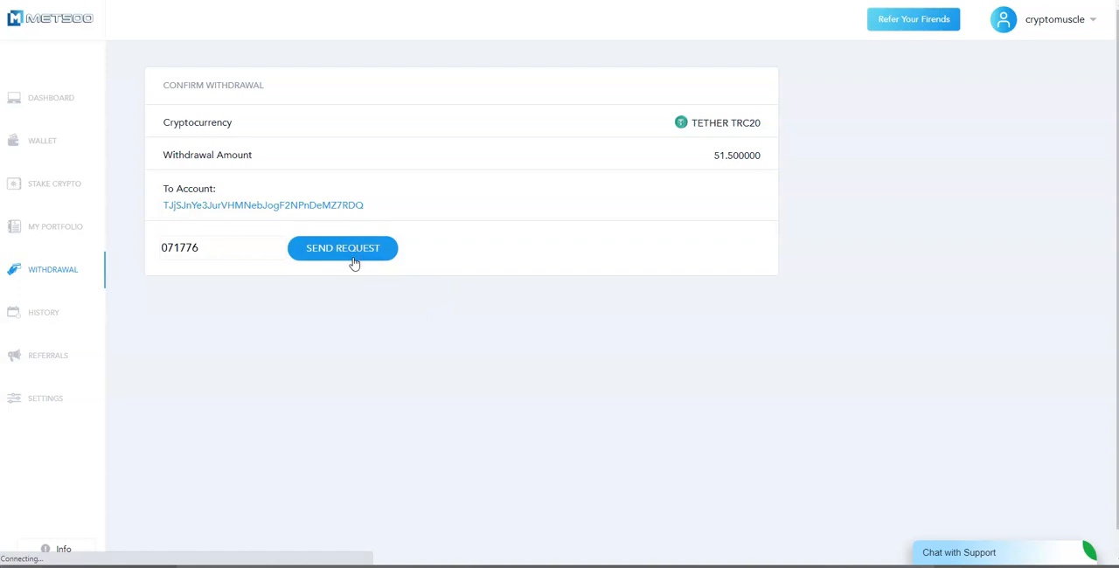
Attempt a full-balance Bitcoin withdrawal, rejected as below the 0.0006 minimum.
left_click(342, 248)
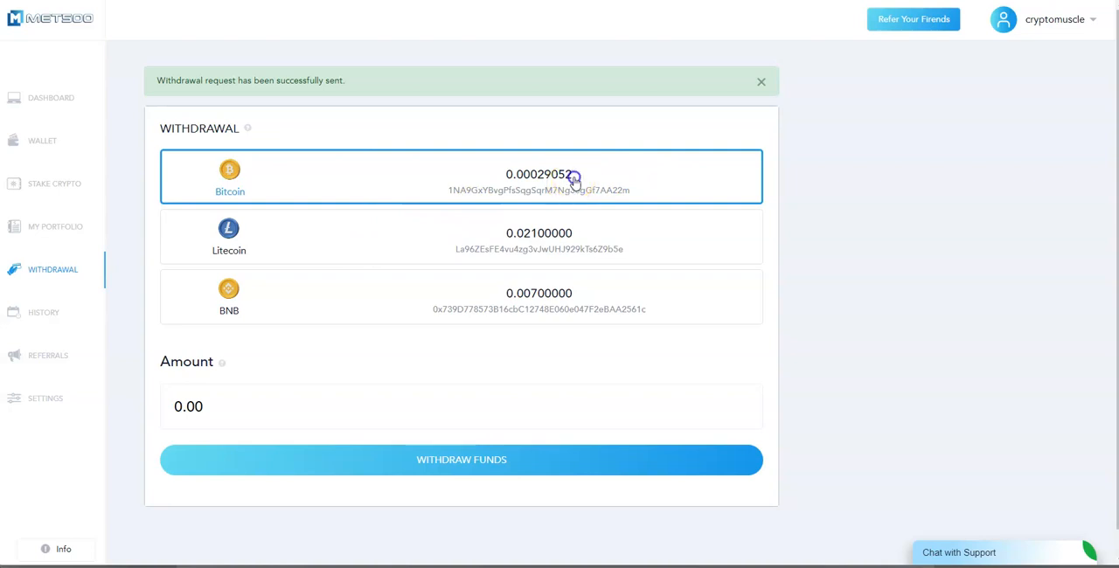
double_click(538, 175)
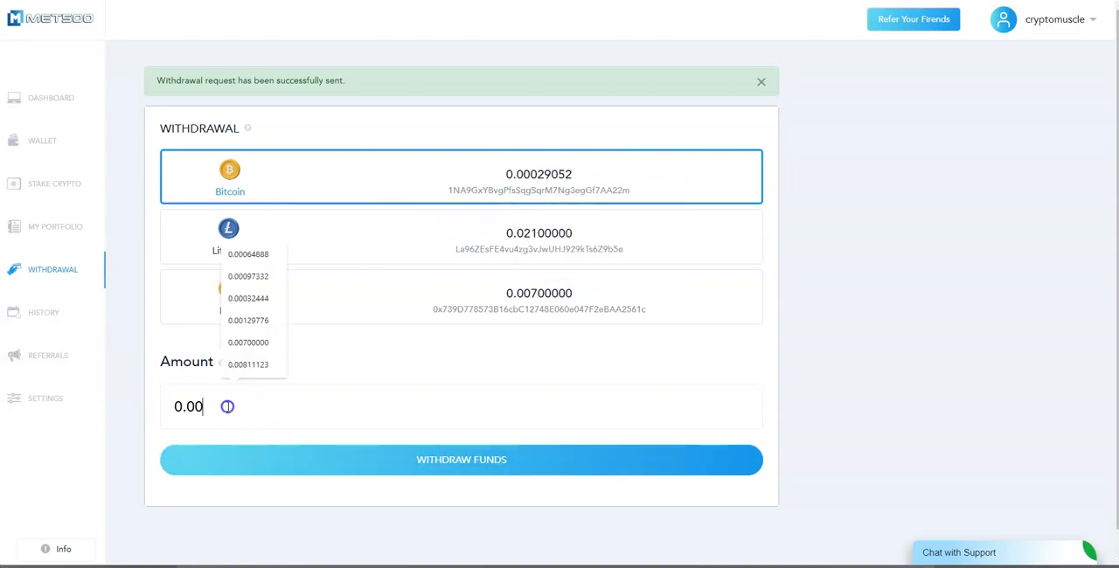
right_click(185, 405)
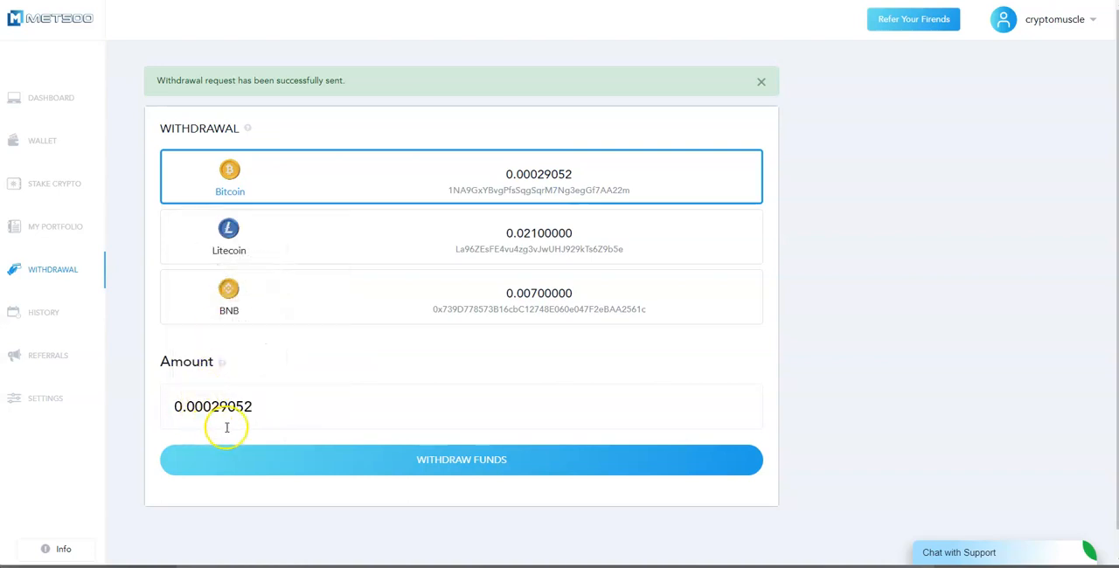
left_click(461, 460)
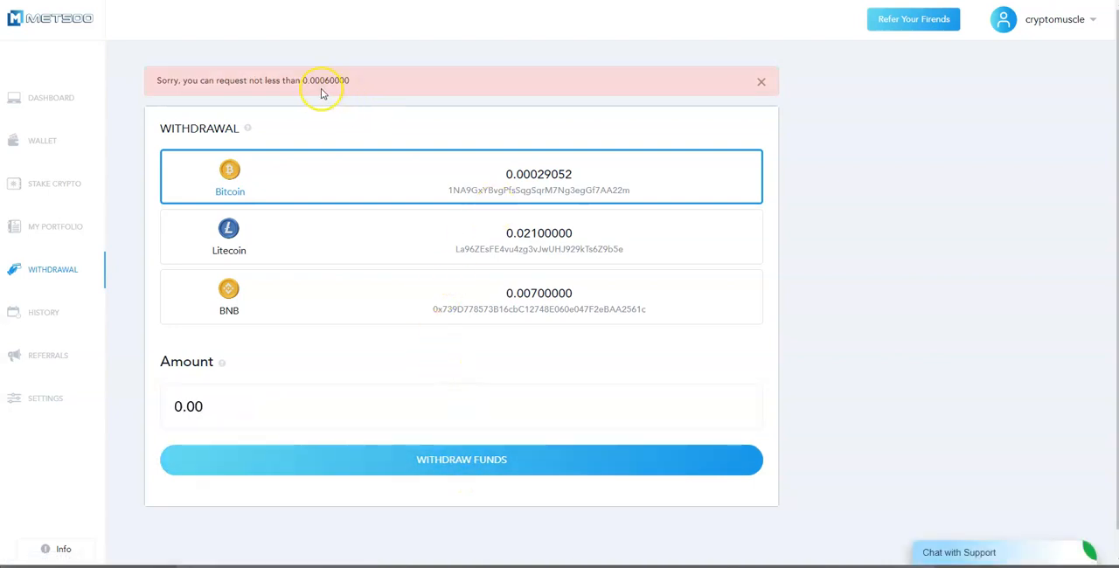
mouse_move(539, 178)
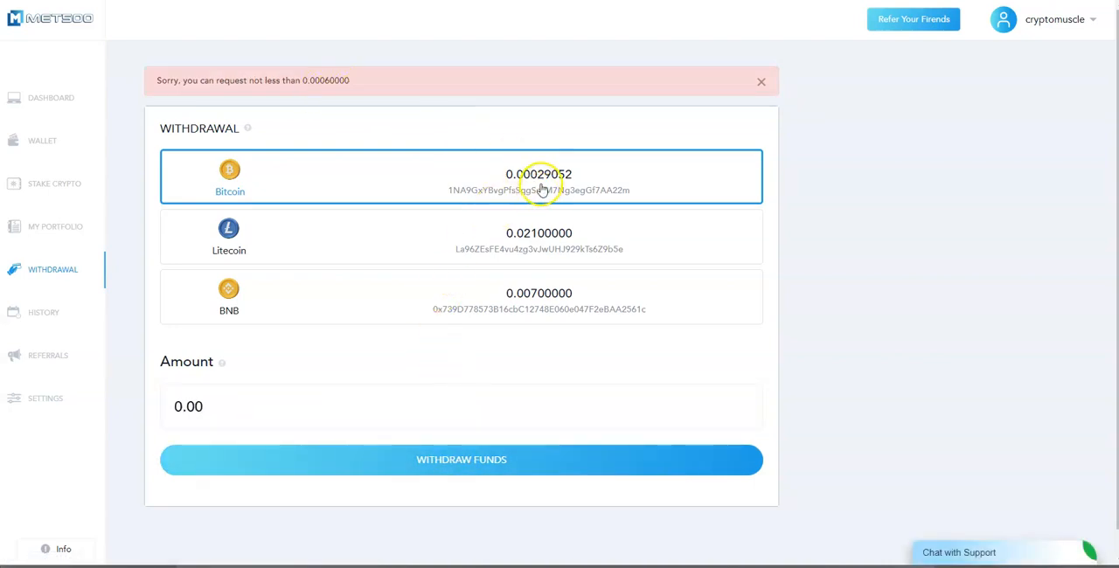
mouse_move(451, 223)
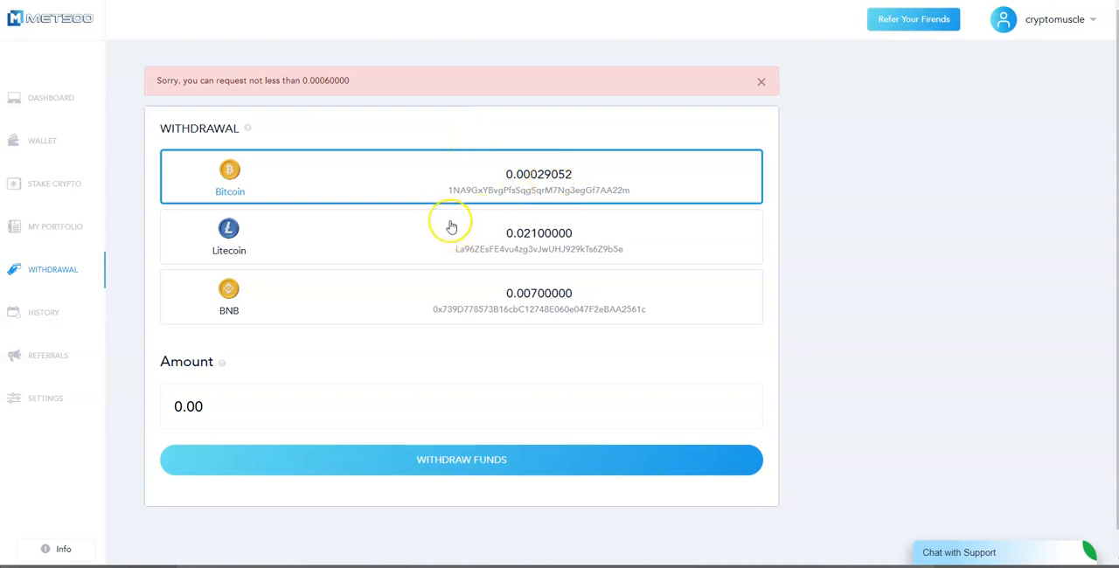
Choose Litecoin and paste its 0.021 balance as the withdrawal amount.
left_click(468, 243)
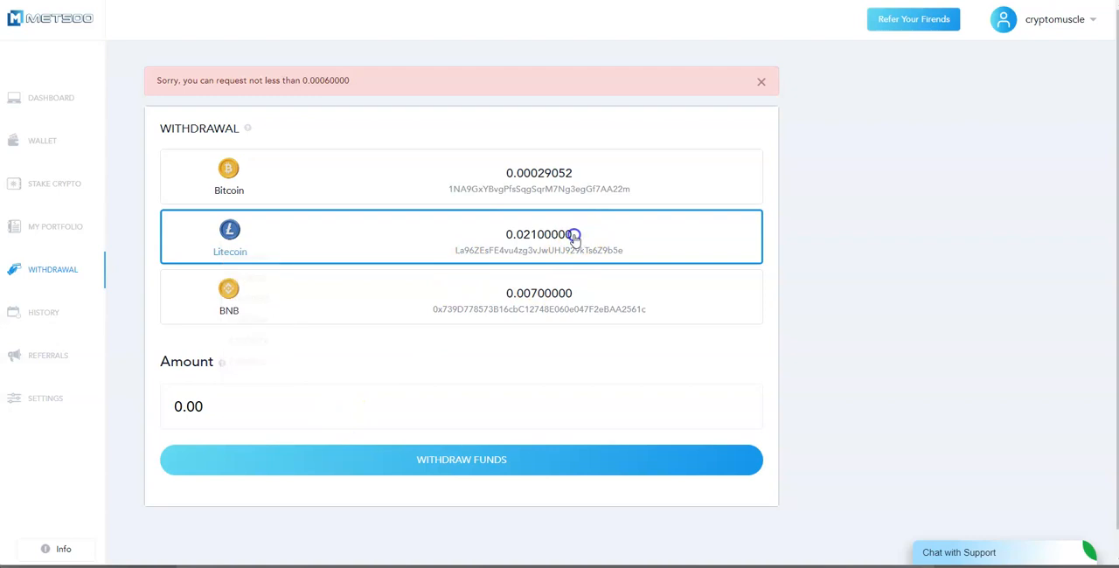
right_click(539, 235)
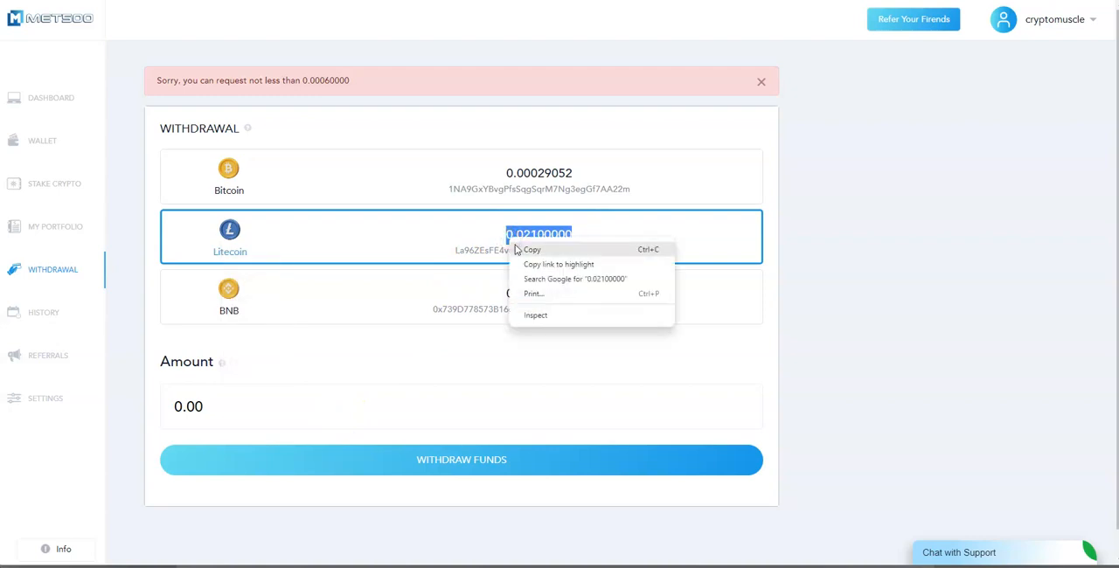
right_click(189, 406)
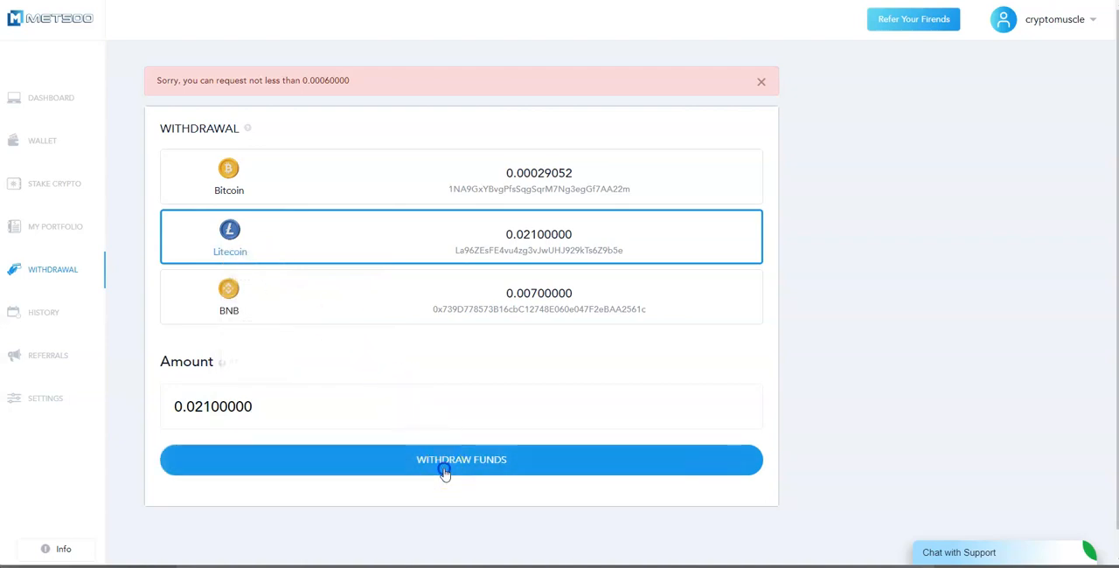
left_click(461, 460)
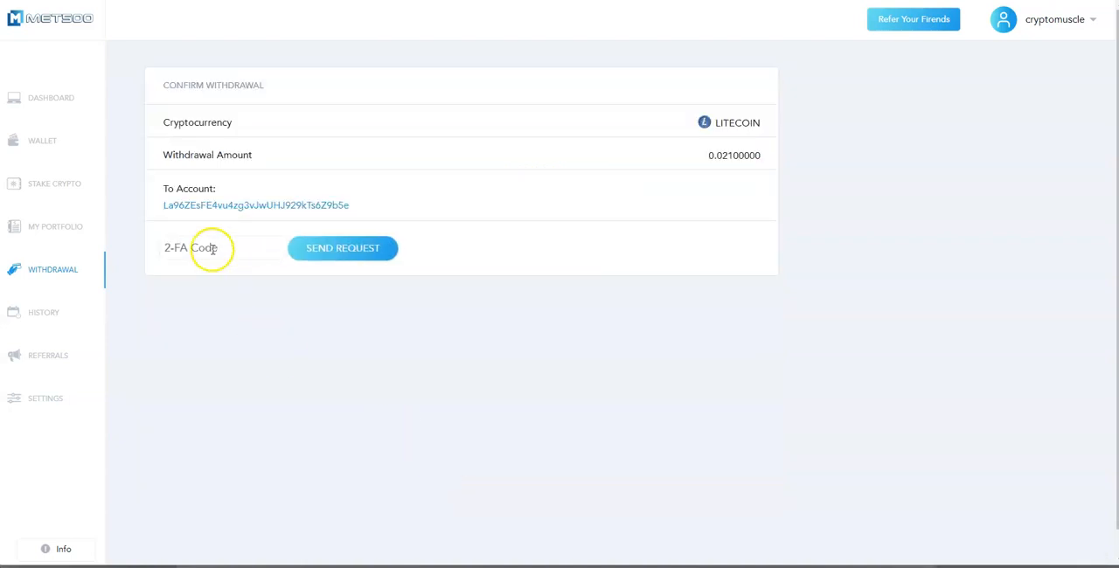
left_click(219, 249)
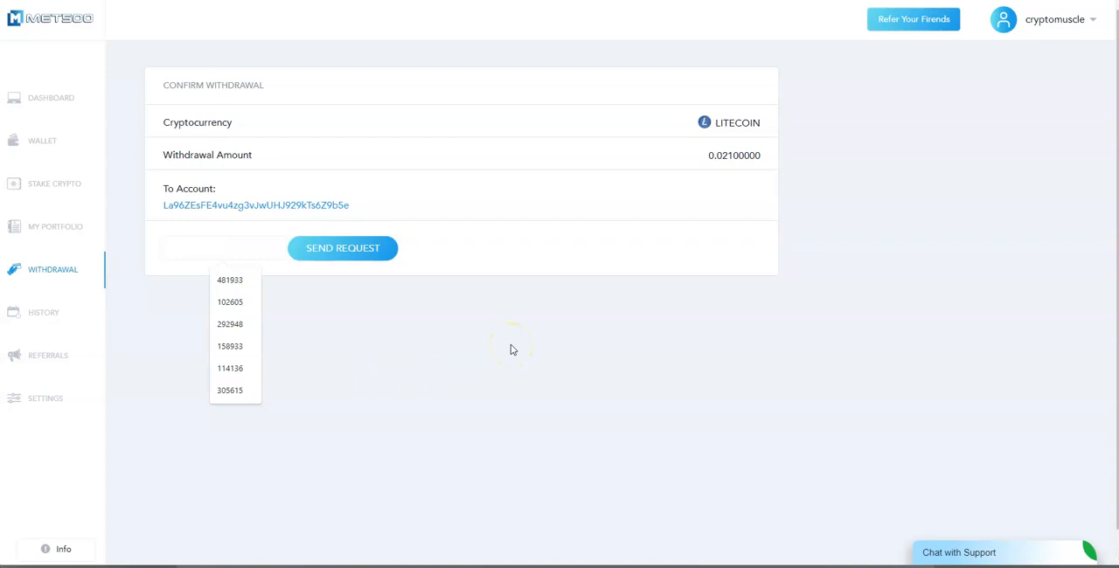
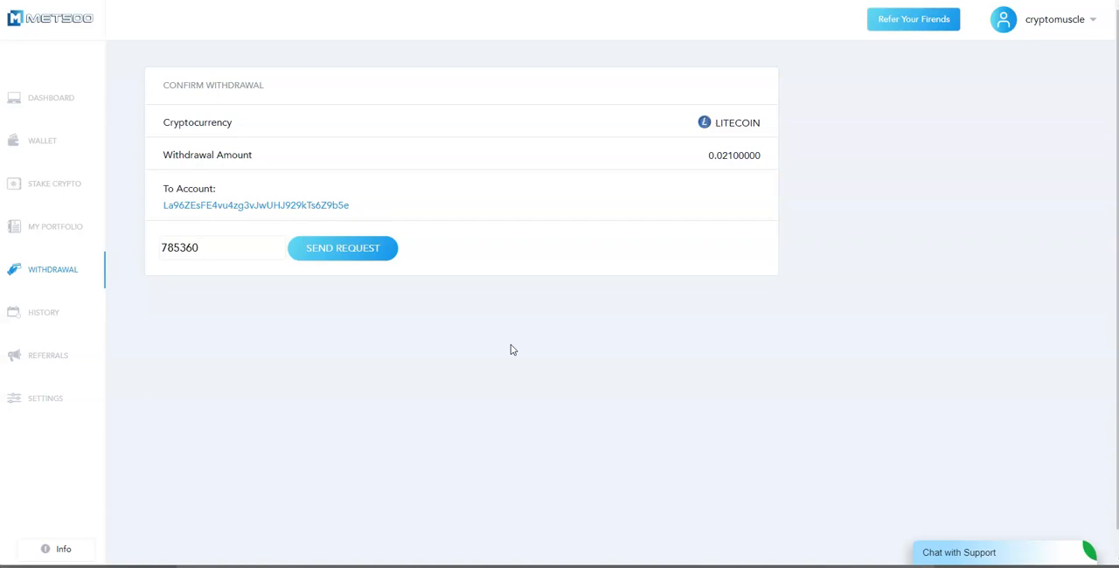
mouse_move(360, 259)
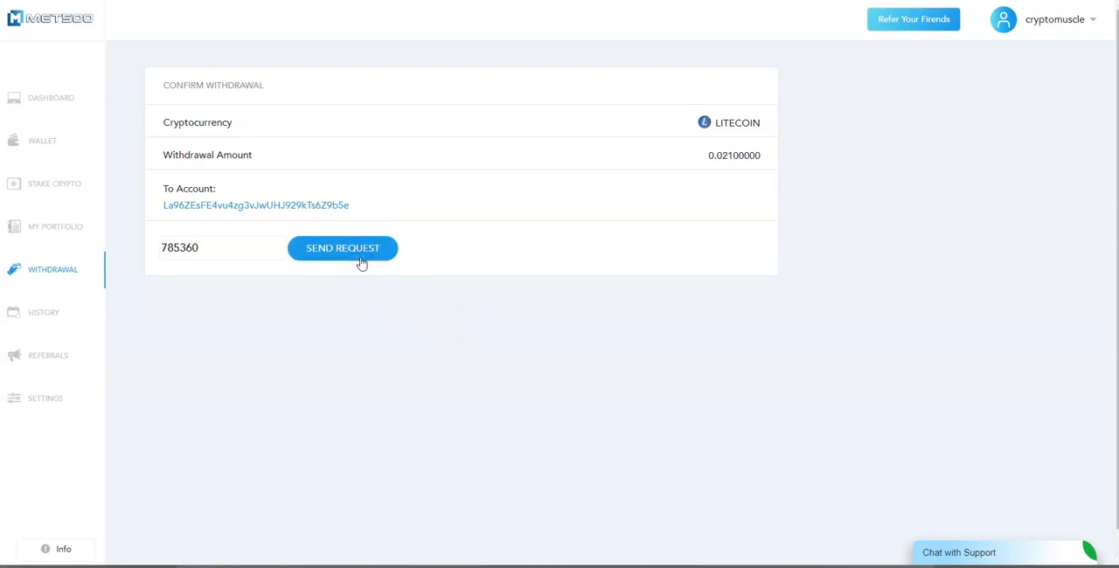
left_click(342, 248)
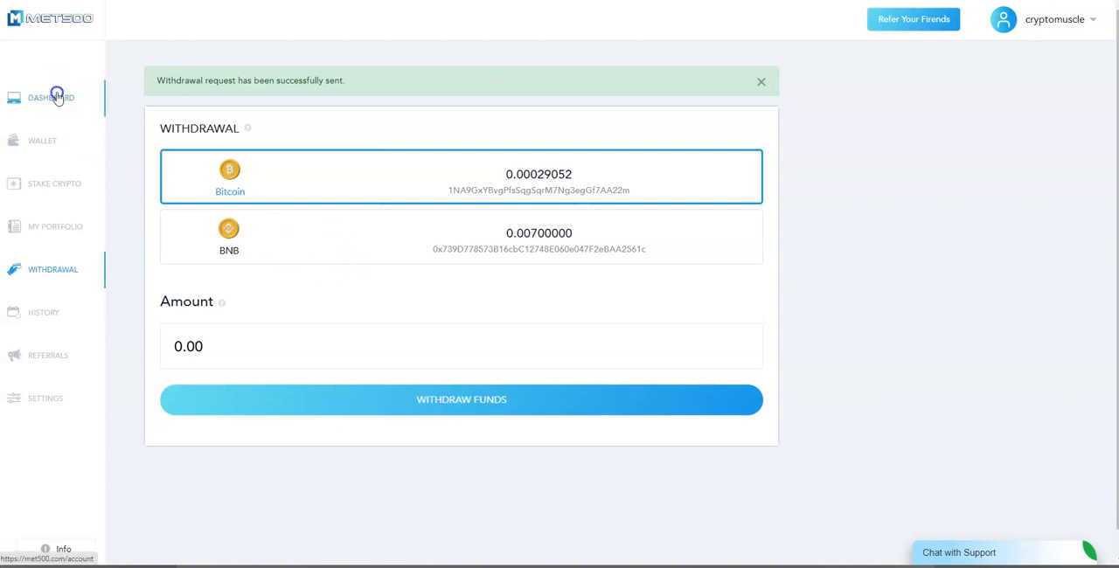
Review the dashboard showing 7.25 USDT balance and ≈1.76 USDT pending withdrawal.
left_click(54, 96)
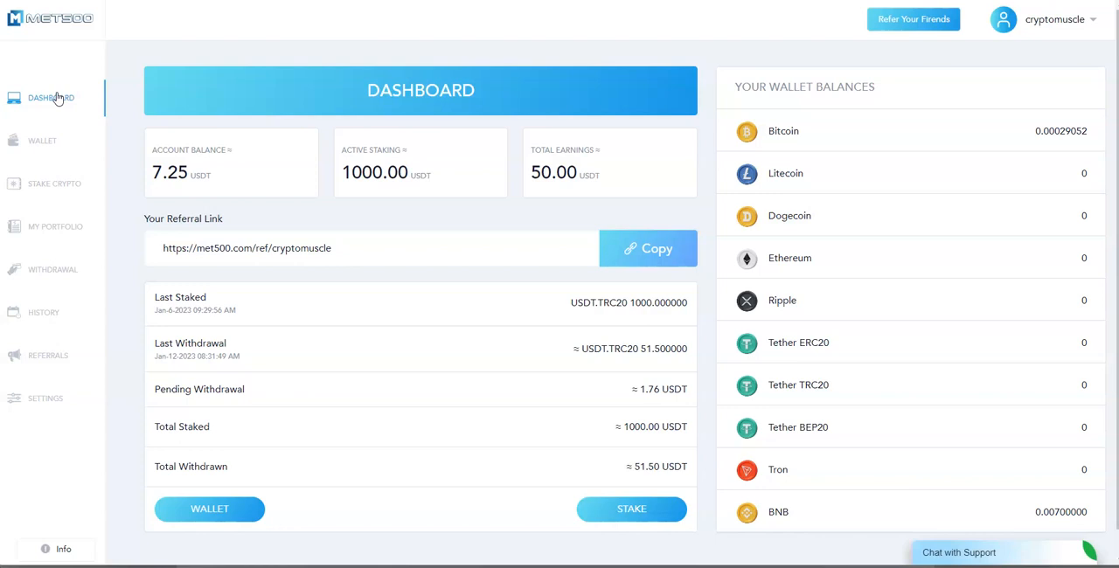
mouse_move(909, 252)
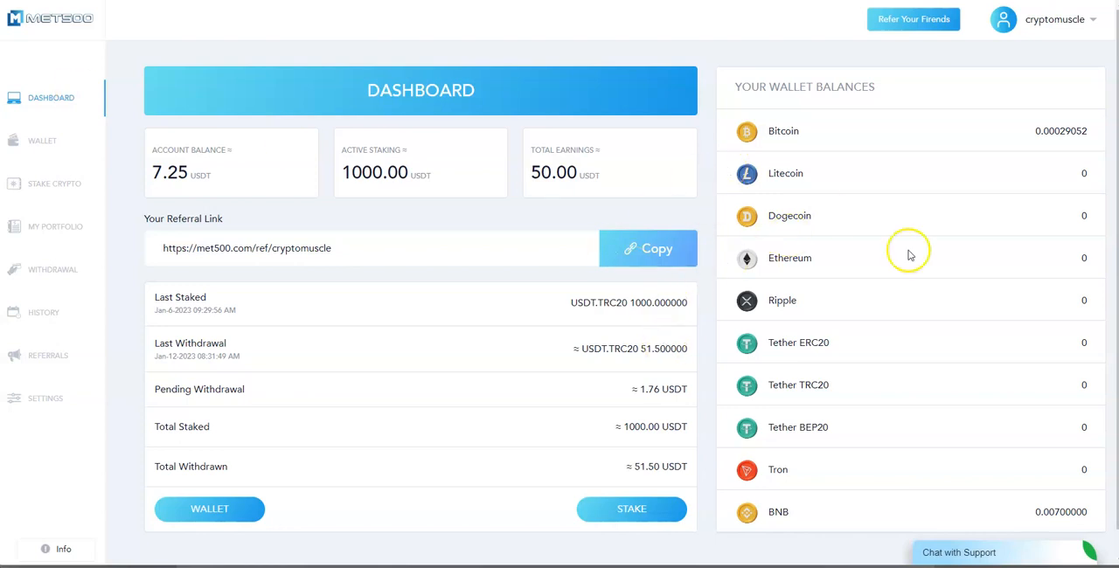
mouse_move(1074, 404)
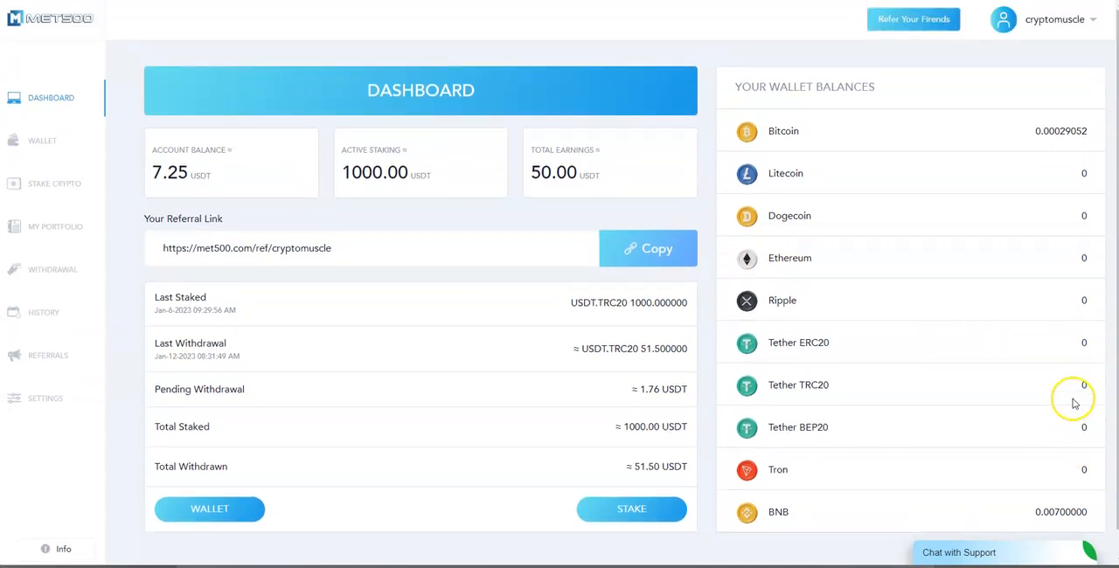
mouse_move(1046, 513)
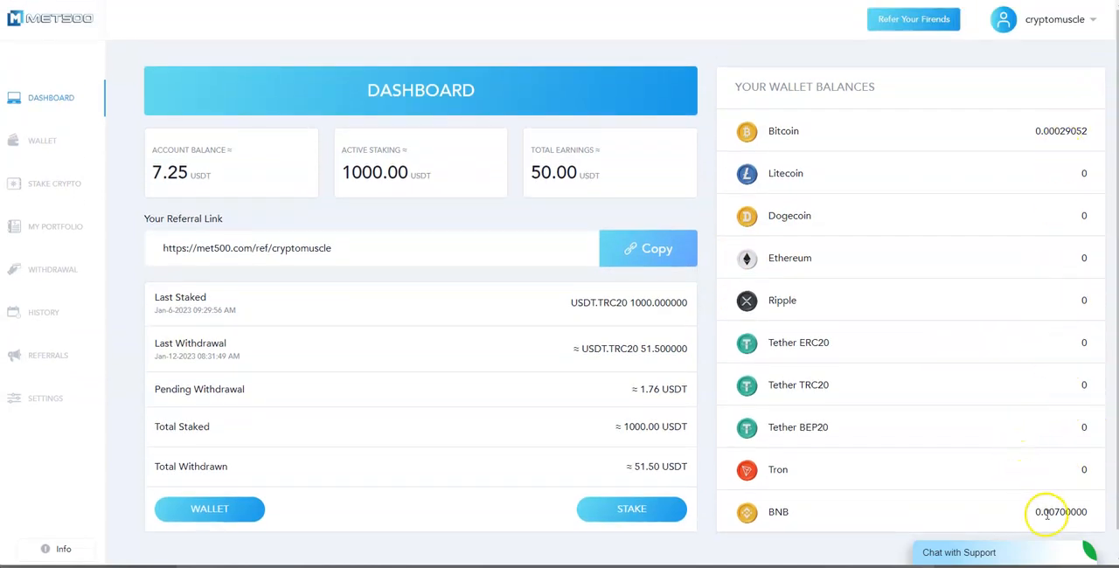
mouse_move(94, 221)
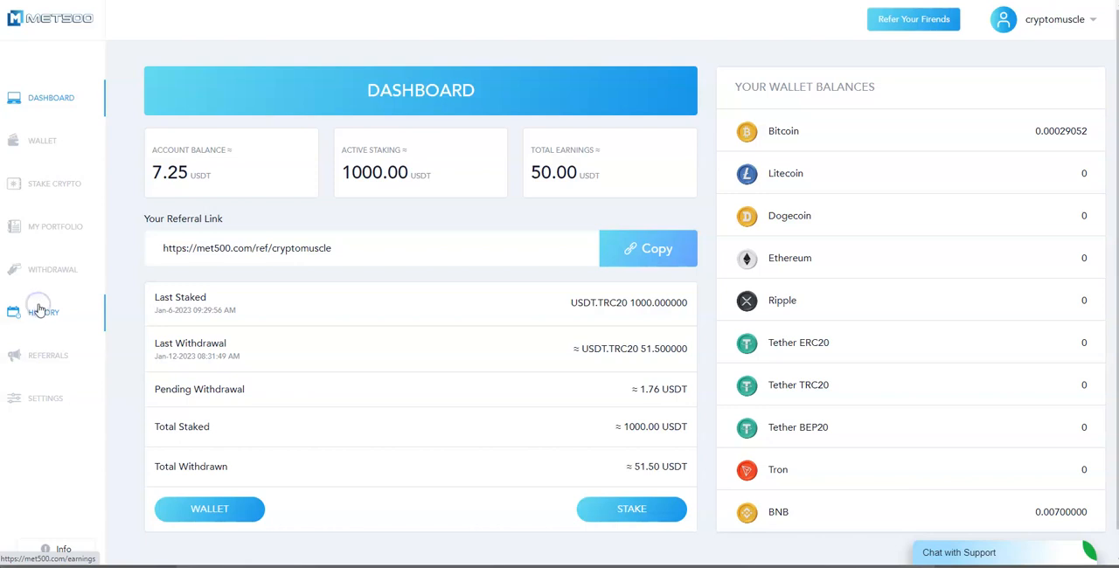
Filter the Account History to withdrawals, listing the Litecoin request and 51.5 USDT withdrawal.
left_click(42, 311)
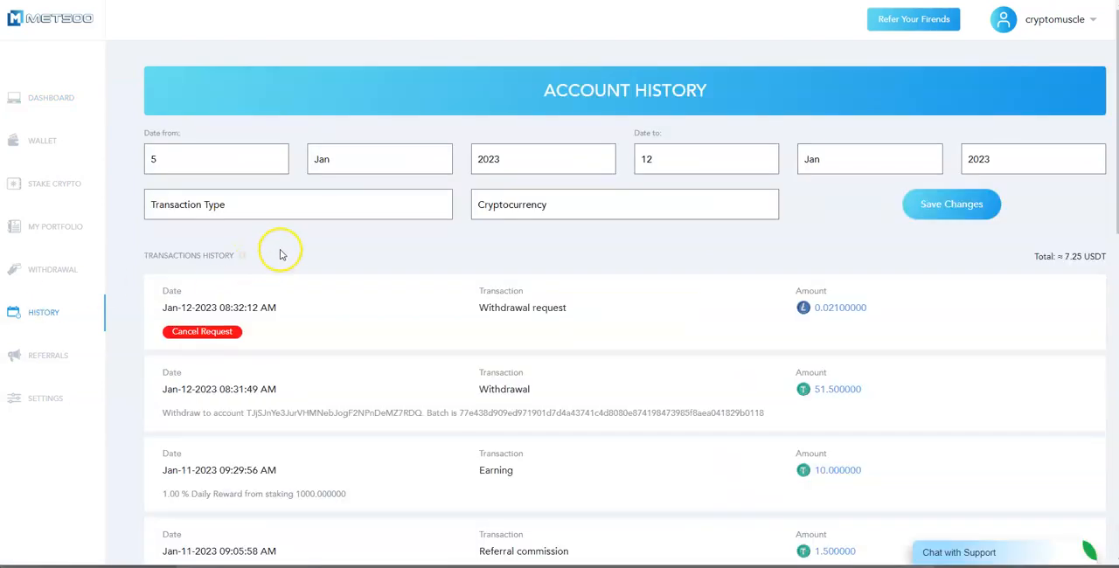
mouse_move(471, 423)
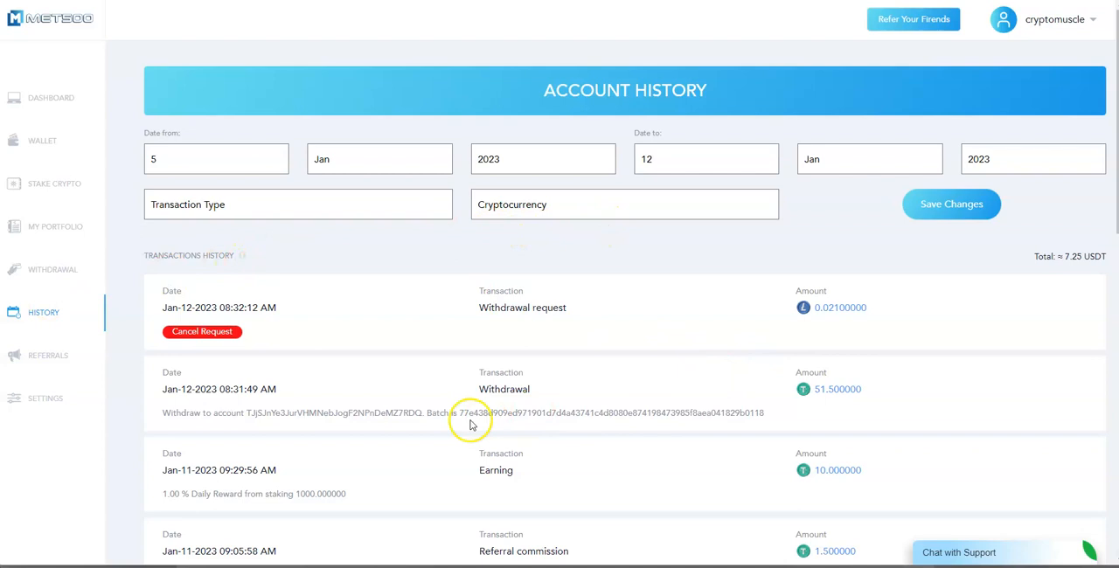
mouse_move(524, 417)
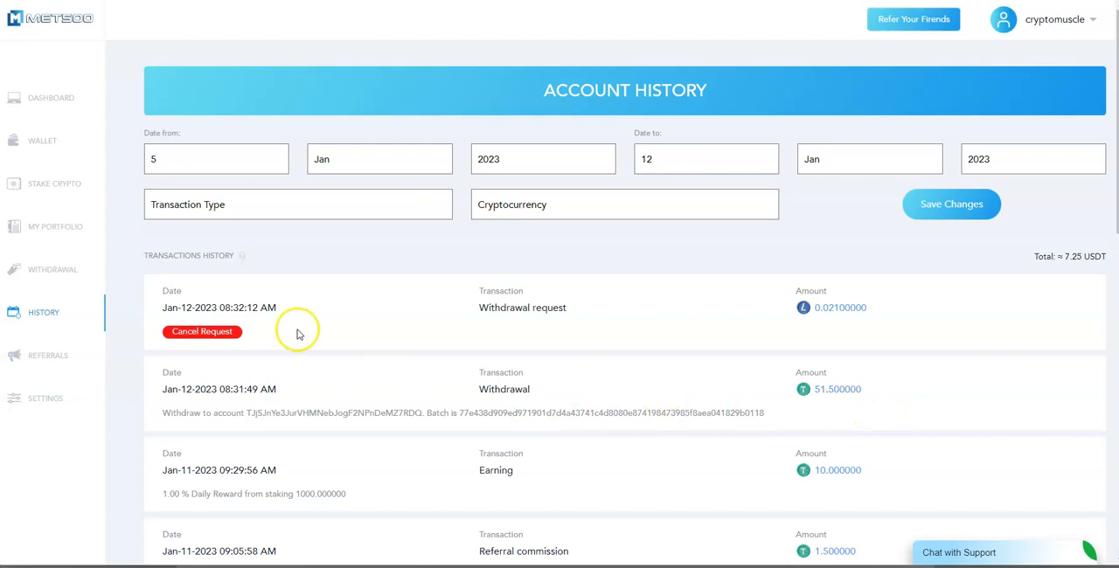
mouse_move(799, 332)
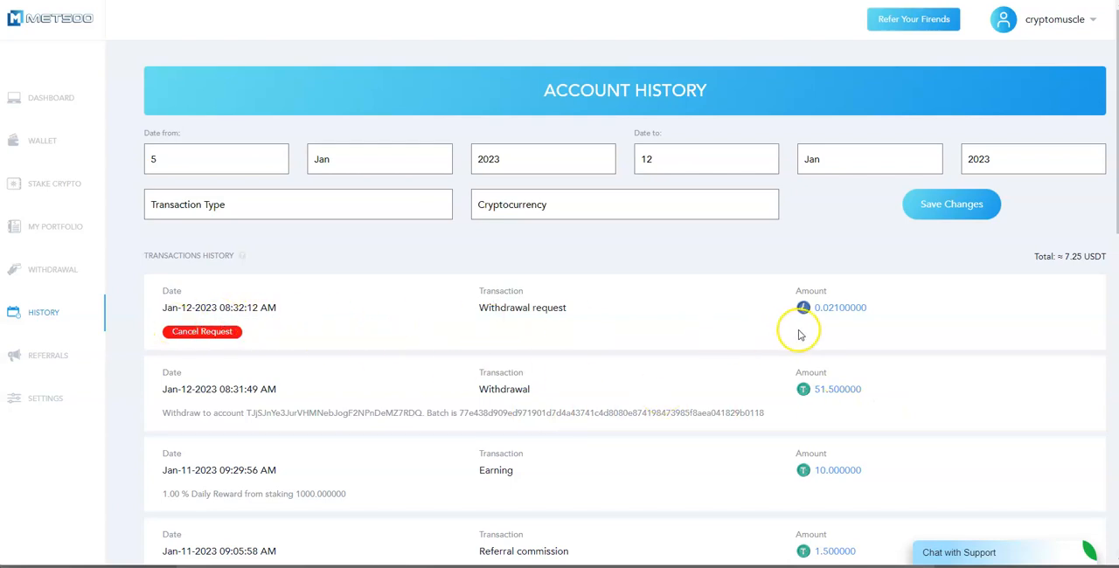
mouse_move(392, 215)
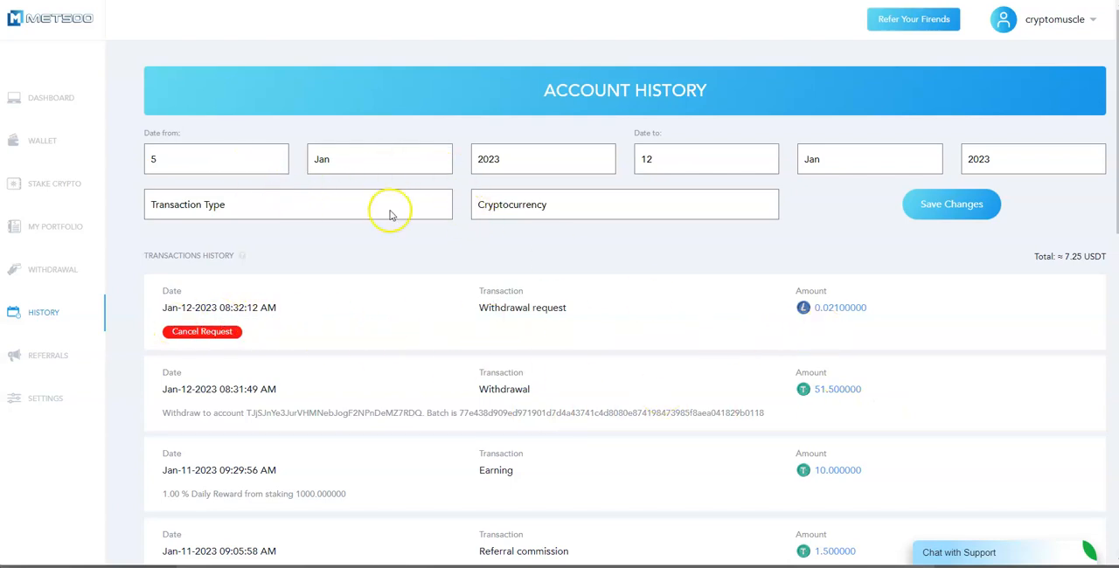
left_click(297, 203)
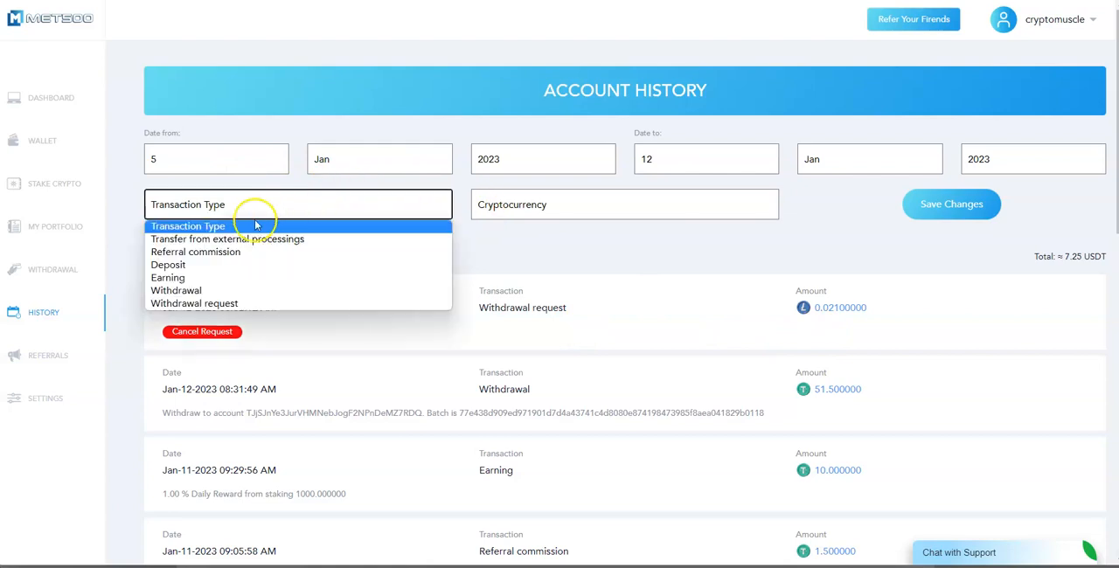
mouse_move(175, 290)
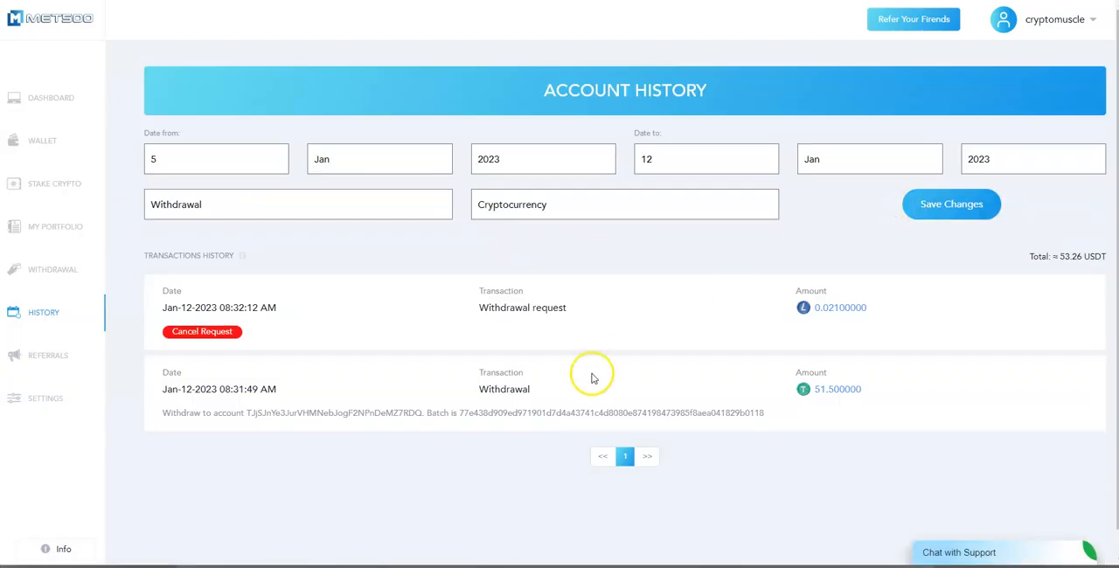
mouse_move(603, 339)
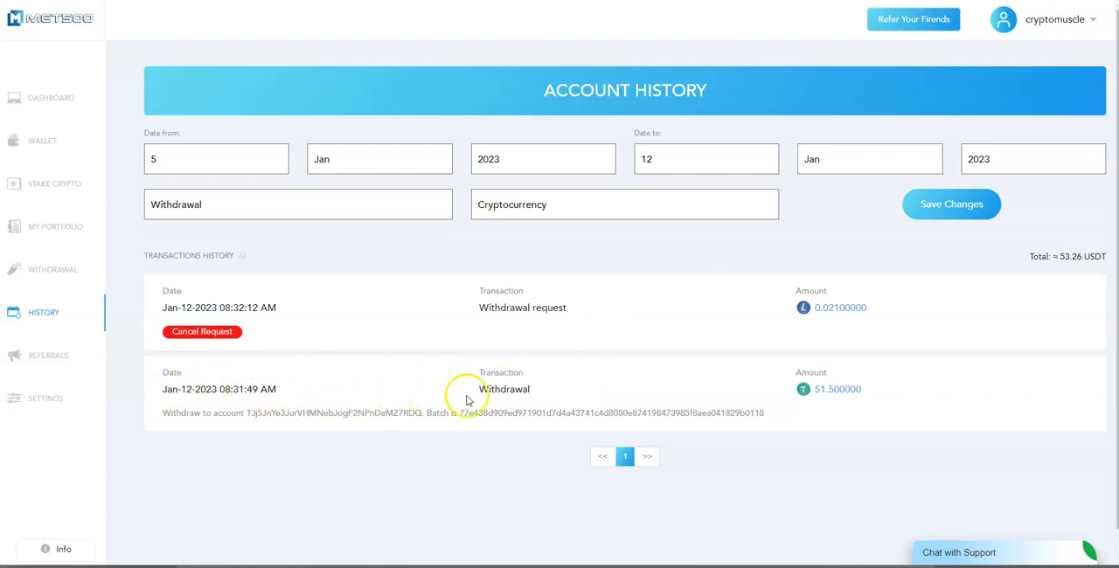
mouse_move(633, 397)
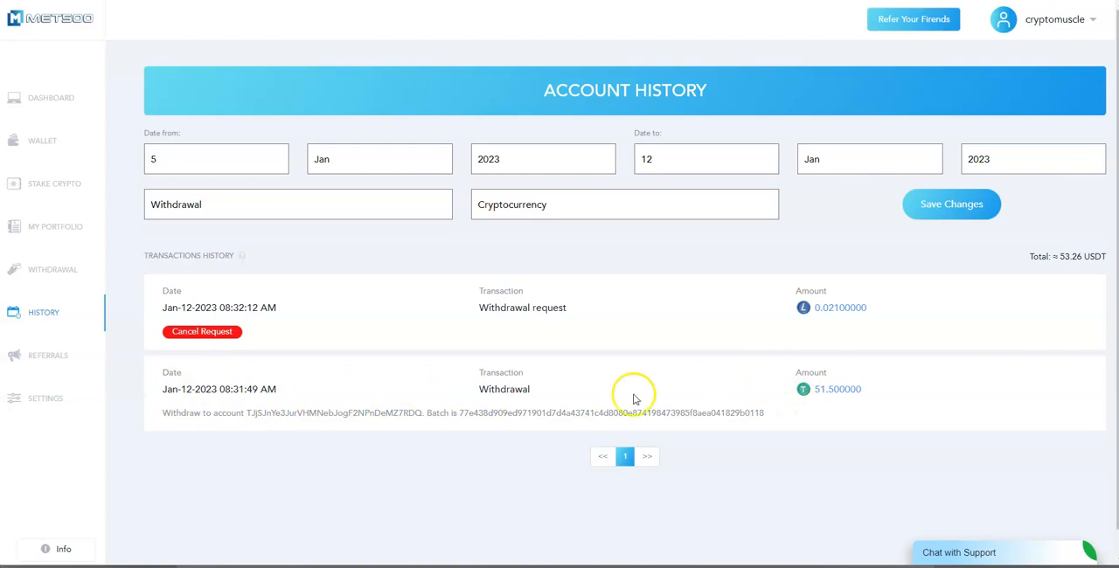
mouse_move(395, 318)
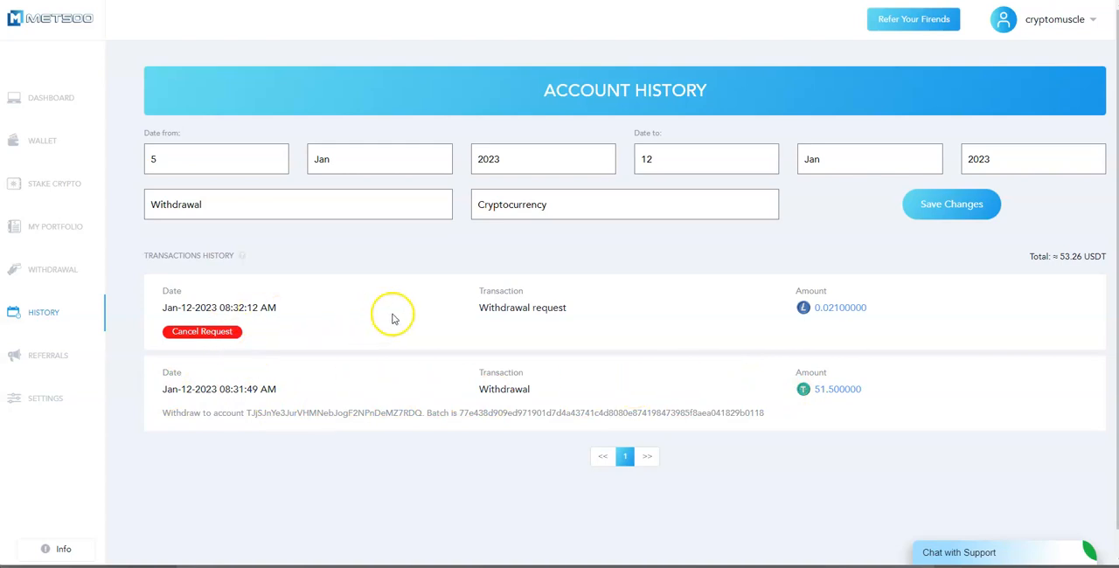
mouse_move(35, 96)
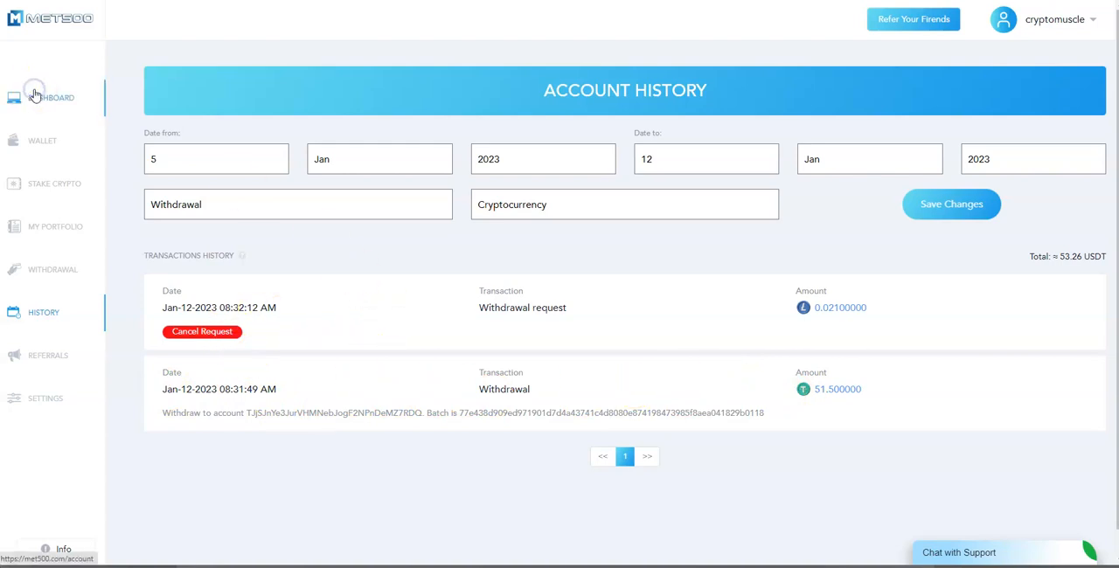
Review the dashboard showing 51.50 USDT withdrawn and ≈1.76 USDT pending.
left_click(39, 96)
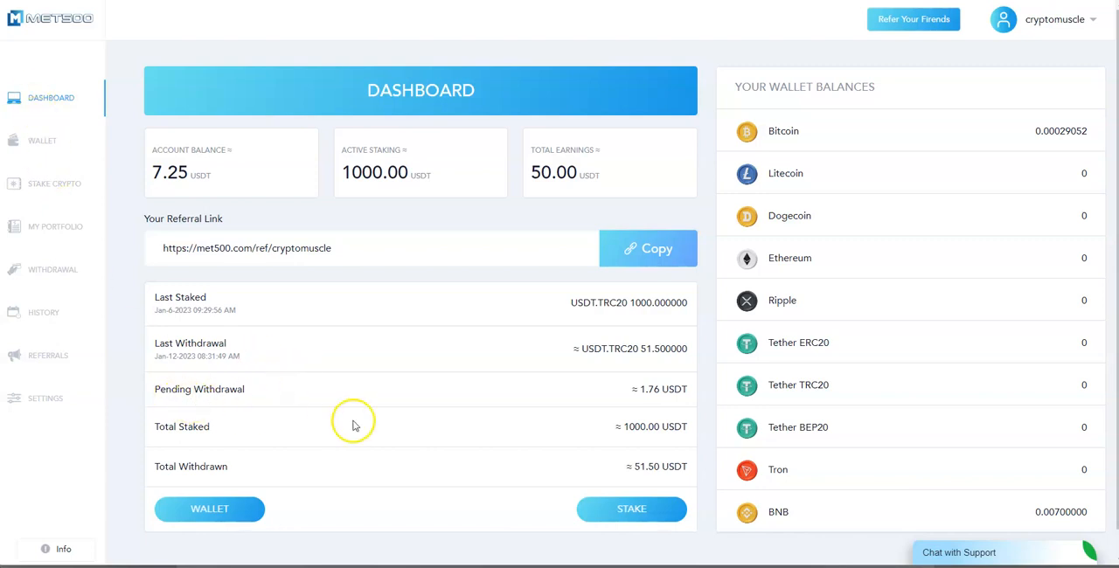
mouse_move(657, 385)
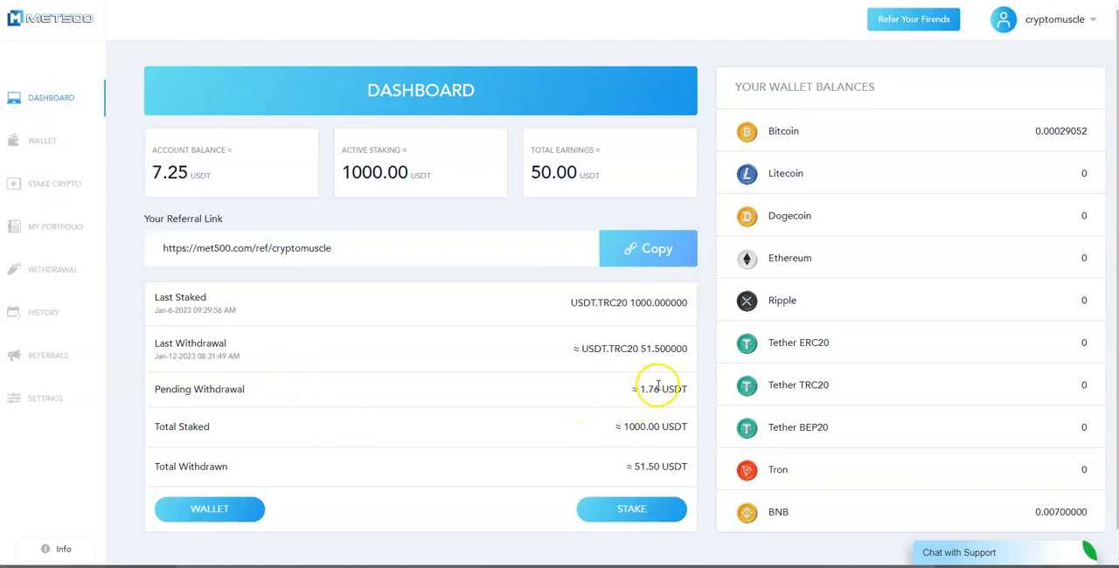
mouse_move(717, 351)
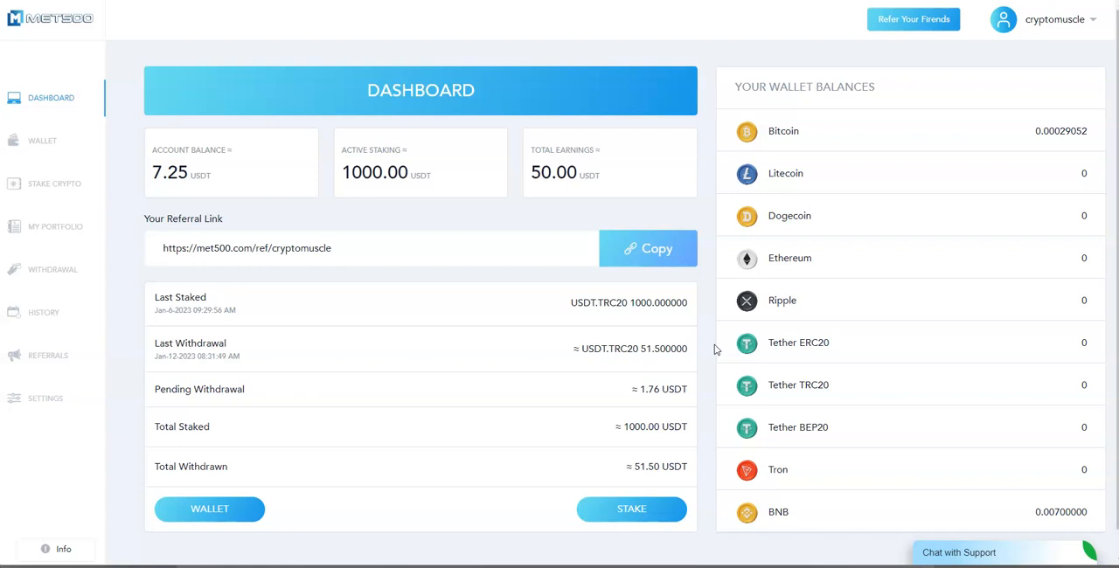
mouse_move(717, 348)
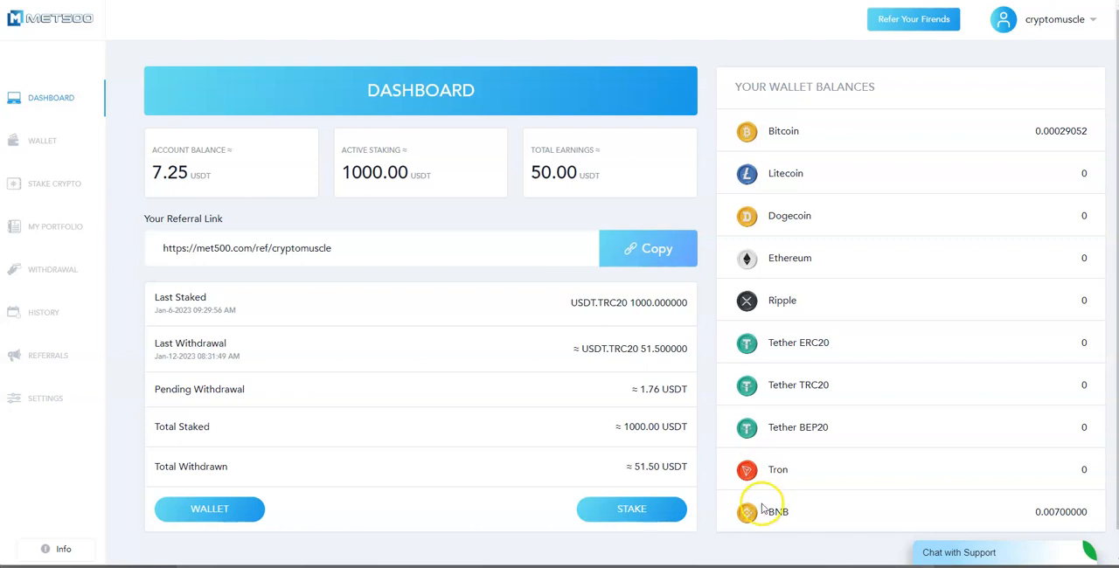
mouse_move(656, 159)
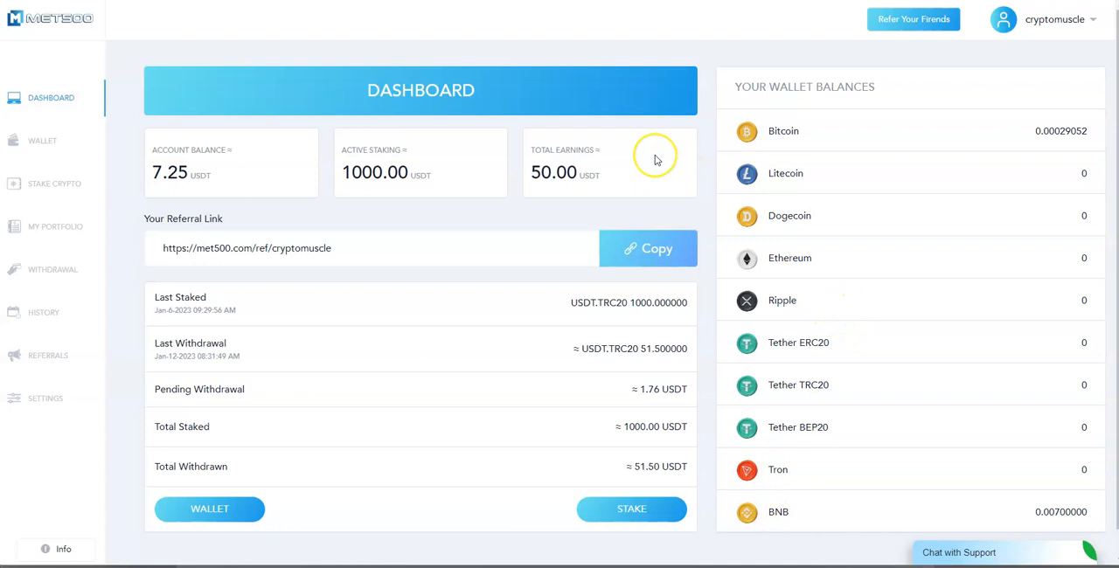
mouse_move(657, 159)
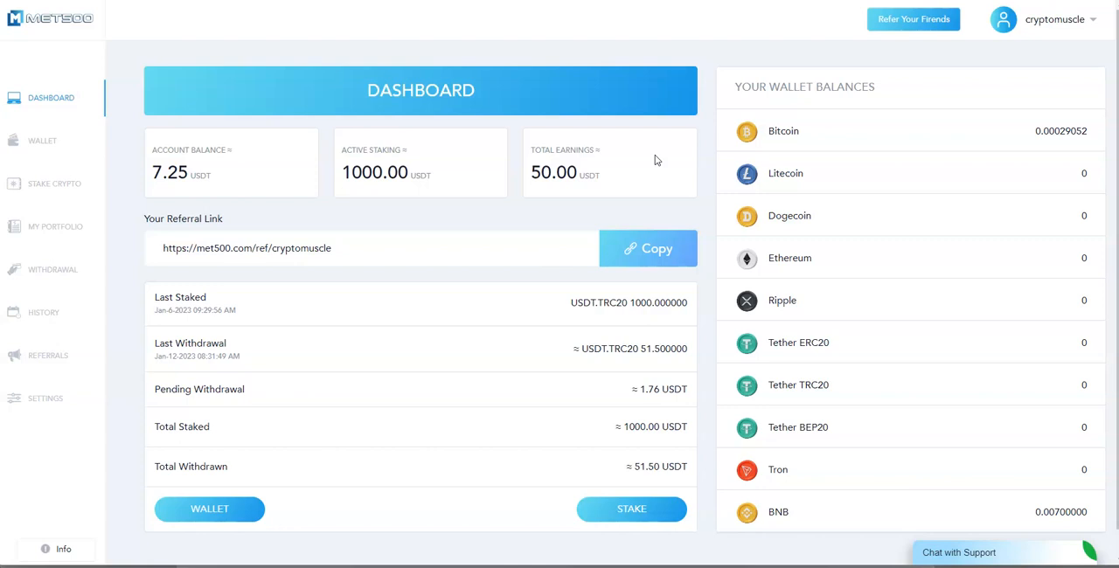
mouse_move(980, 140)
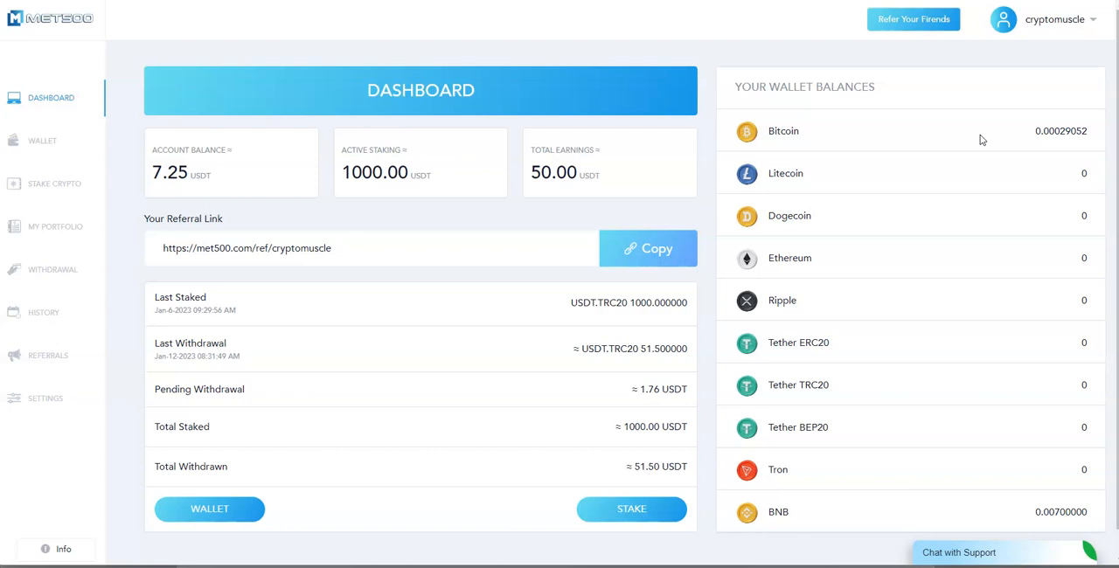
mouse_move(1028, 362)
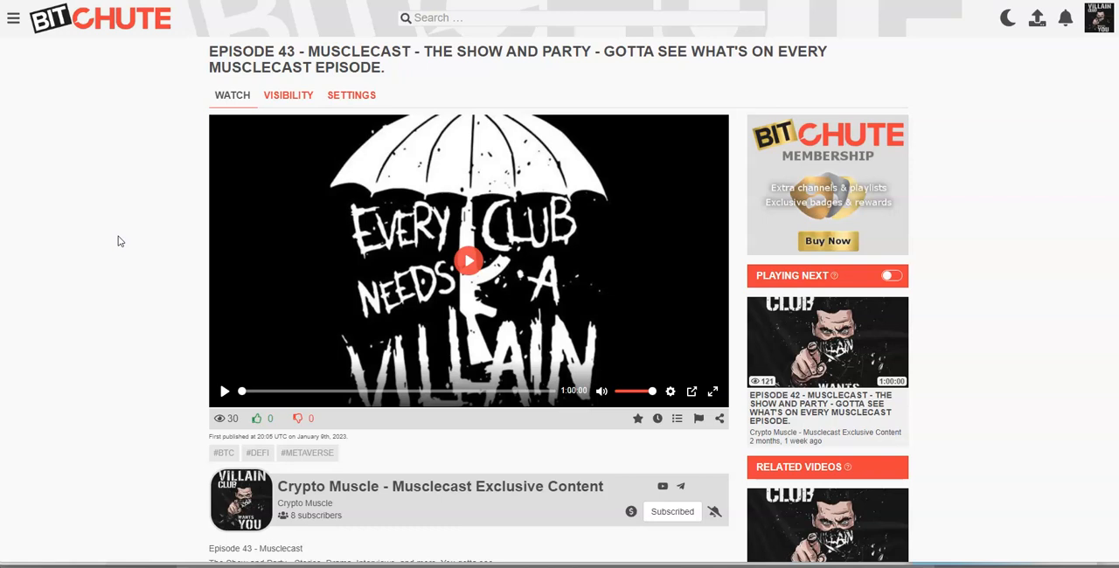
mouse_move(187, 252)
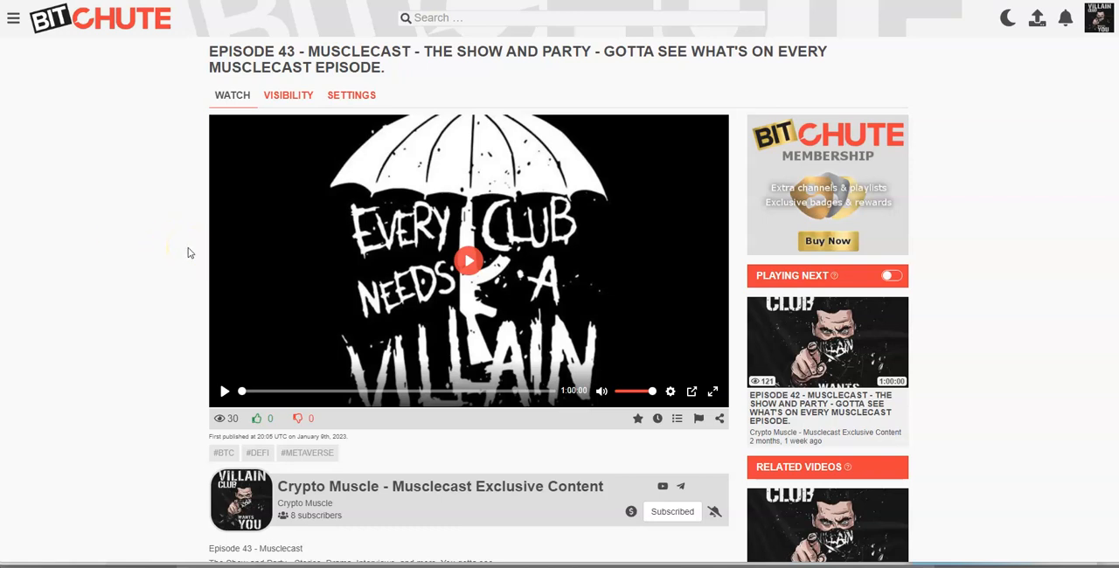